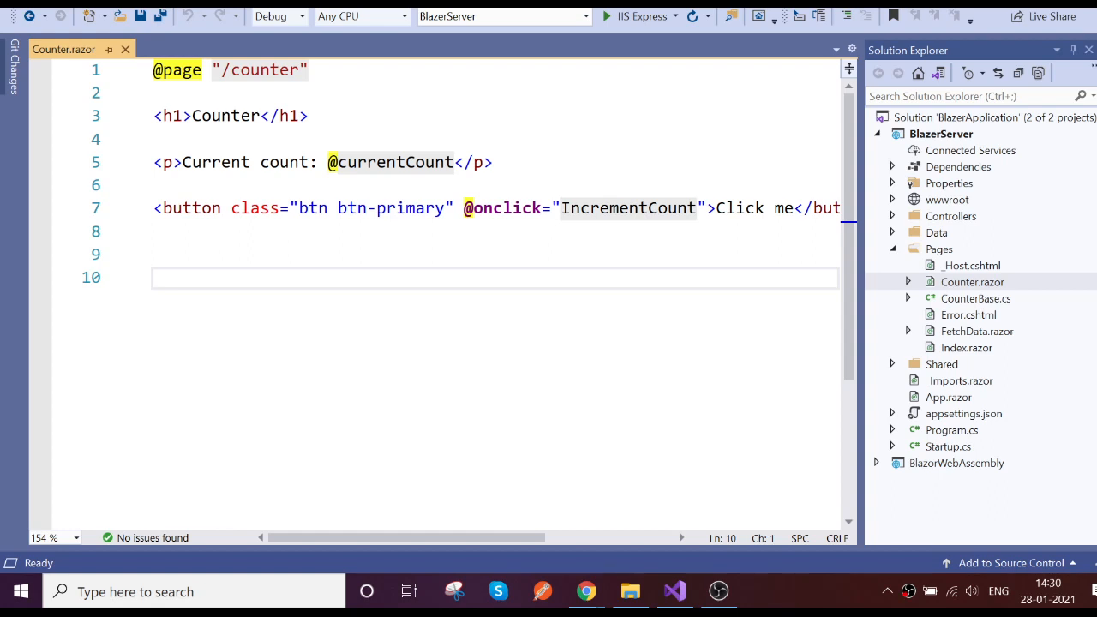
pyautogui.moveTo(628, 207)
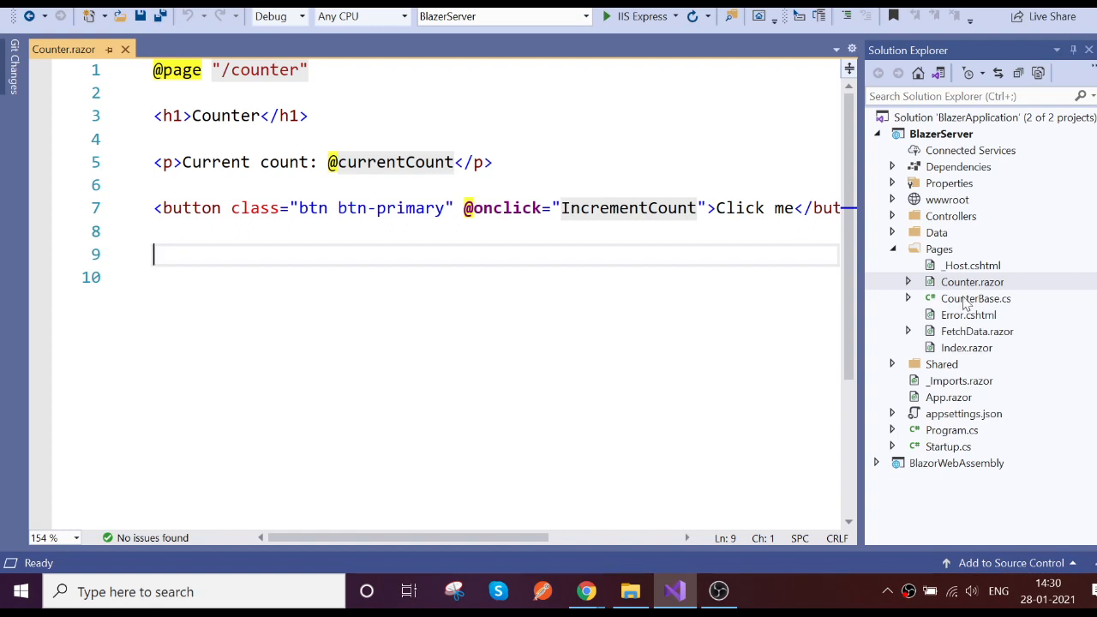
# Add protected string Name { get; set; } = "Kumar"; to CounterBase.cs via the prop snippet
pyautogui.doubleClick(975, 298)
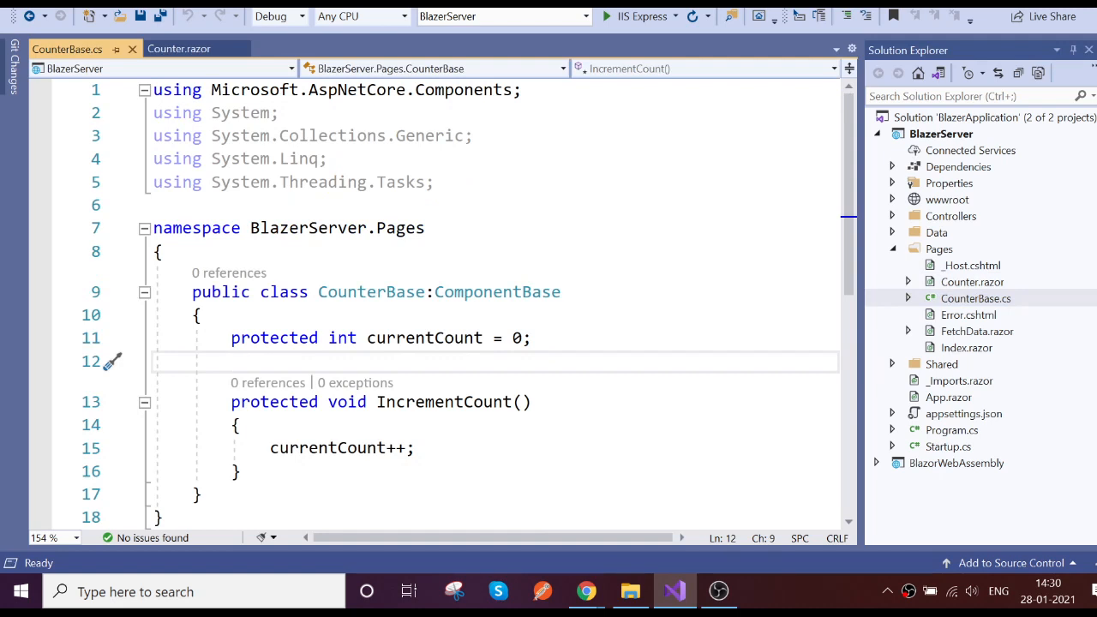
pyautogui.write('pro')
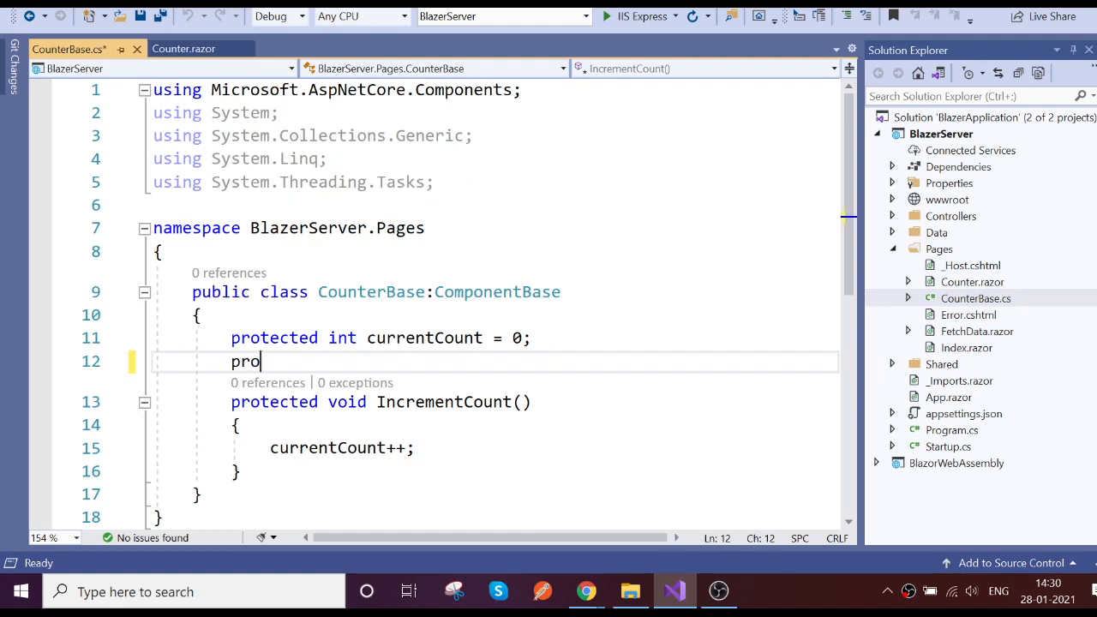
pyautogui.write('p')
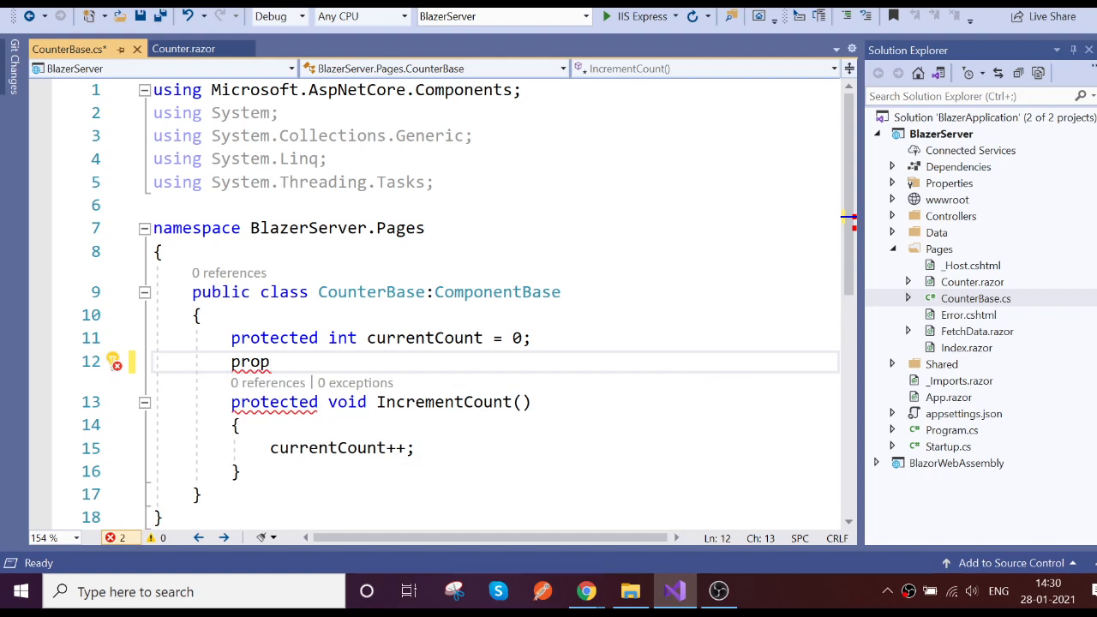
pyautogui.press('Tab')
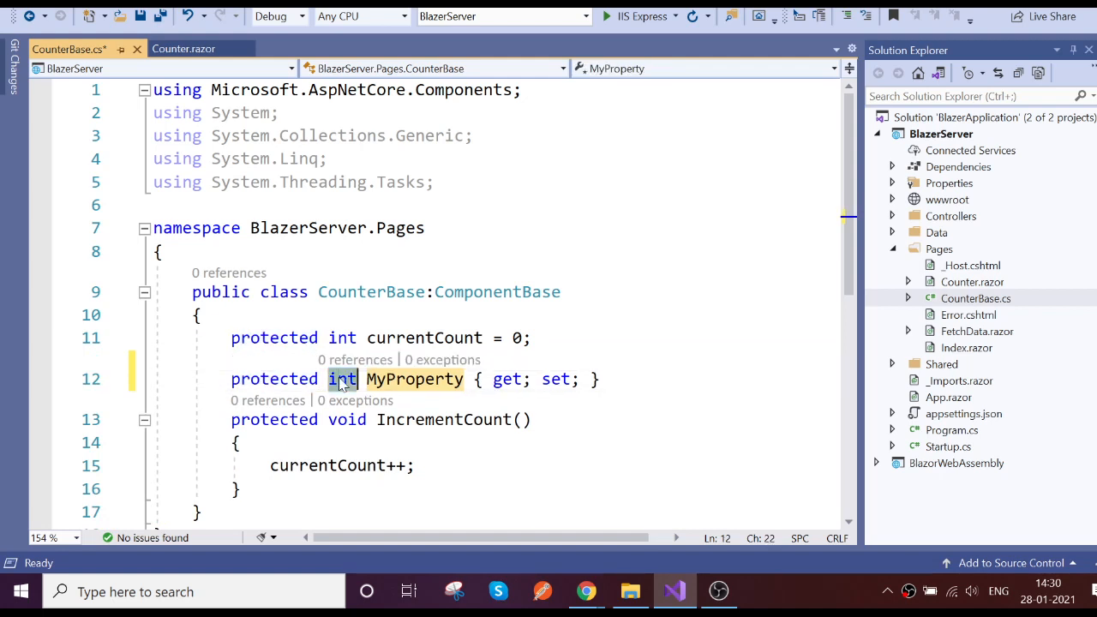
pyautogui.write('string')
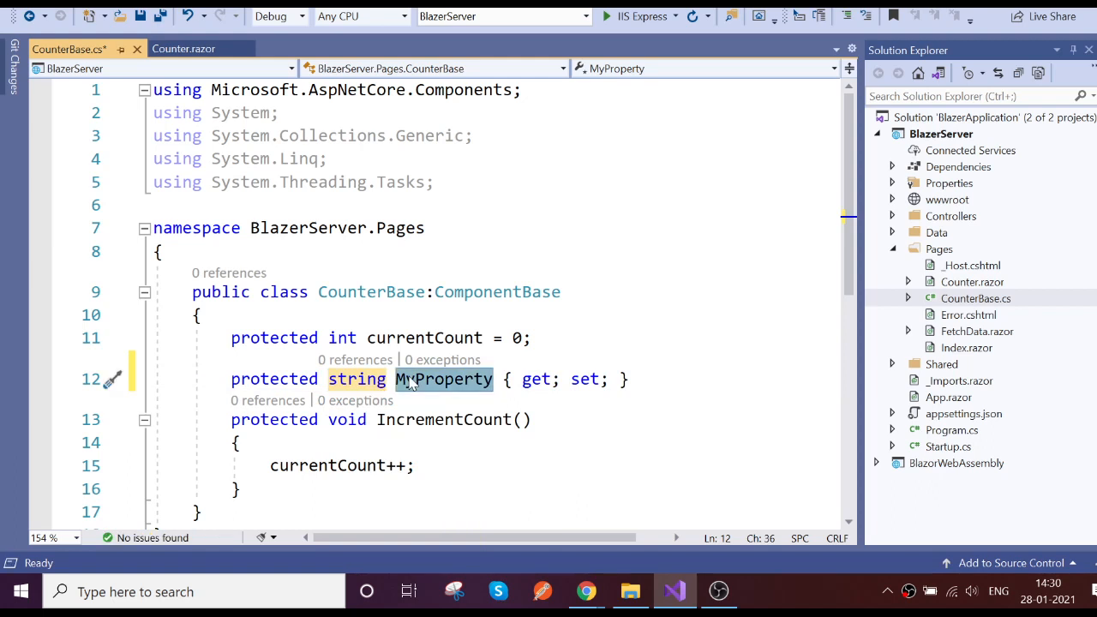
pyautogui.write('Name')
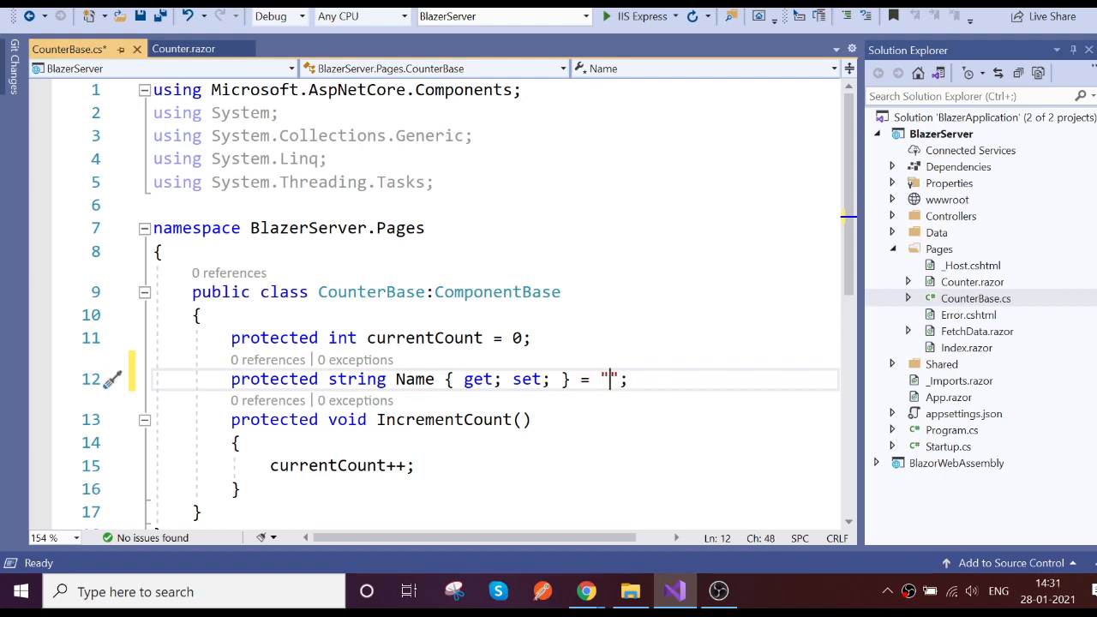
pyautogui.write('Kumar')
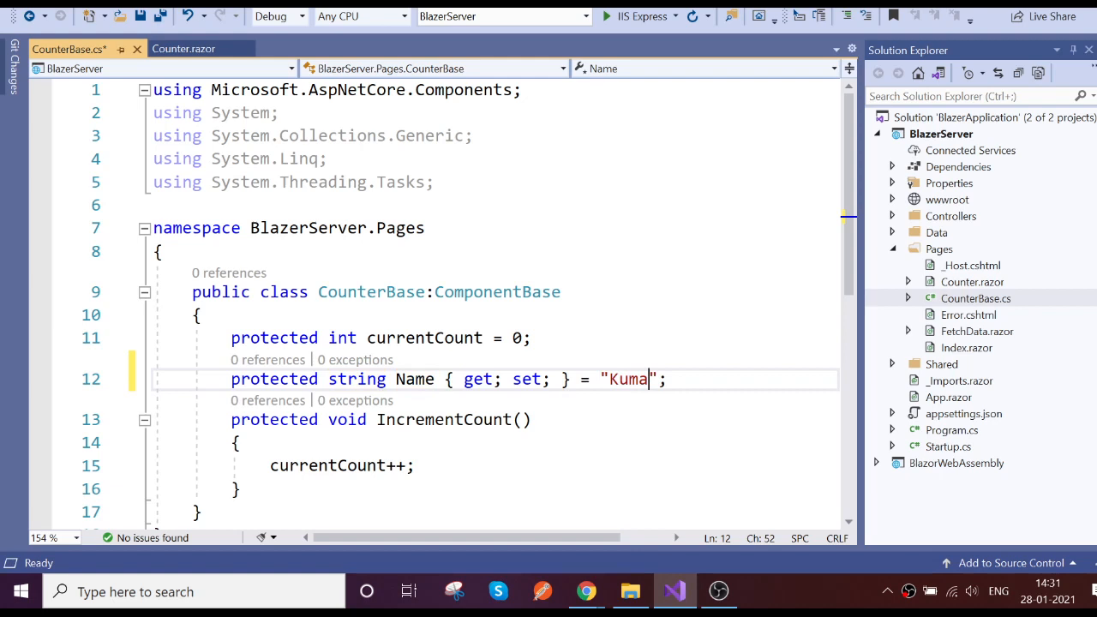
pyautogui.write('r')
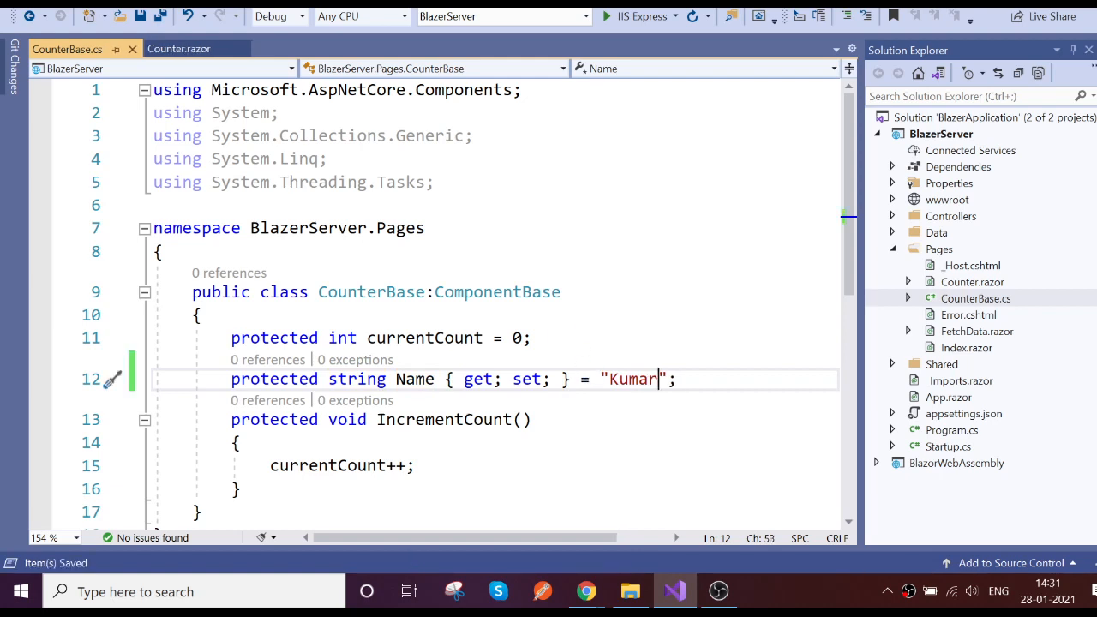
# Return to the Counter.razor markup
pyautogui.click(178, 48)
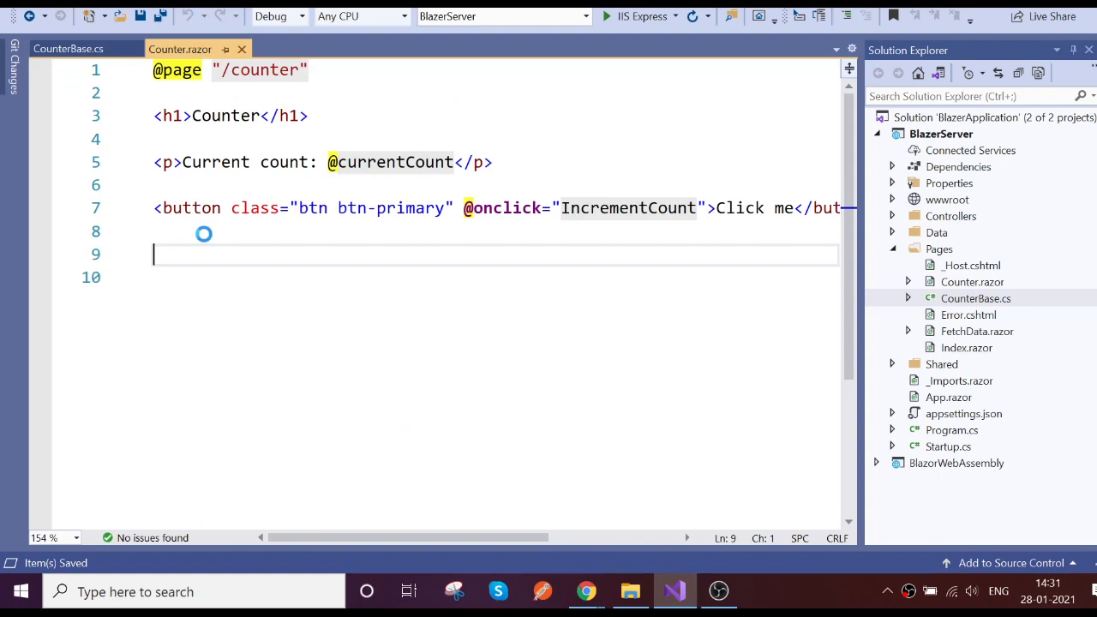
# Add an <h2>One Way Binding</h2> heading to Counter.razor
pyautogui.write('<h2></h2>')
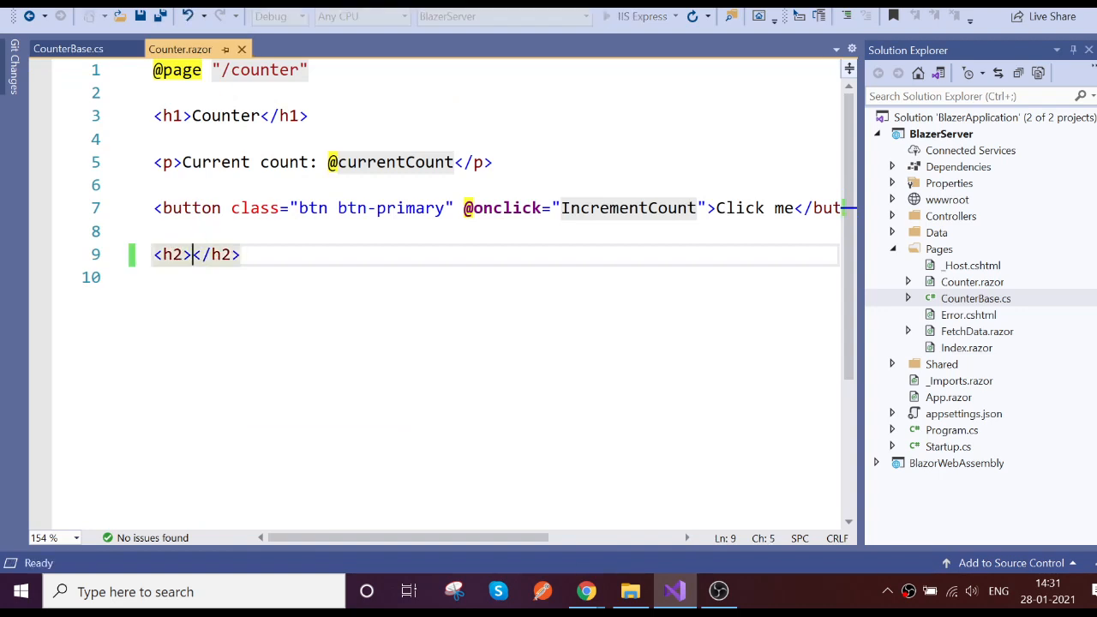
pyautogui.write('One Way Bindi')
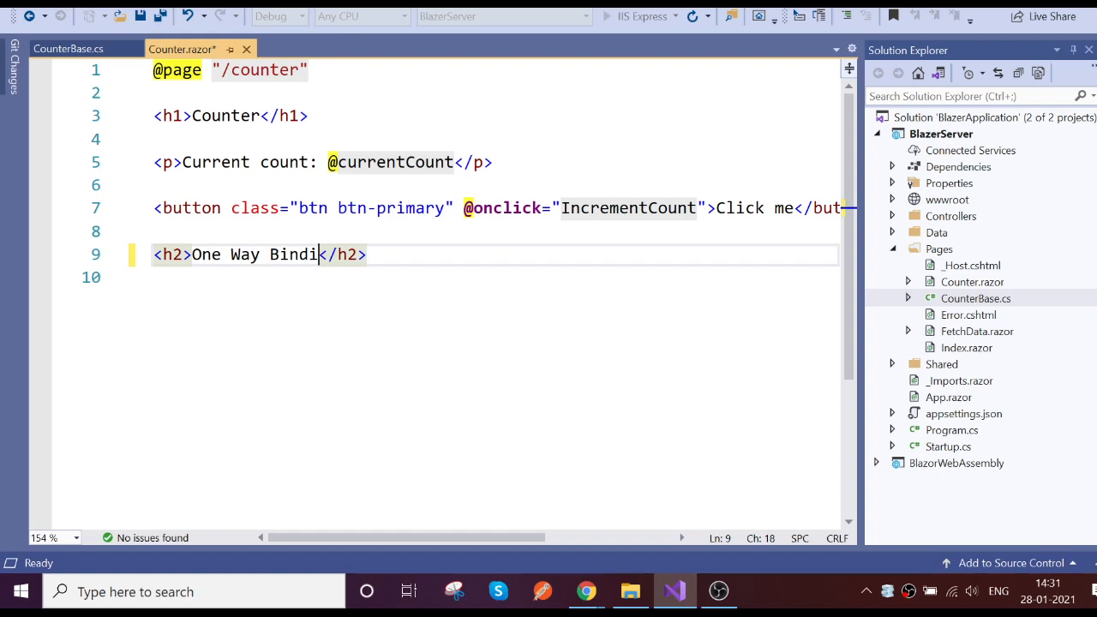
pyautogui.write('ng')
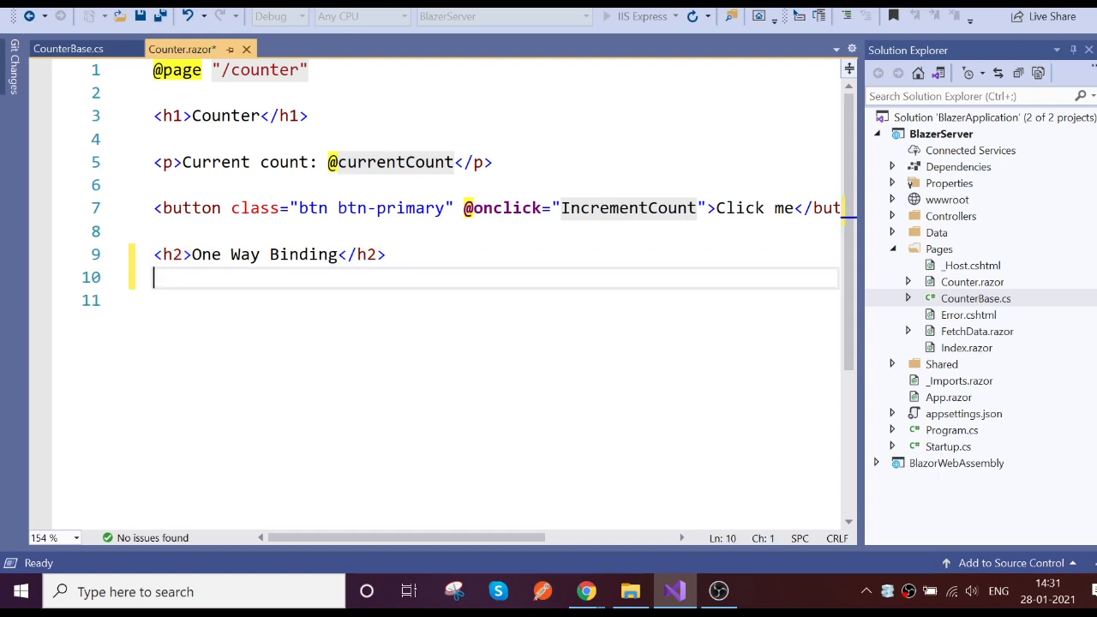
pyautogui.write('<')
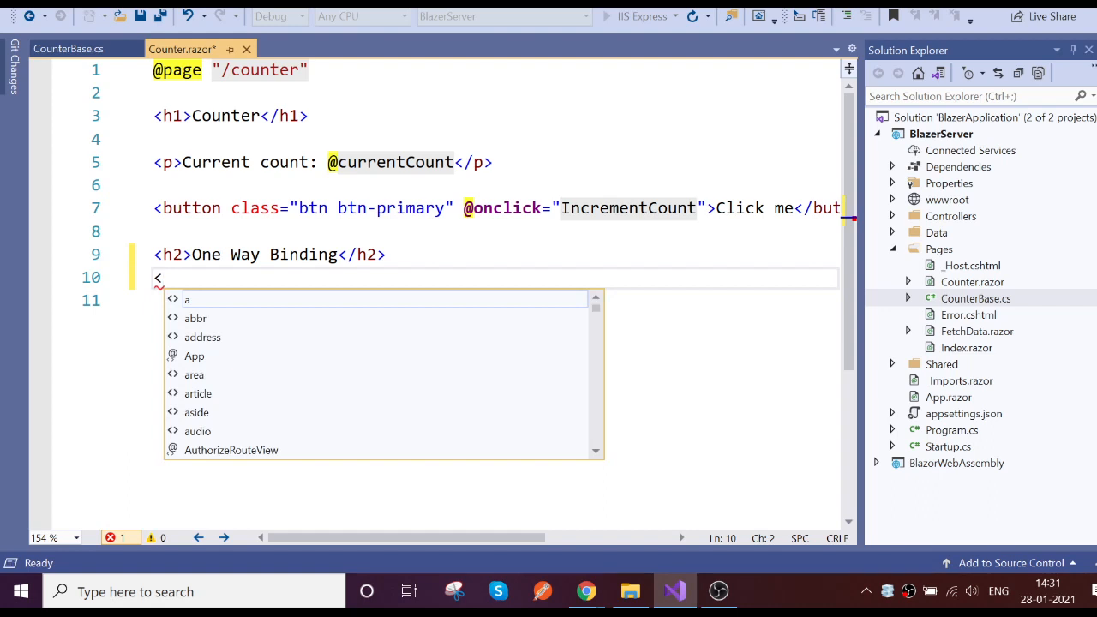
pyautogui.write('span></span>')
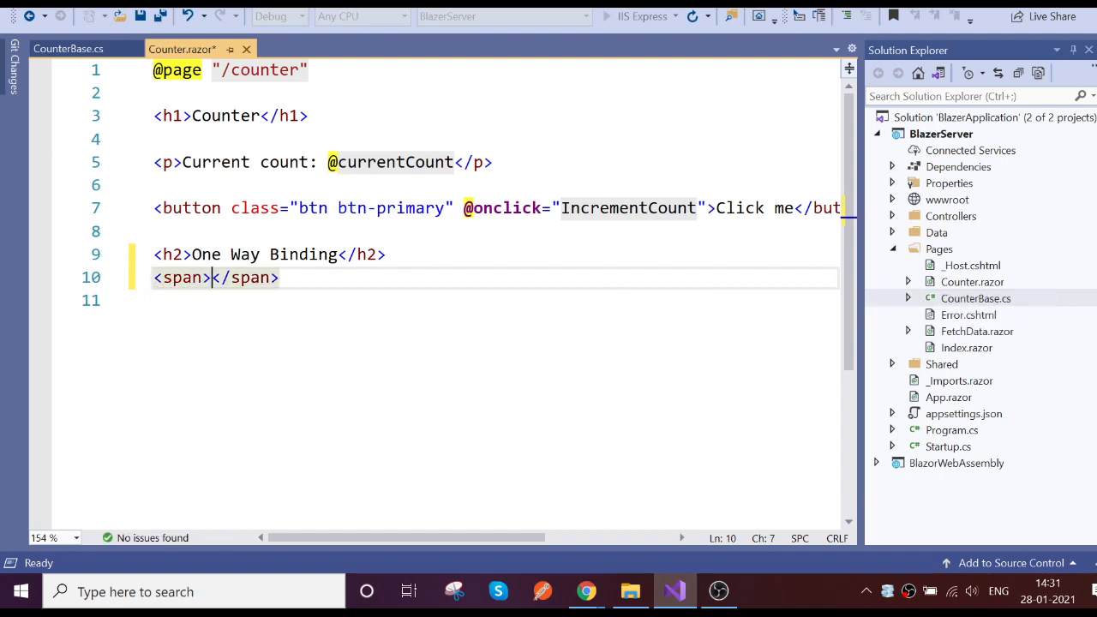
pyautogui.write('@')
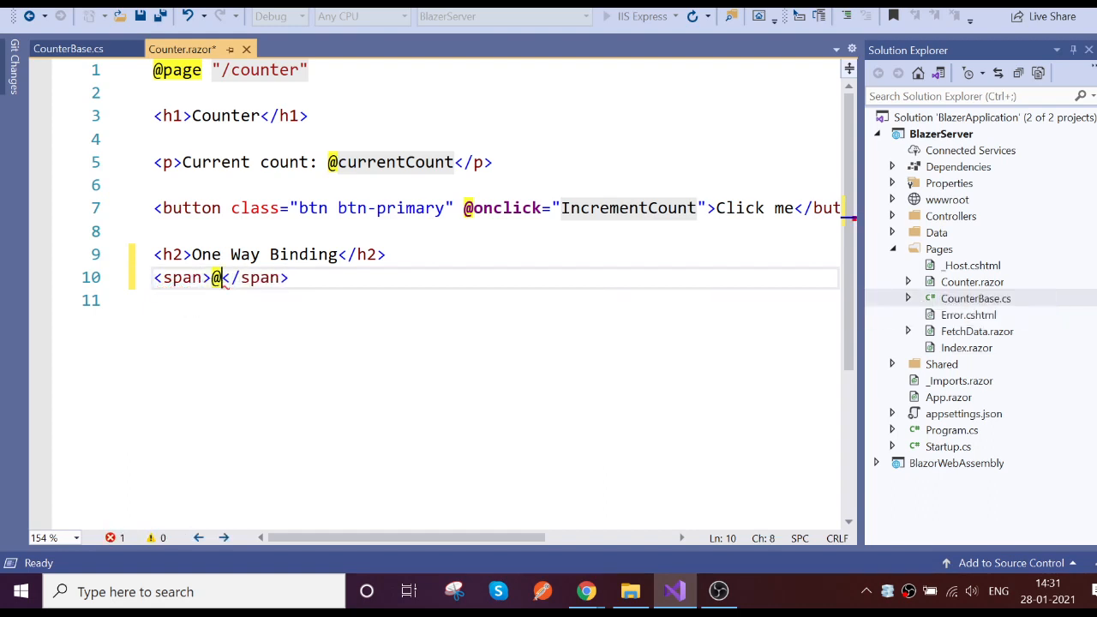
pyautogui.write('Na')
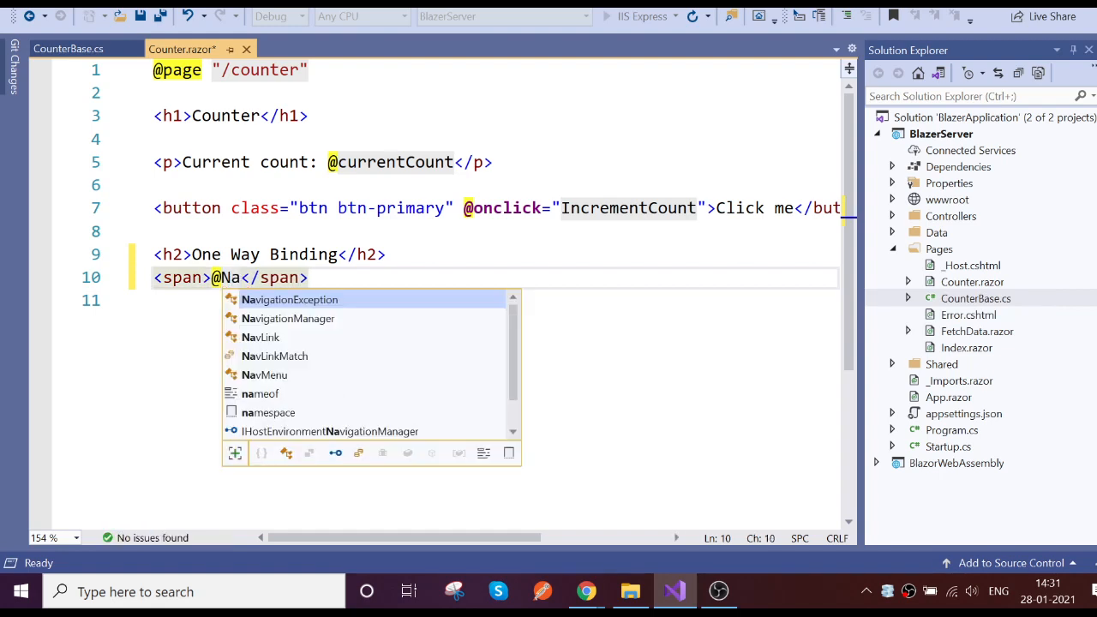
pyautogui.write('me')
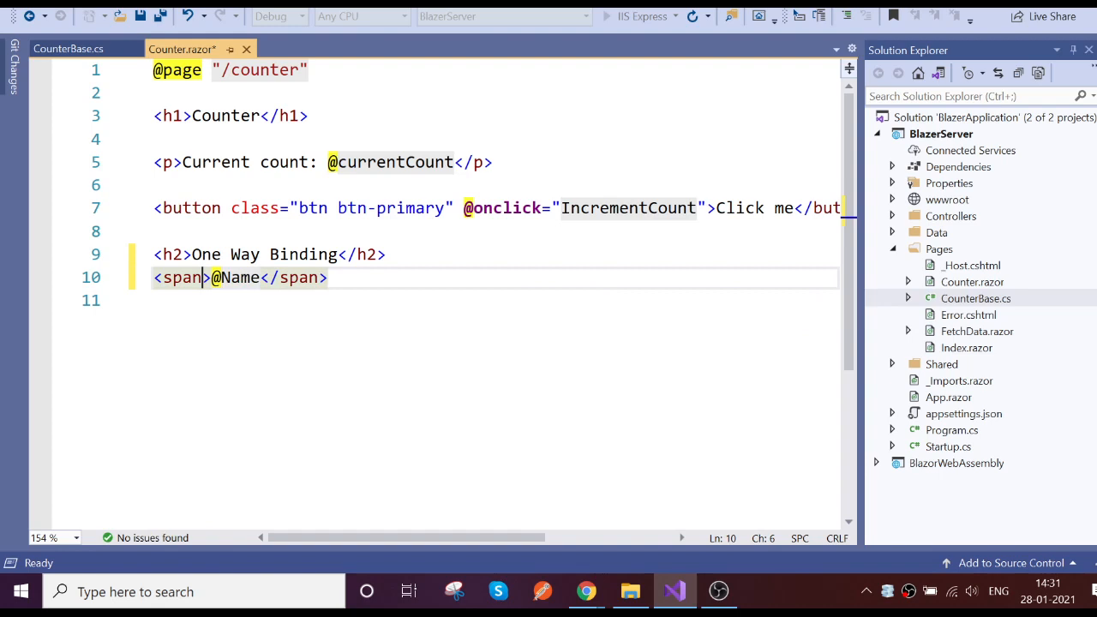
pyautogui.click(353, 274)
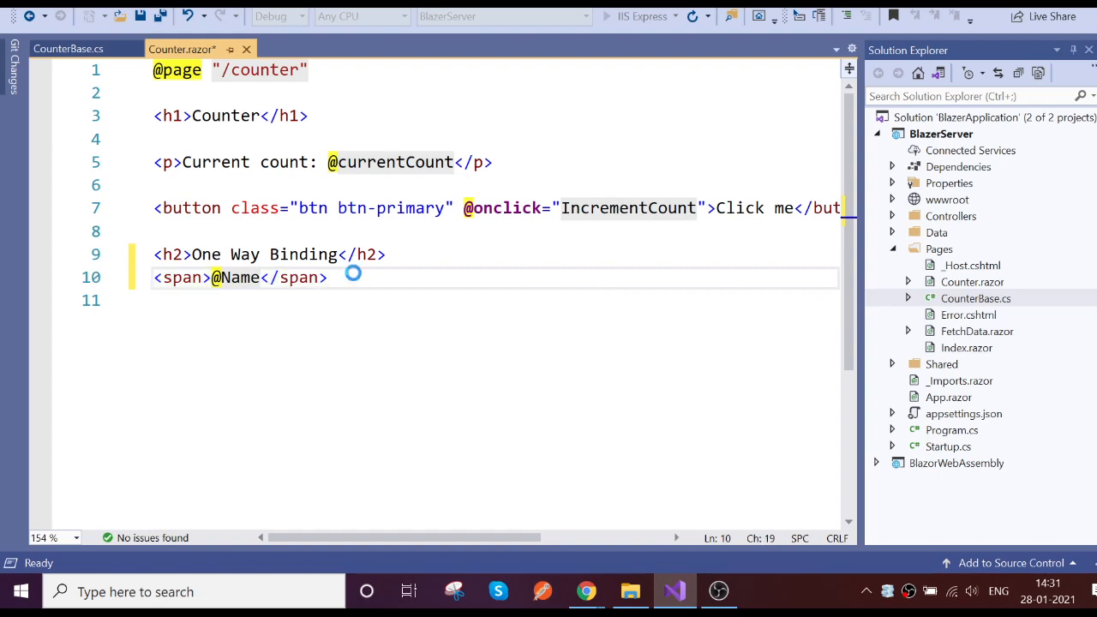
pyautogui.press('ctrl+s')
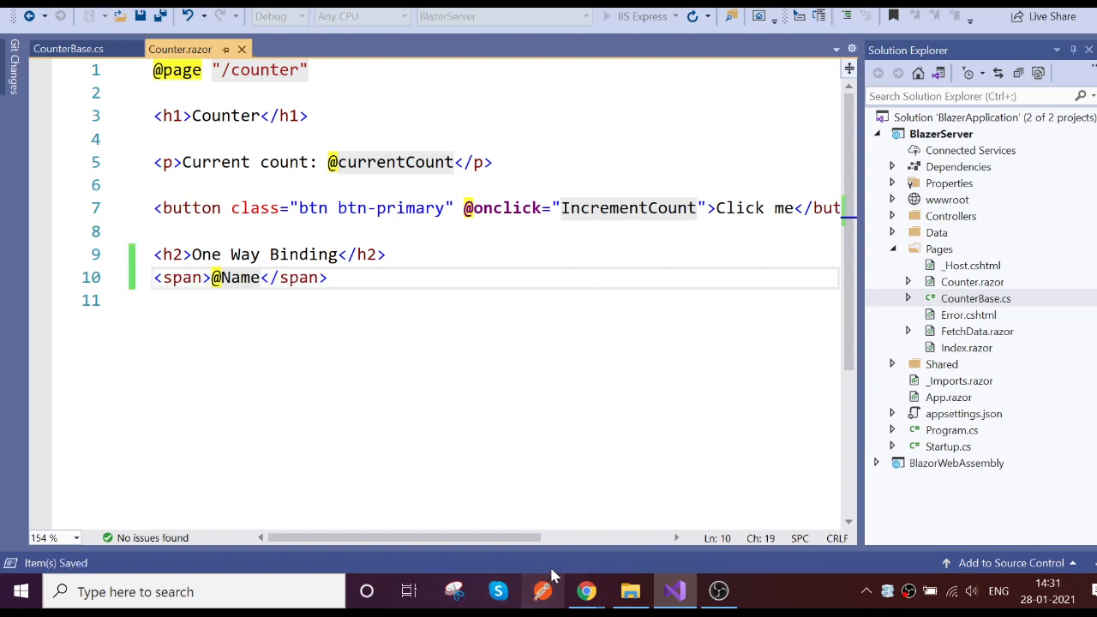
# Switch to the running Counter page in Chrome and select its address bar
pyautogui.click(587, 591)
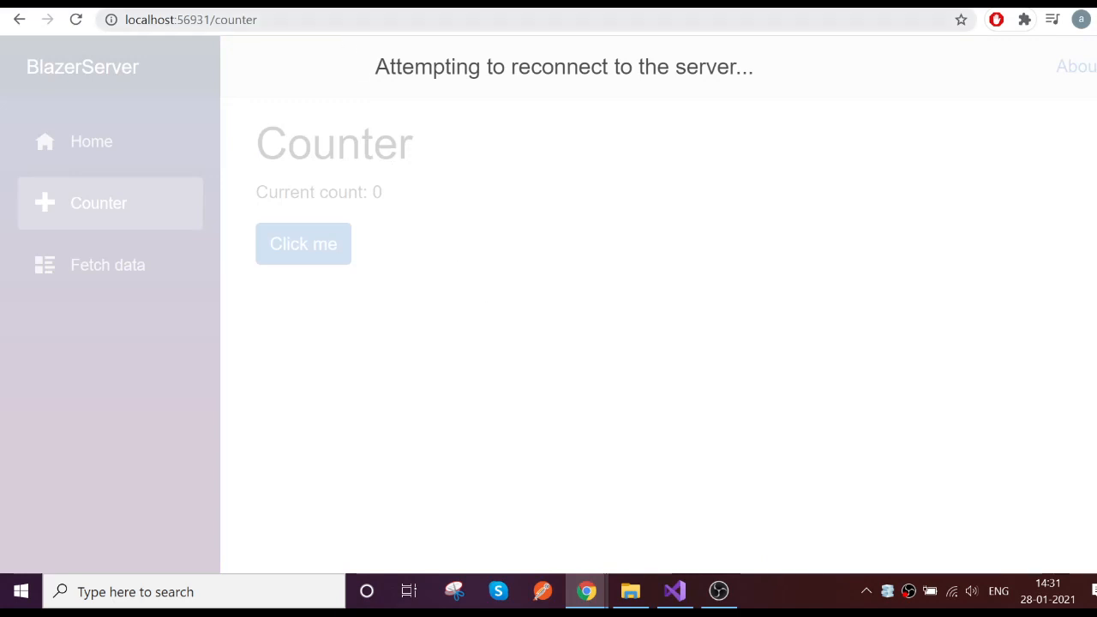
pyautogui.click(192, 20)
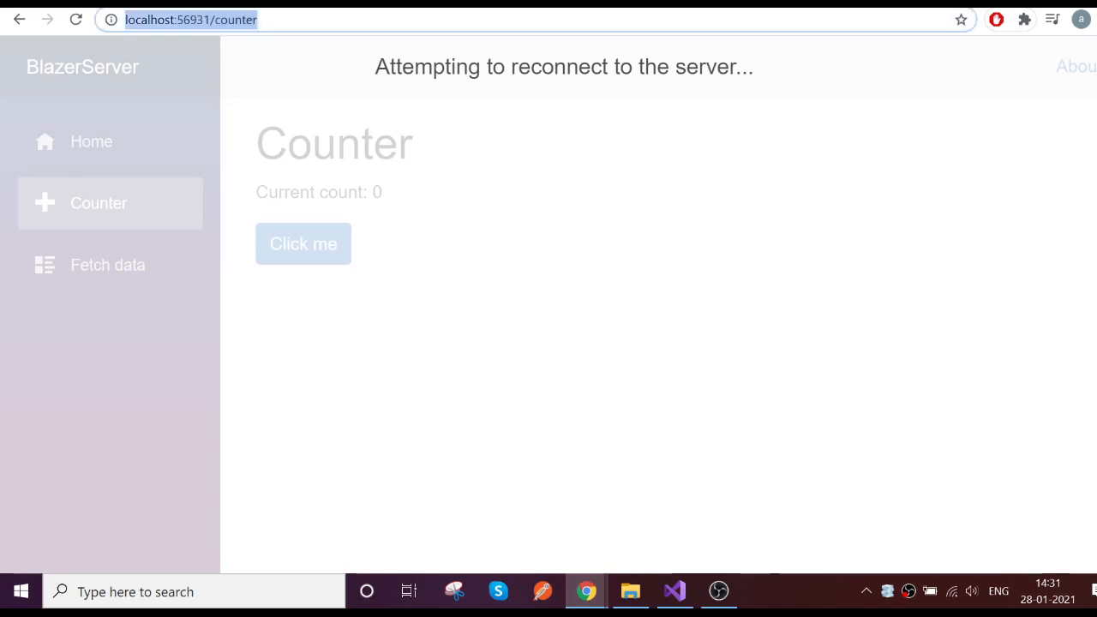
pyautogui.click(75, 19)
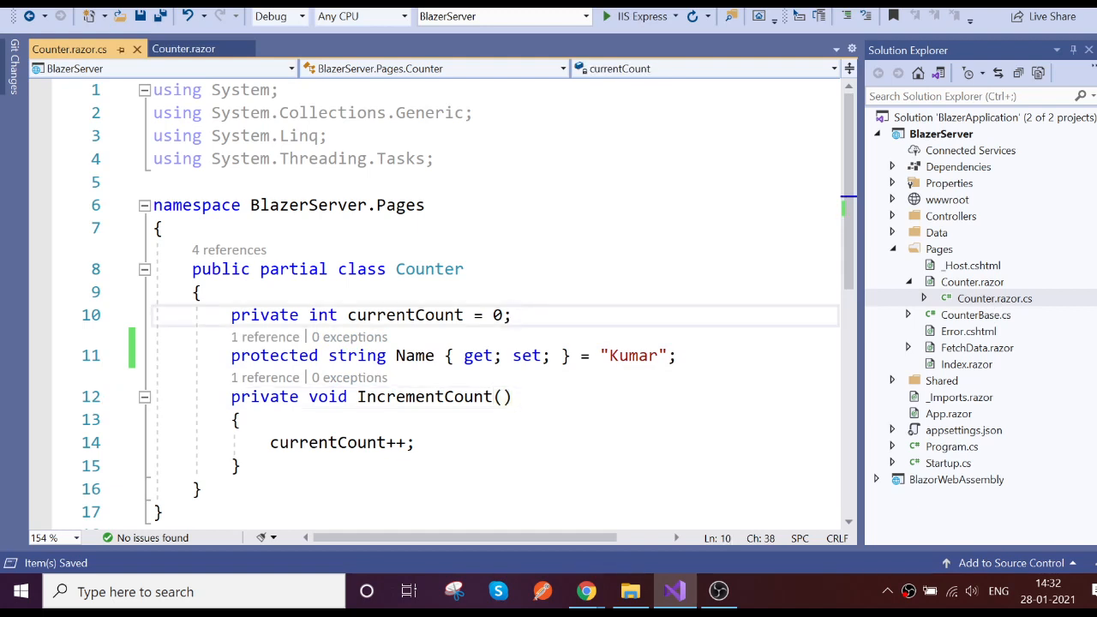
# Switch the editor back to the Counter.razor markup tab
pyautogui.click(511, 316)
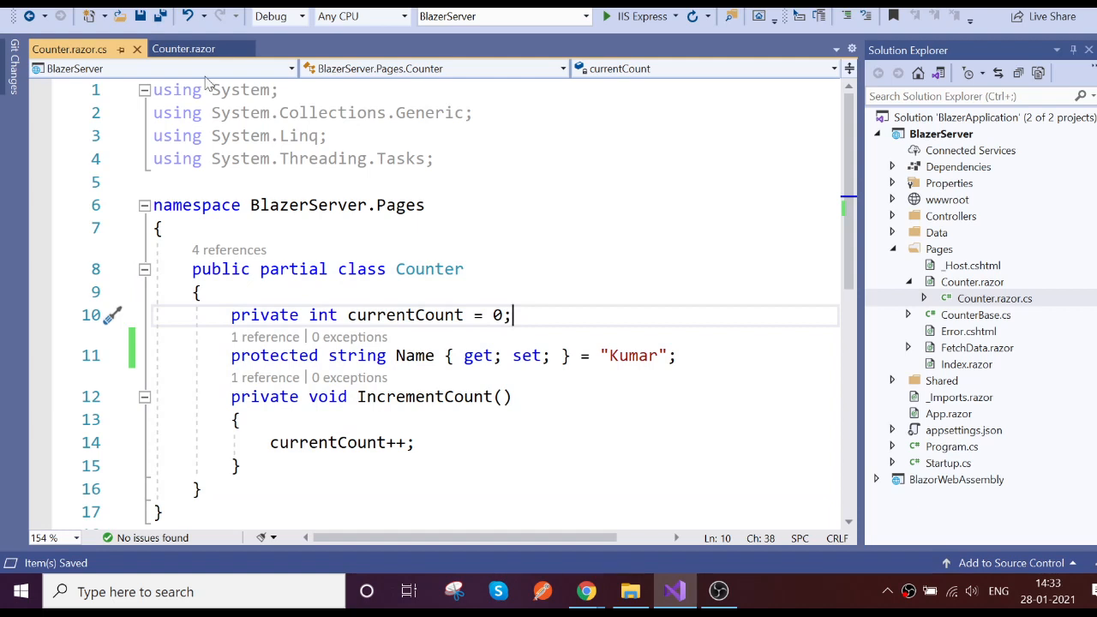
pyautogui.click(184, 48)
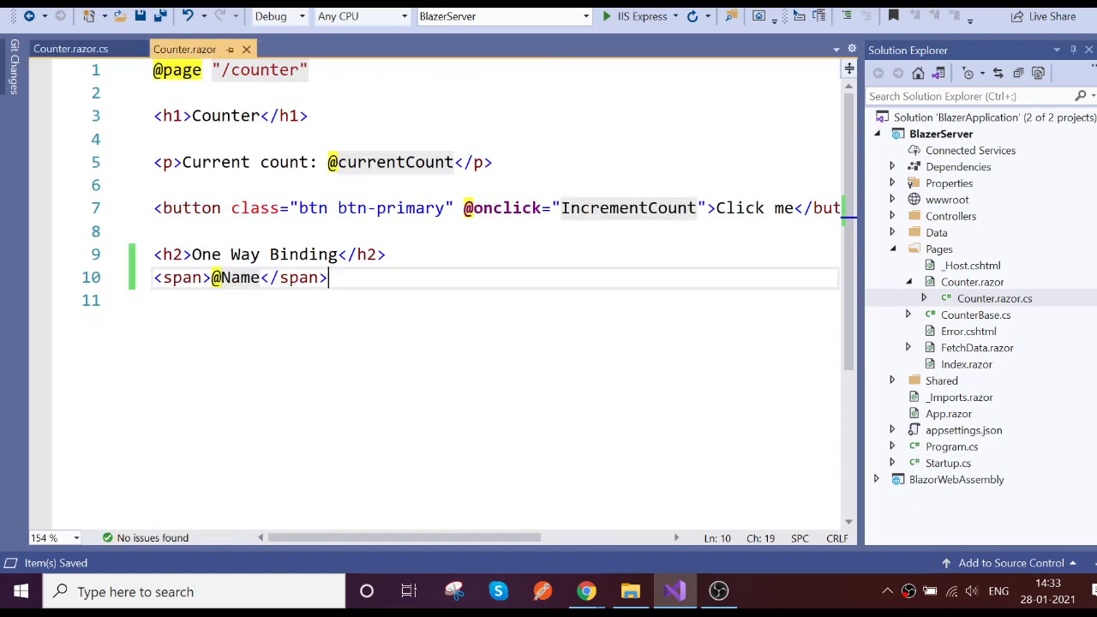
pyautogui.moveTo(587, 591)
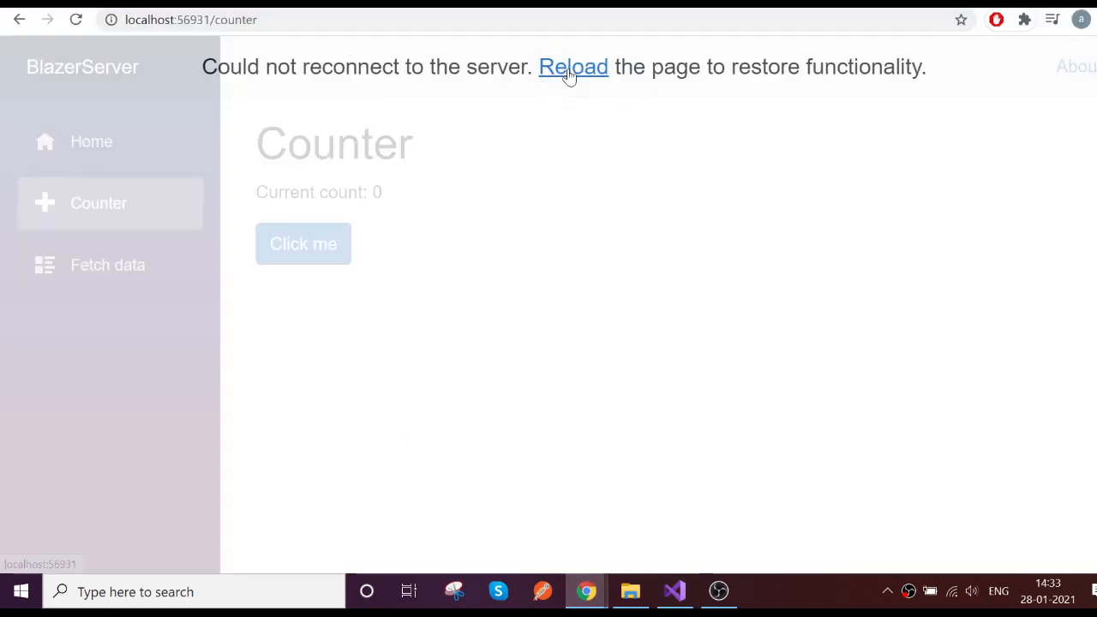
# Reload the disconnected Counter page to see the heading and Kumar, then return to the markup
pyautogui.click(573, 67)
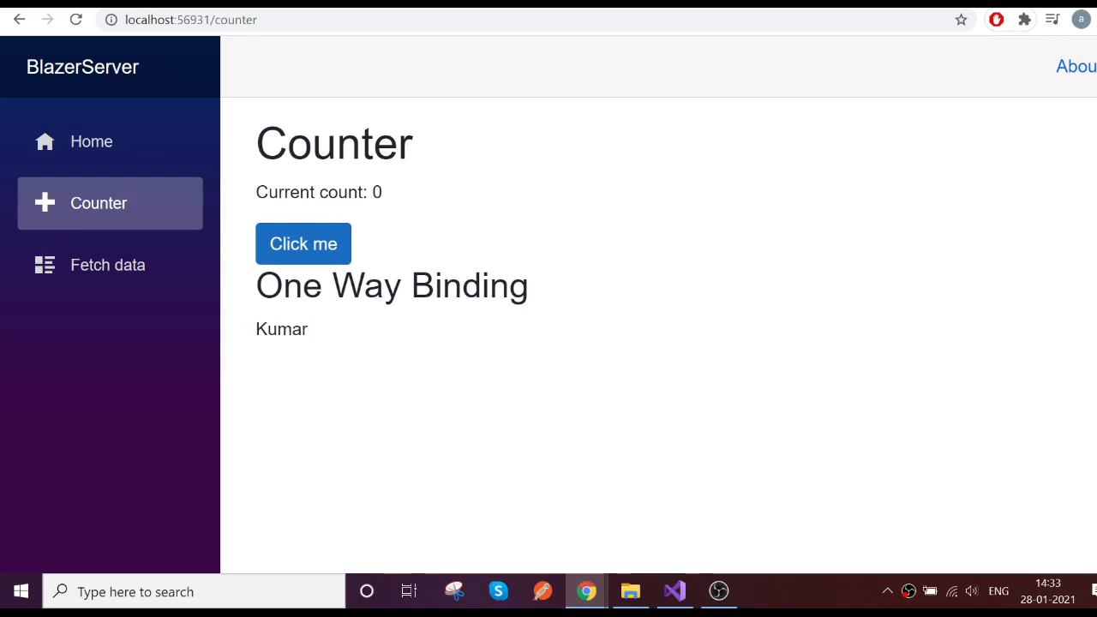
pyautogui.doubleClick(281, 330)
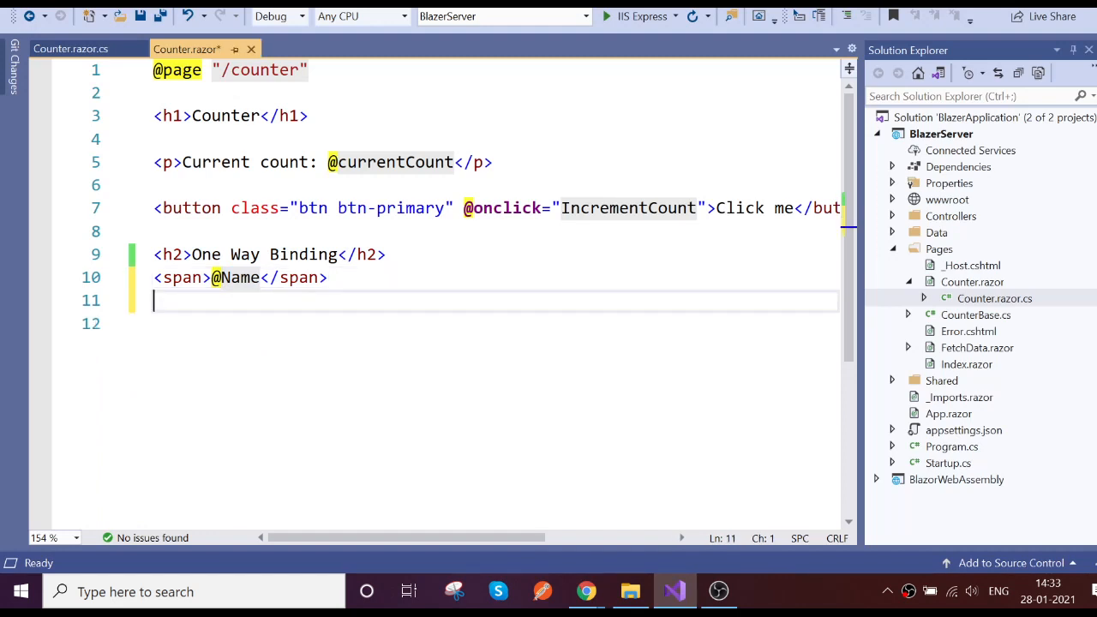
pyautogui.write('<inpu')
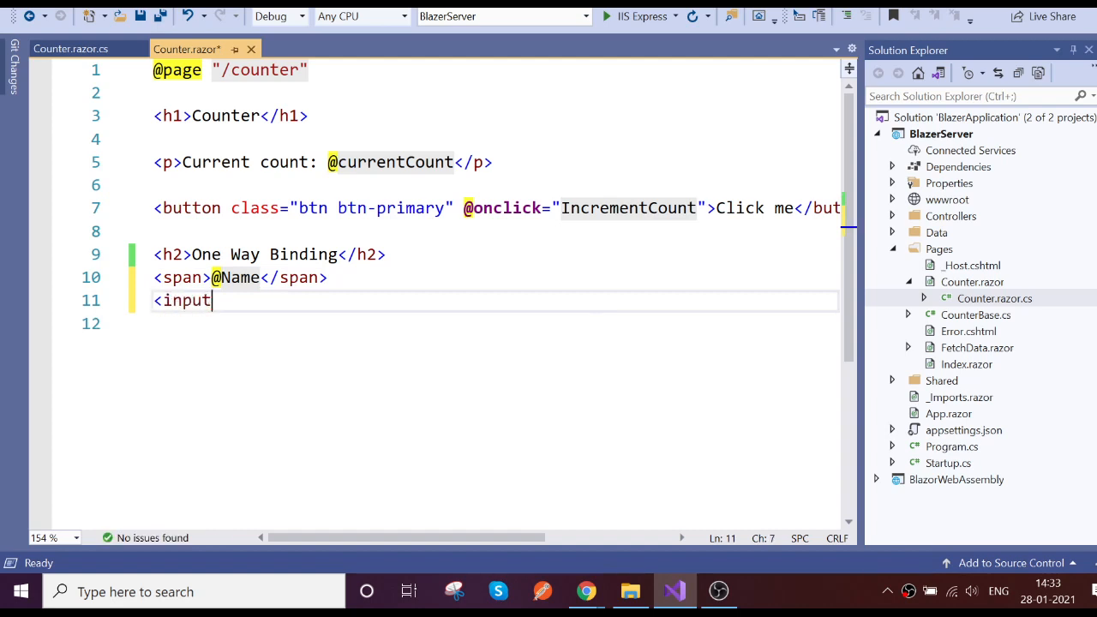
pyautogui.write('ty')
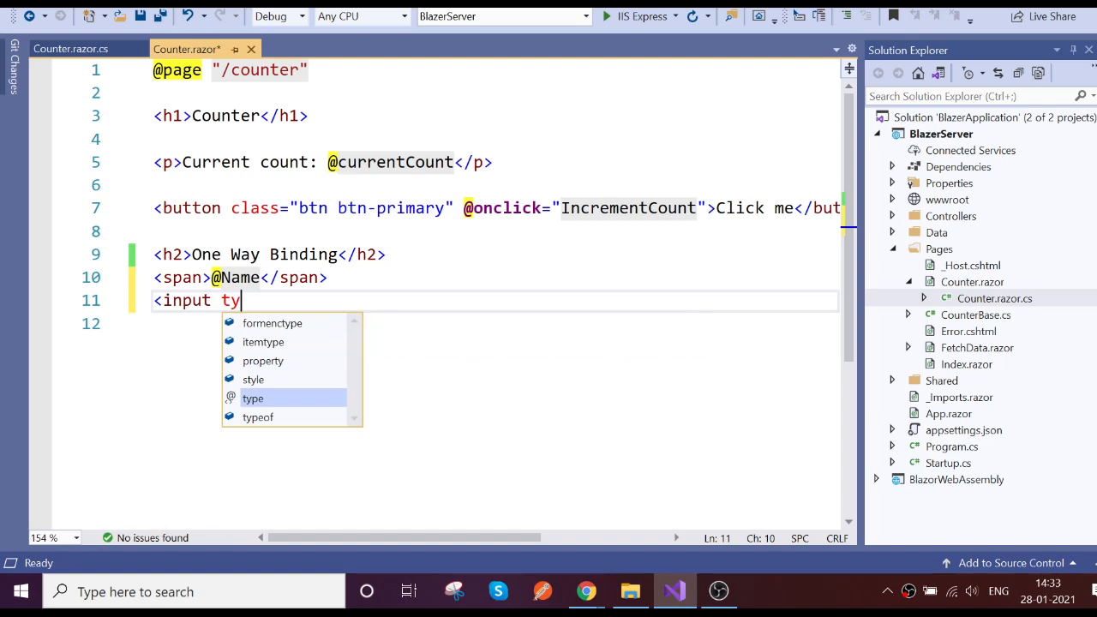
pyautogui.write('pe')
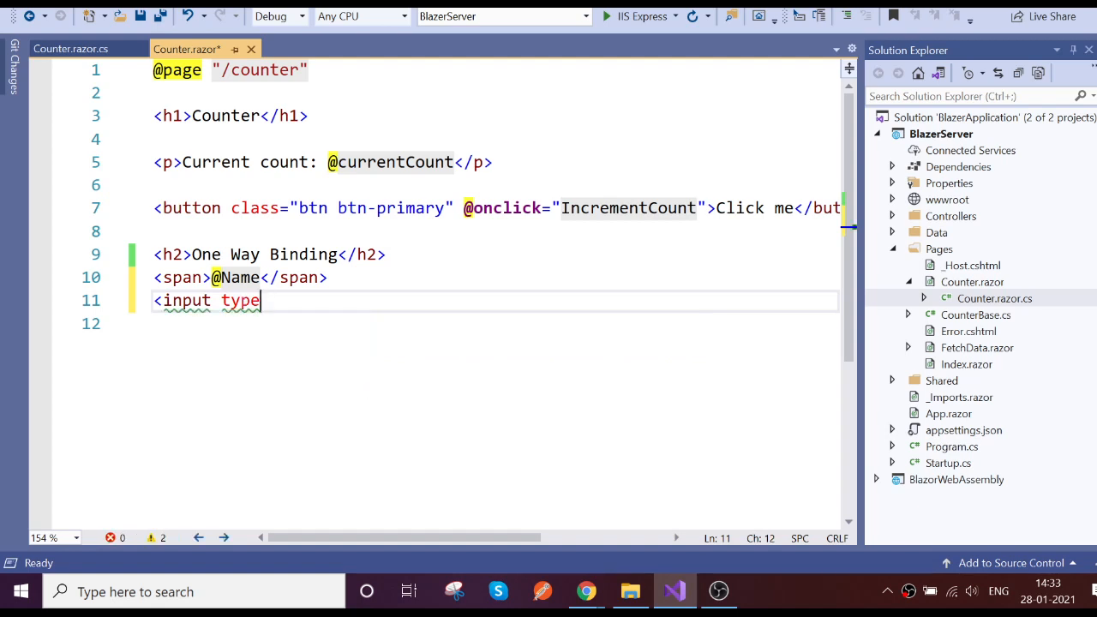
pyautogui.write('="te')
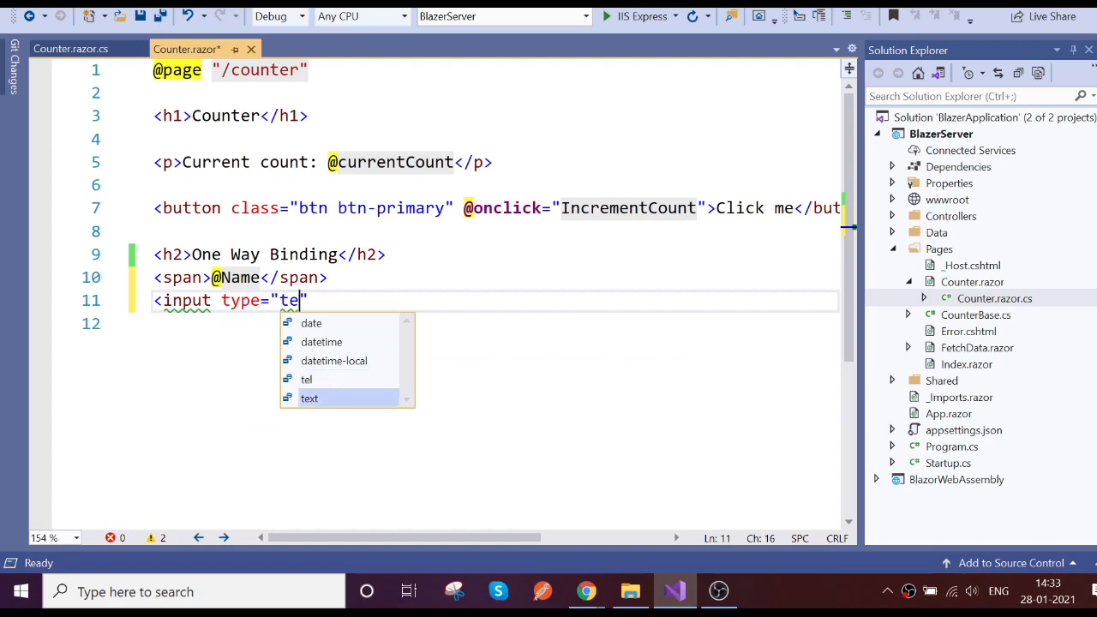
pyautogui.write('xt" value="')
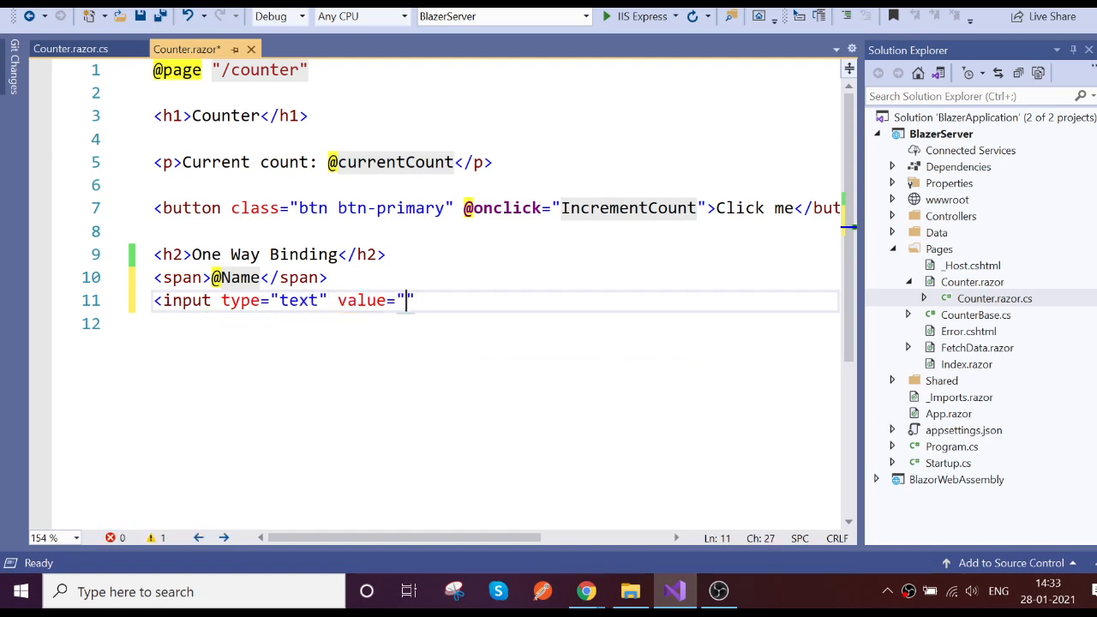
pyautogui.write('@')
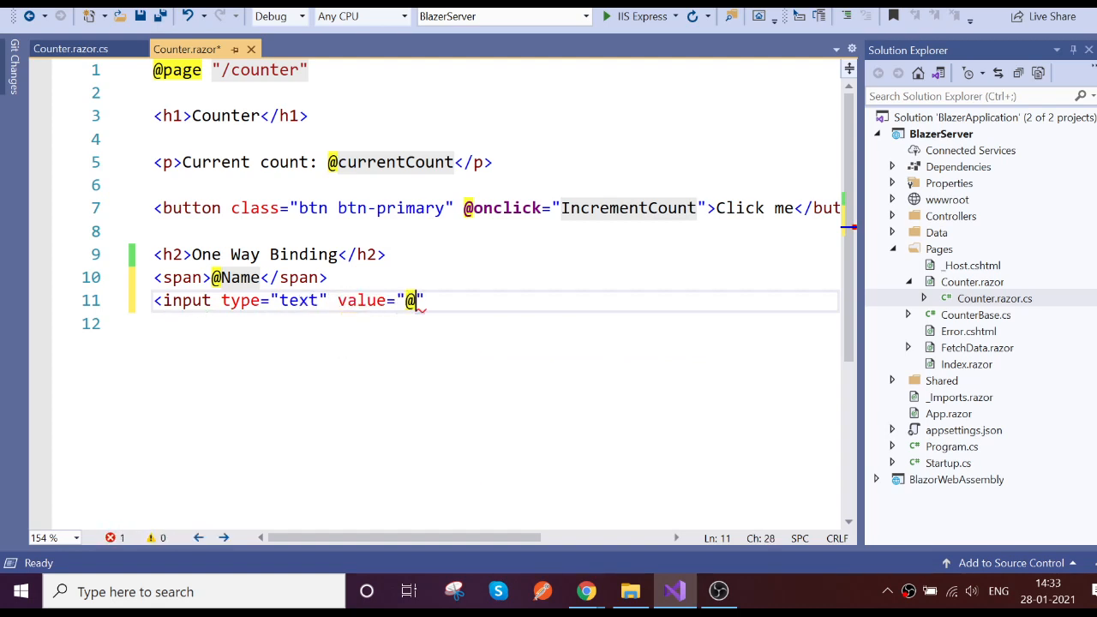
pyautogui.write('Name')
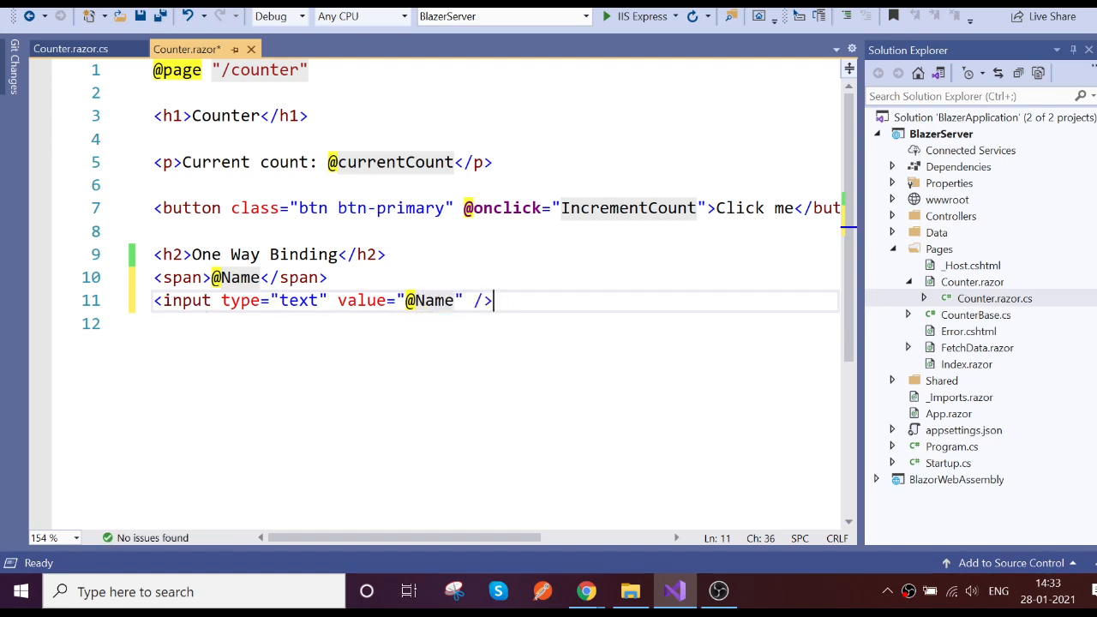
pyautogui.press('ctrl+s')
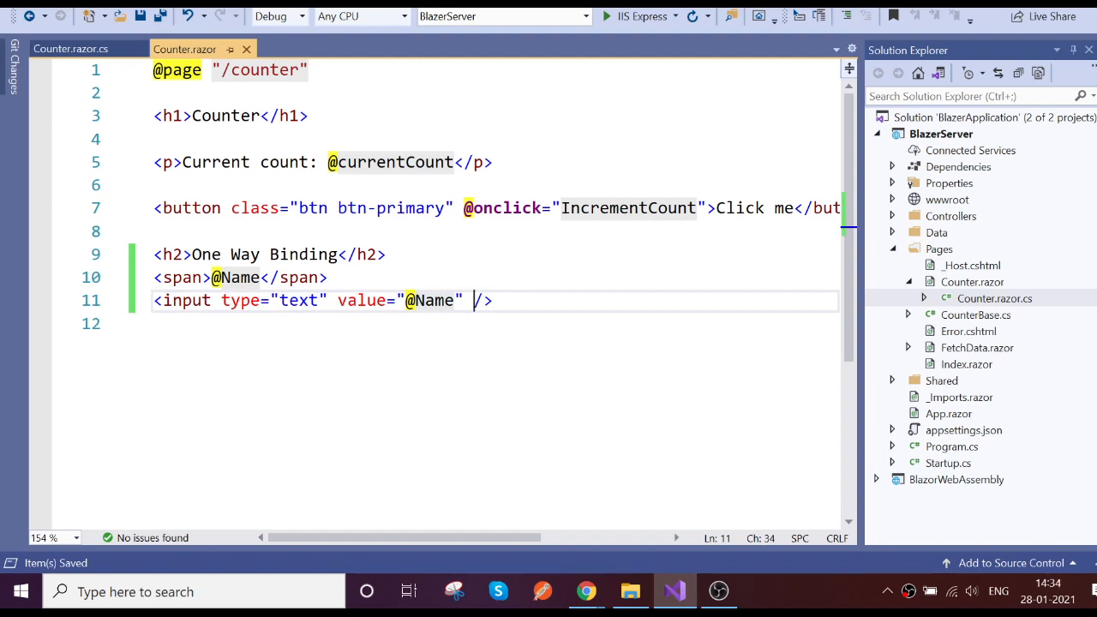
pyautogui.doubleClick(185, 300)
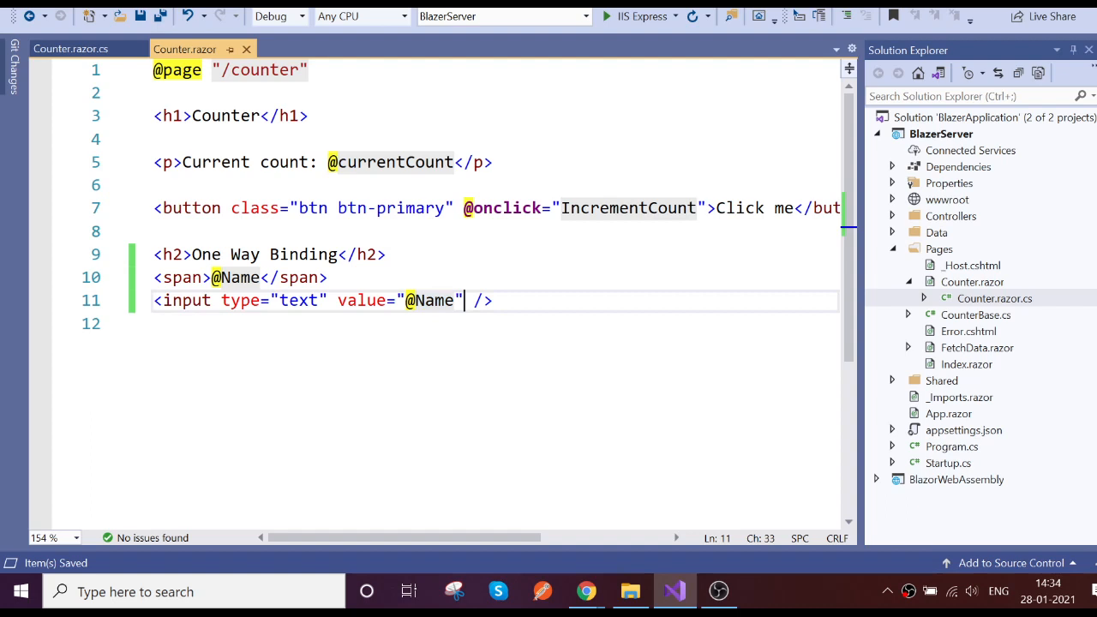
pyautogui.write('@')
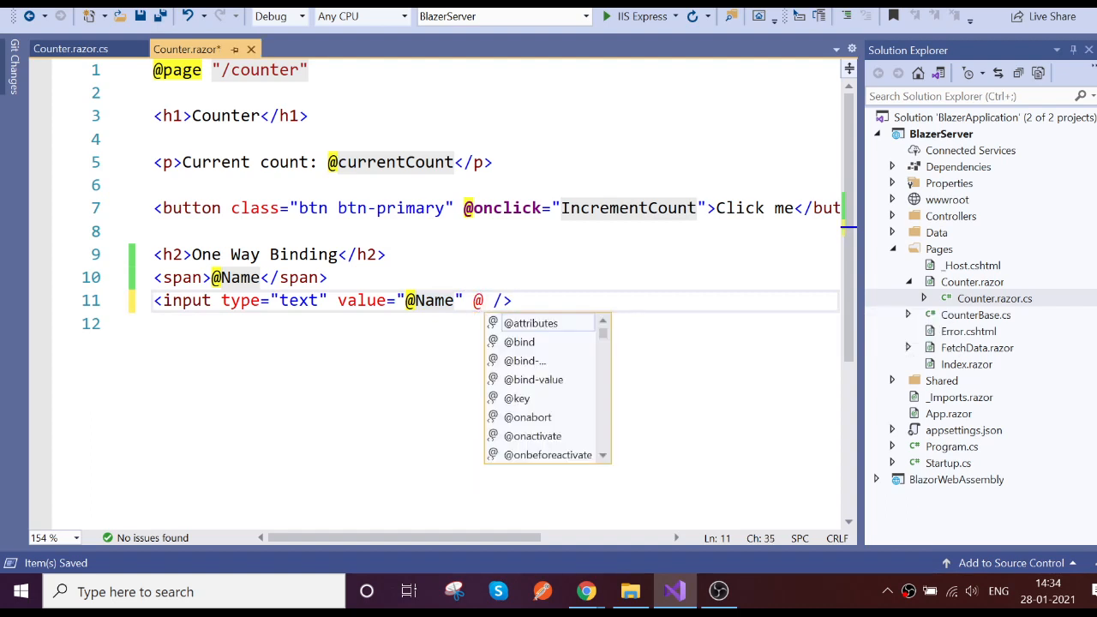
pyautogui.write('on')
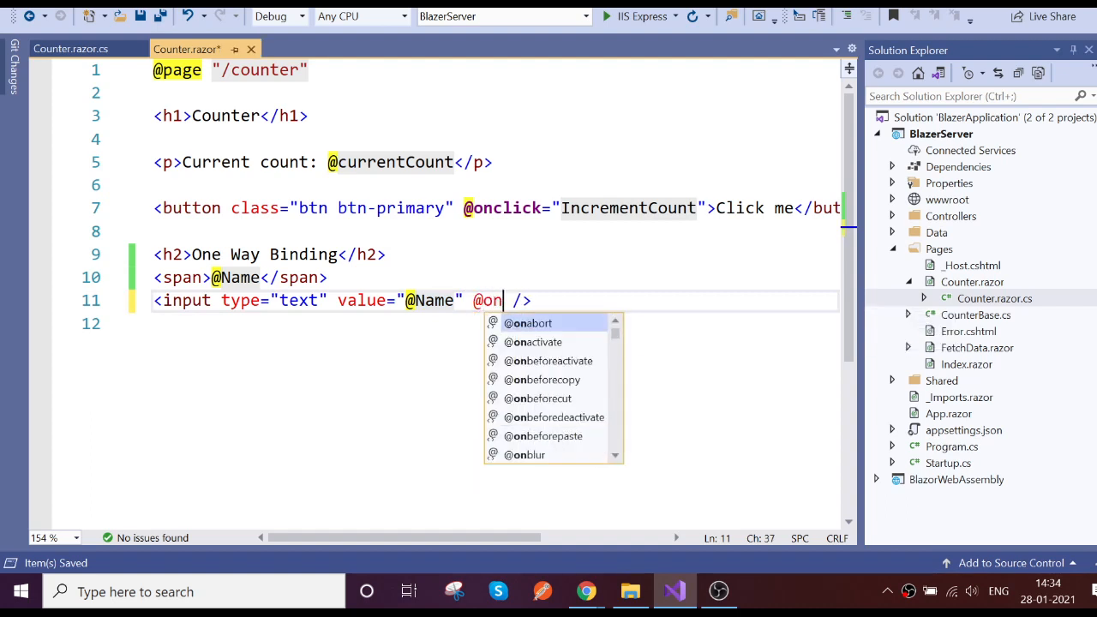
pyautogui.write('c')
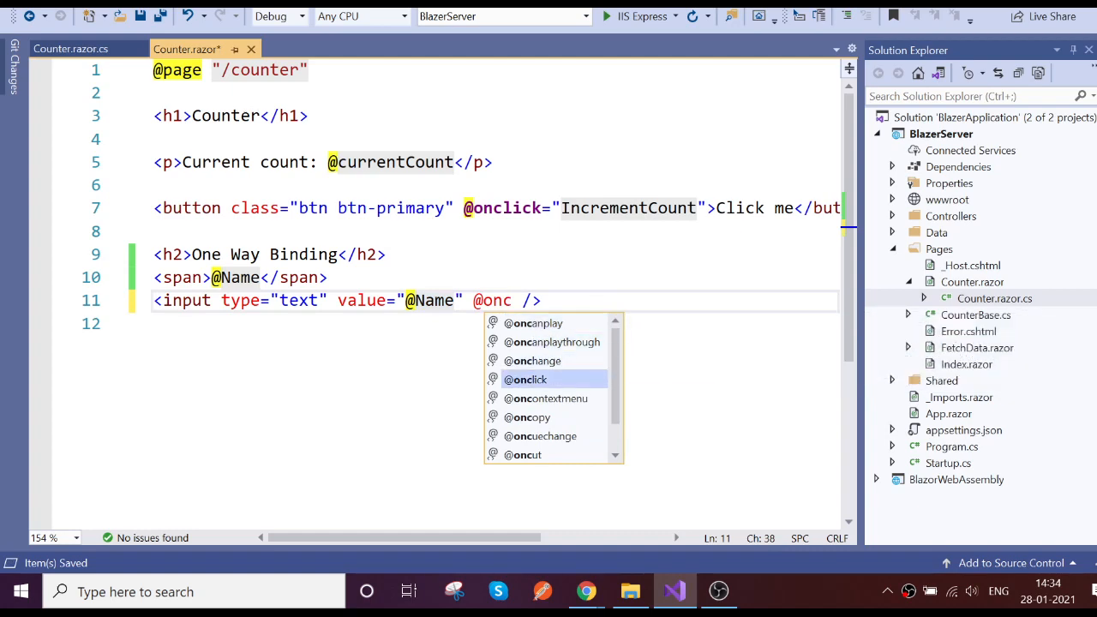
pyautogui.write('hange="')
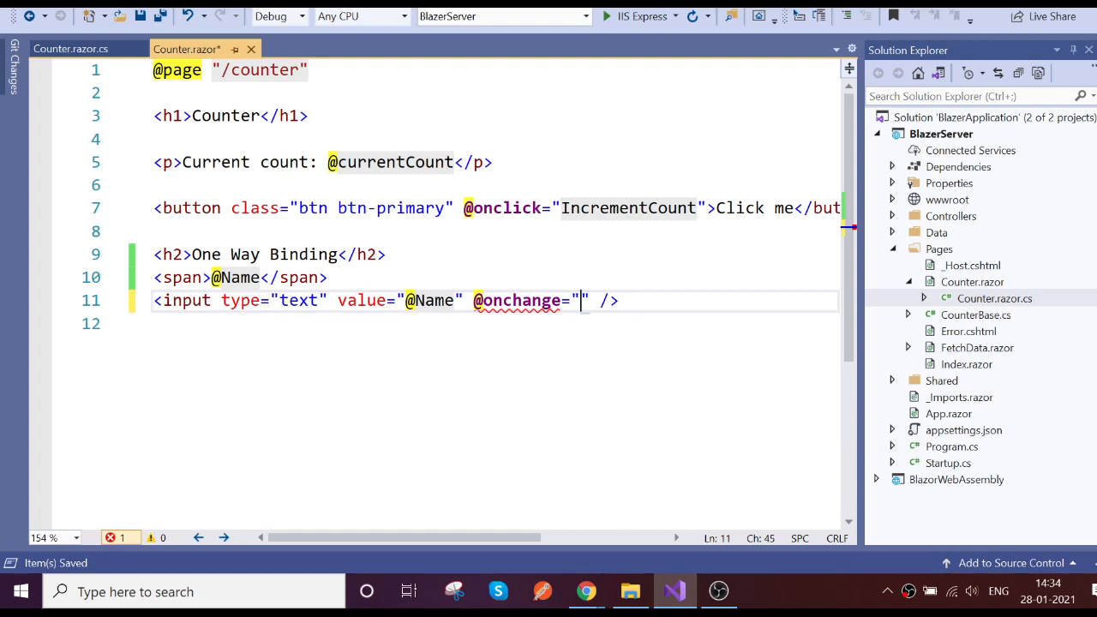
# Start a void method in Counter.razor.cs, then return to the markup
pyautogui.click(68, 48)
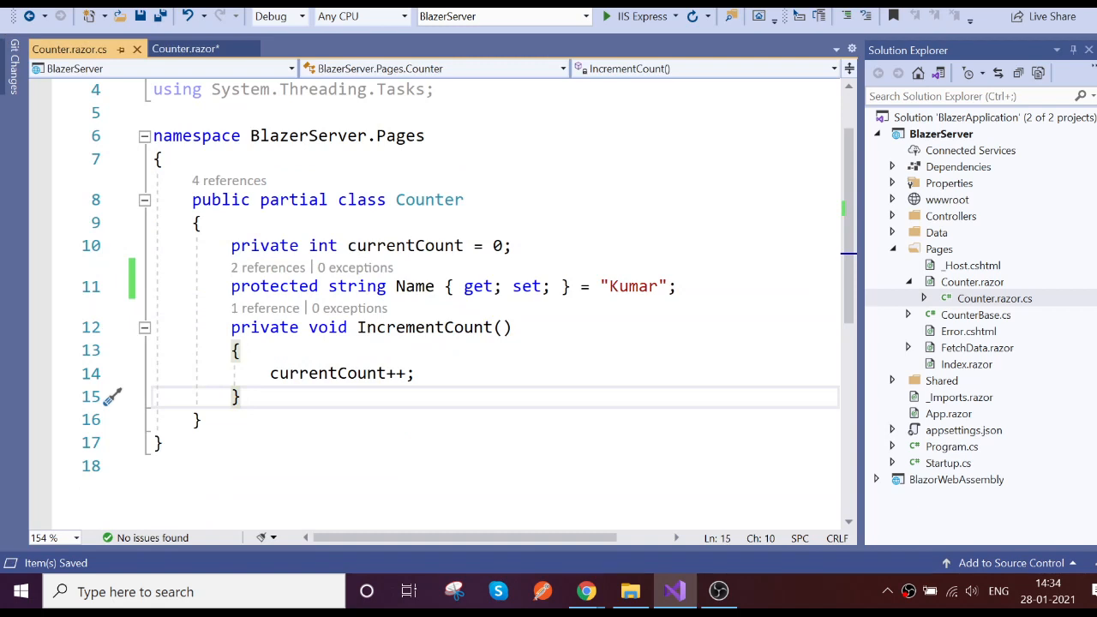
pyautogui.write('private')
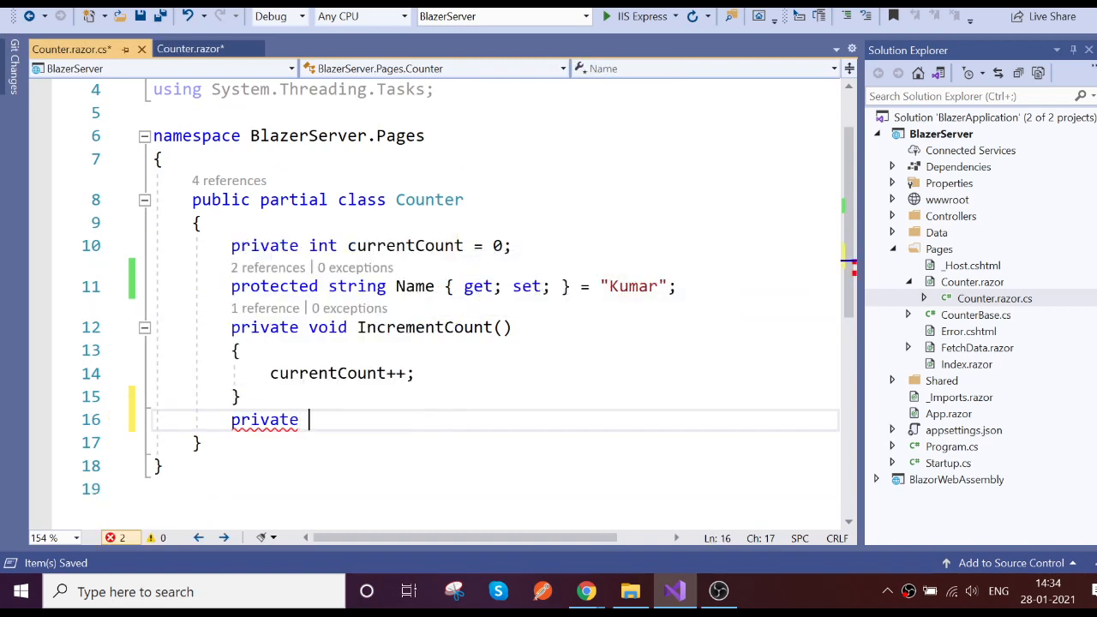
pyautogui.write('void')
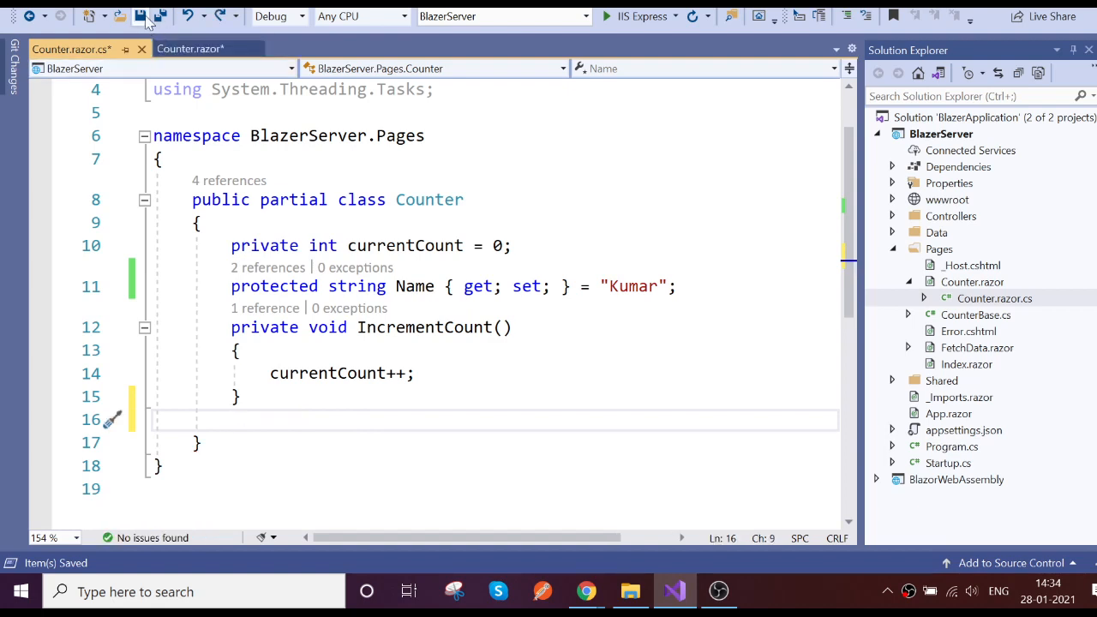
pyautogui.click(188, 48)
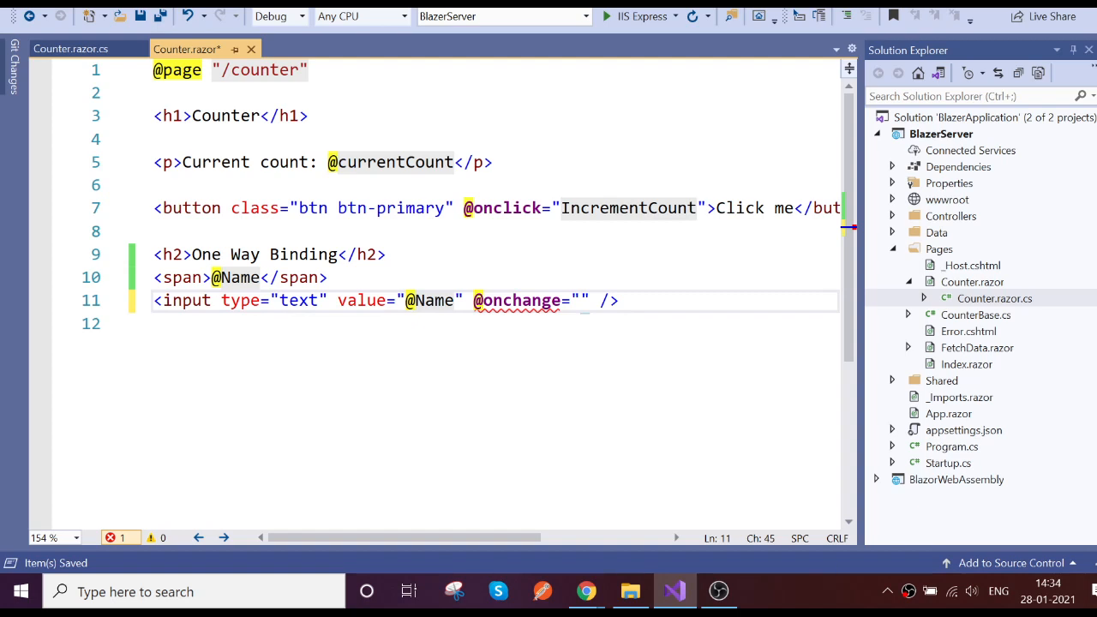
pyautogui.write('@')
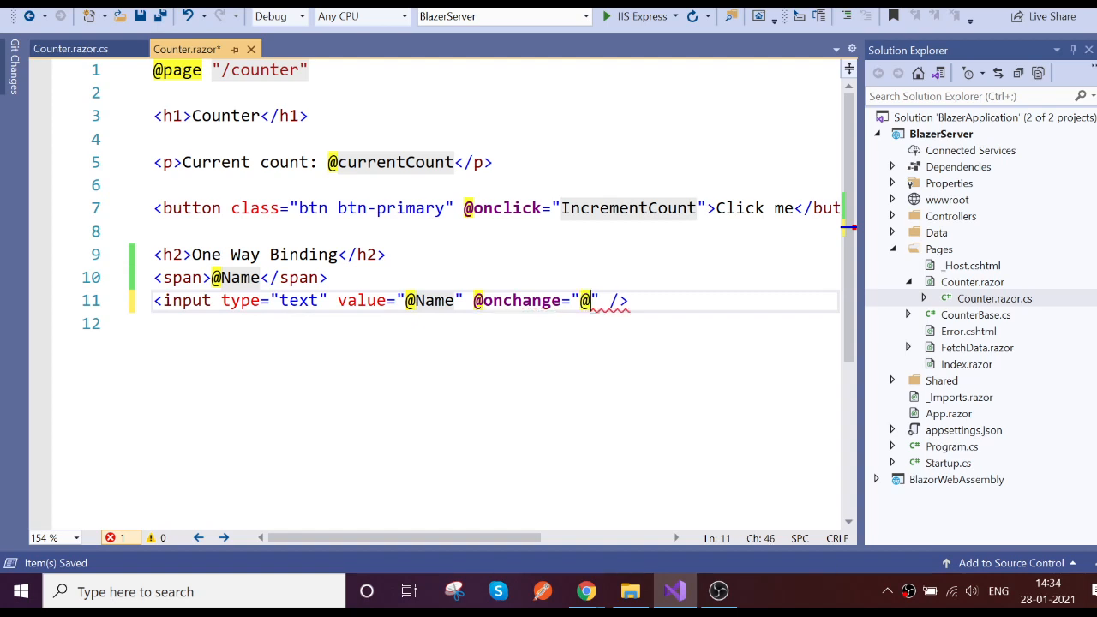
pyautogui.write('(')
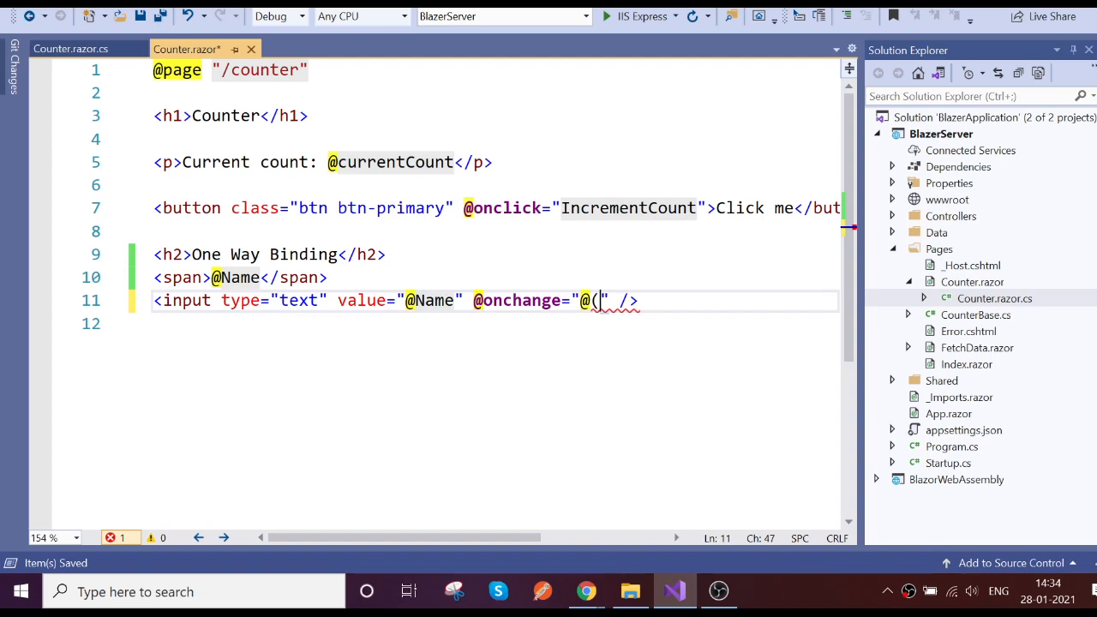
pyautogui.write(')')
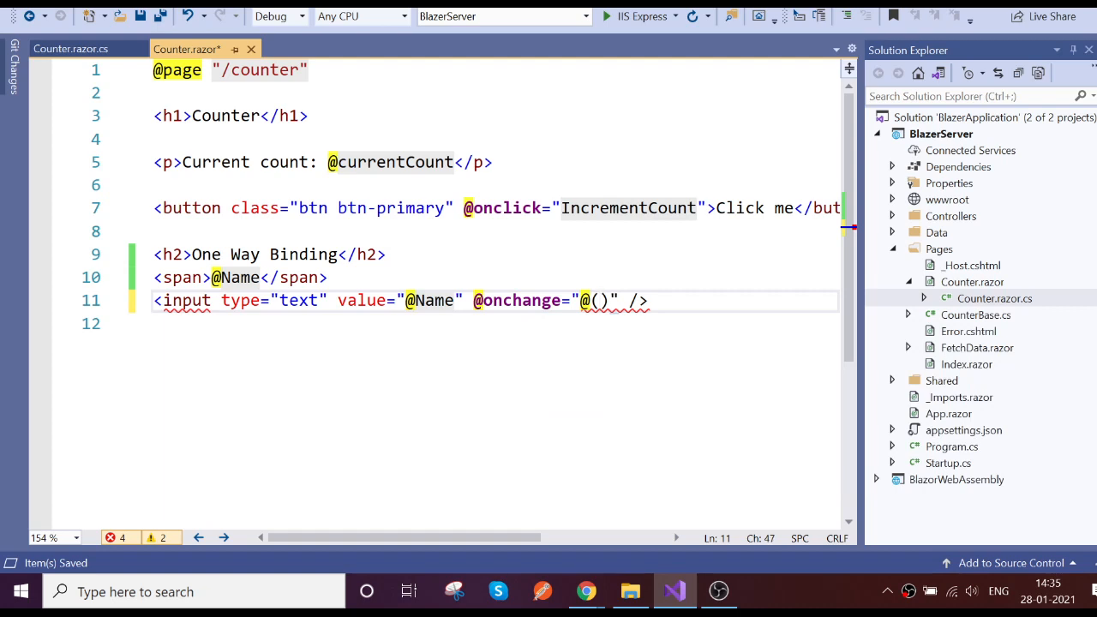
pyautogui.write('e')
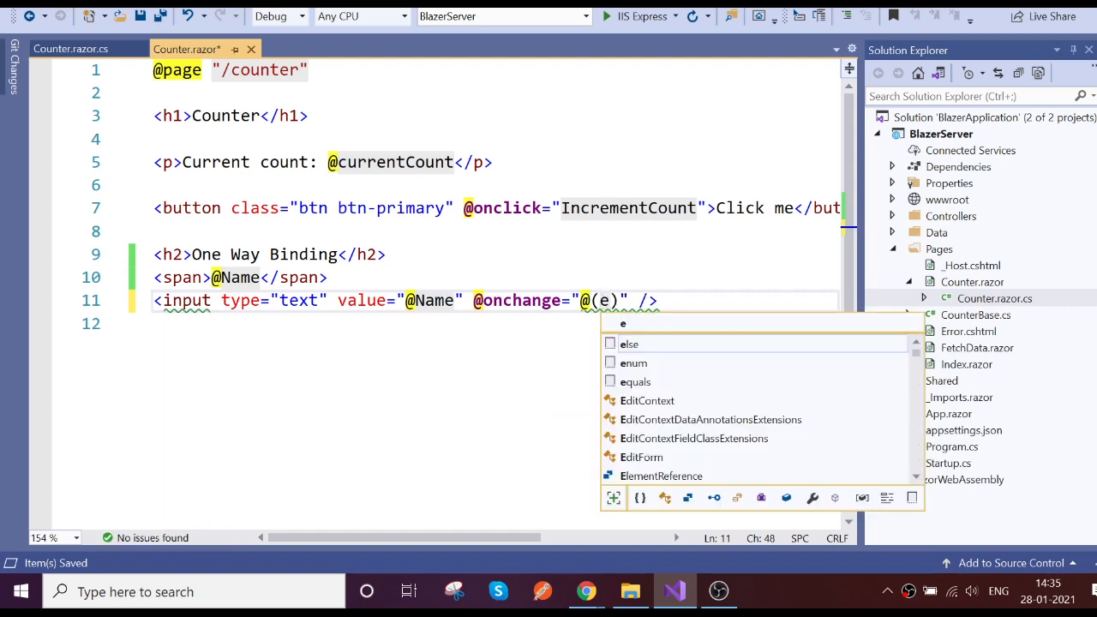
pyautogui.write('=')
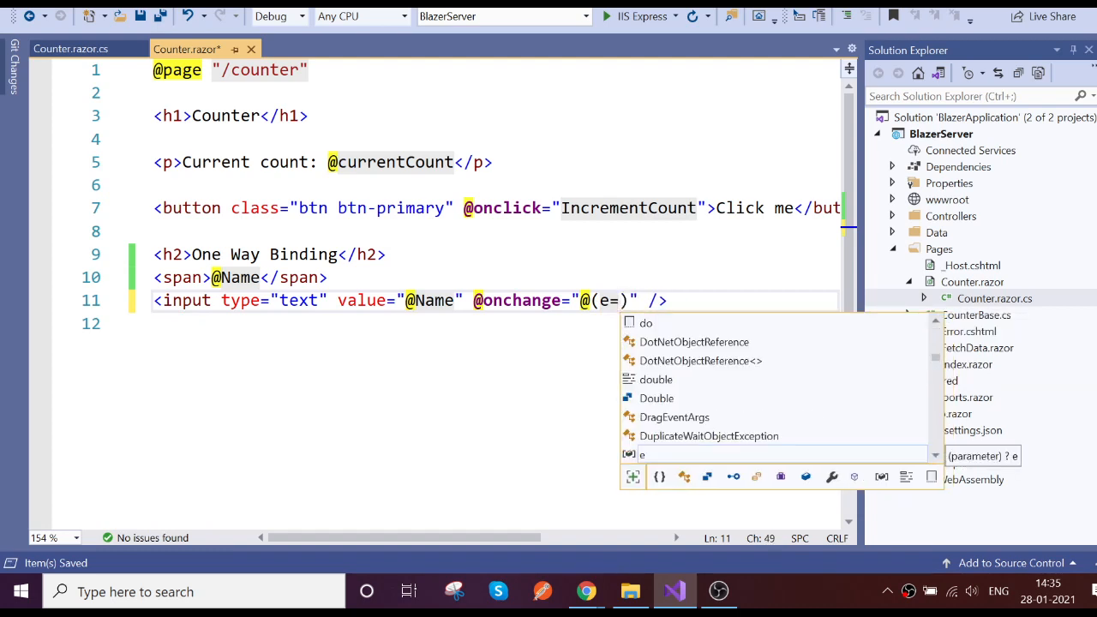
pyautogui.write('Name')
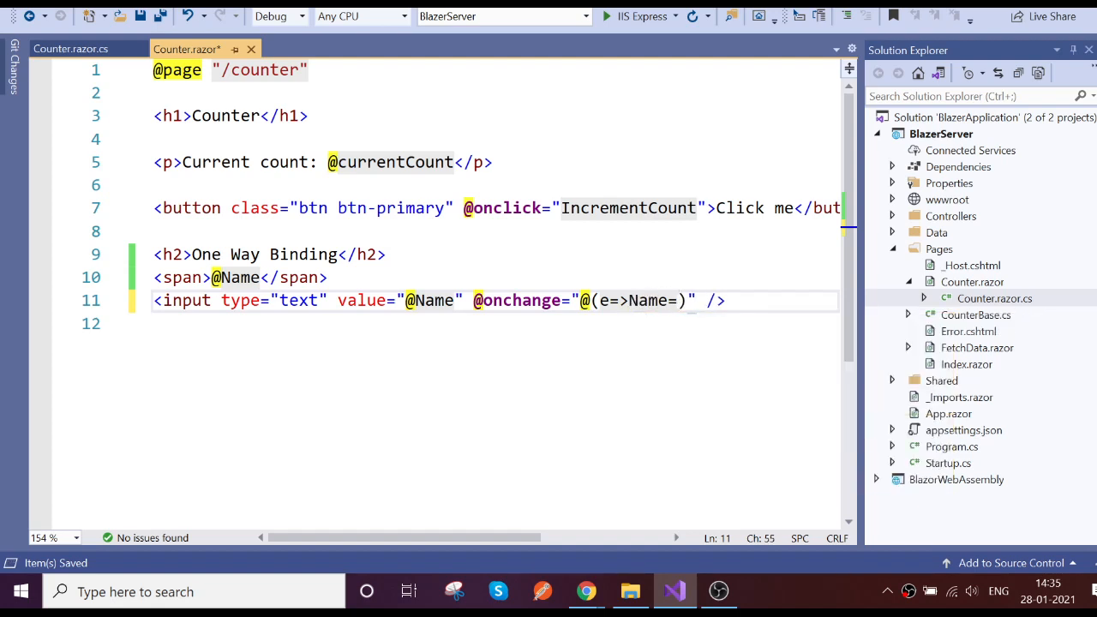
pyautogui.write('=e')
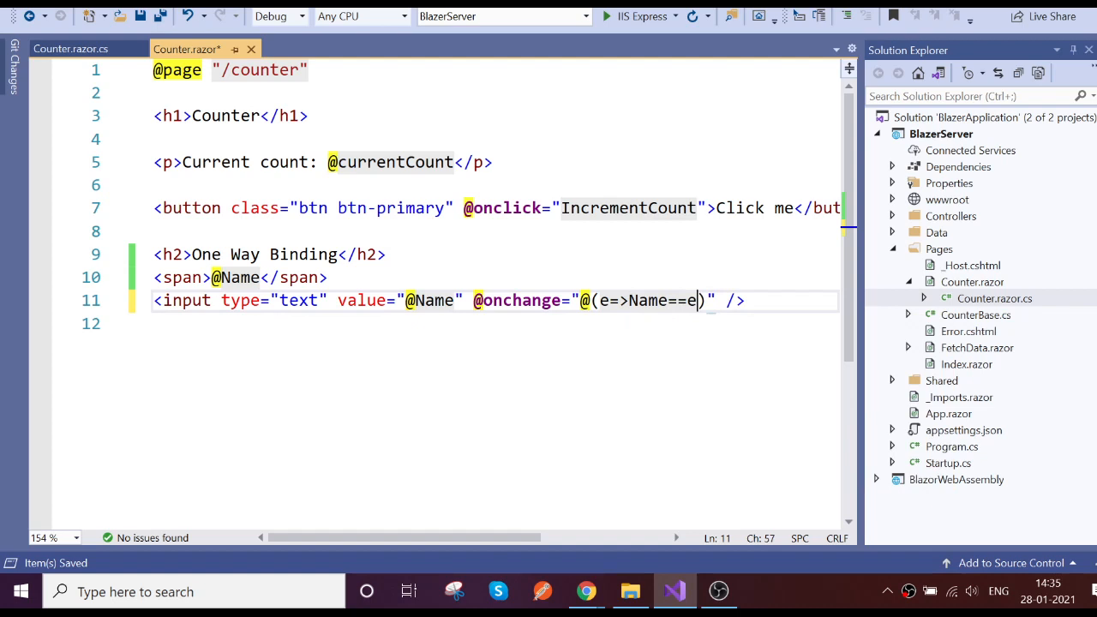
pyautogui.write('.Value.ToString(')
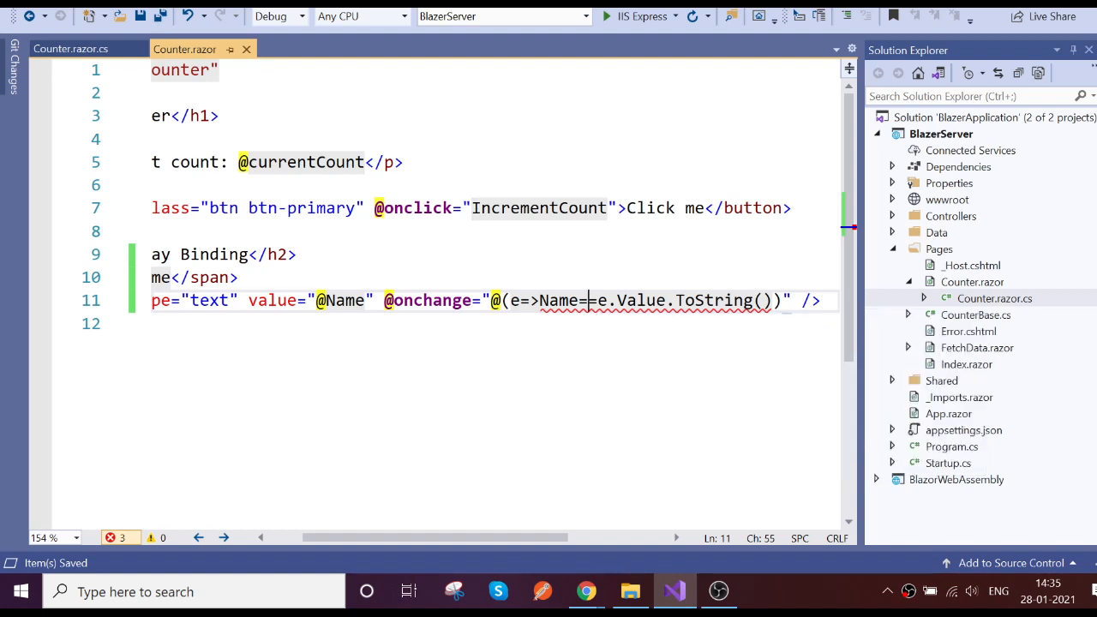
pyautogui.write('=')
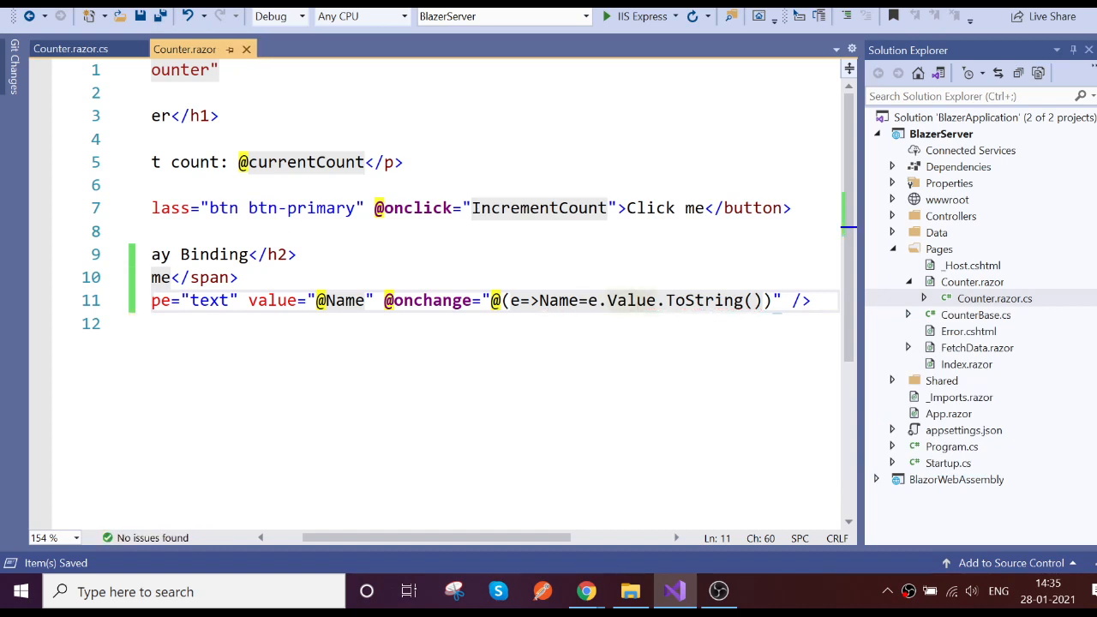
# Switch to the running app in the browser
pyautogui.click(587, 592)
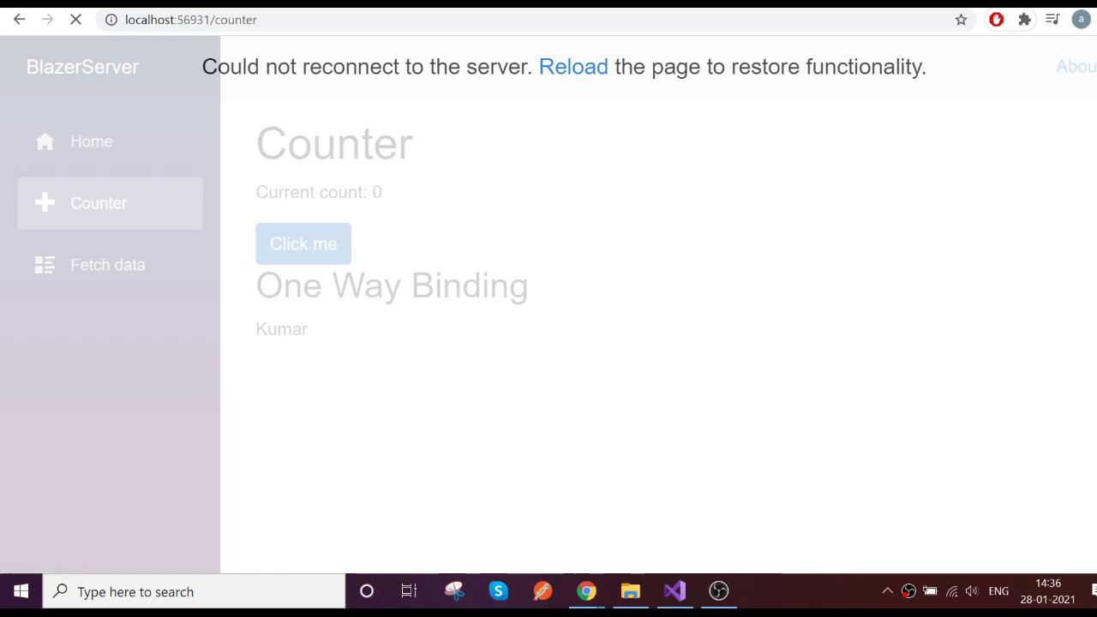
# Reload the page, change the input to "Kumar asr" so the span updates, then return to the editor
pyautogui.click(572, 66)
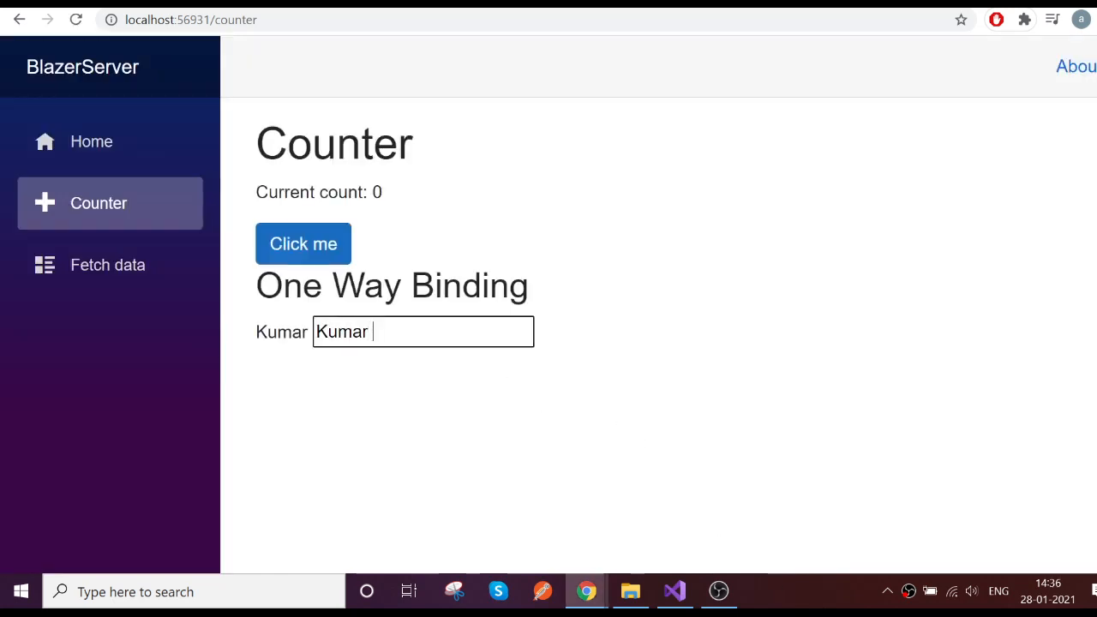
pyautogui.write('asr')
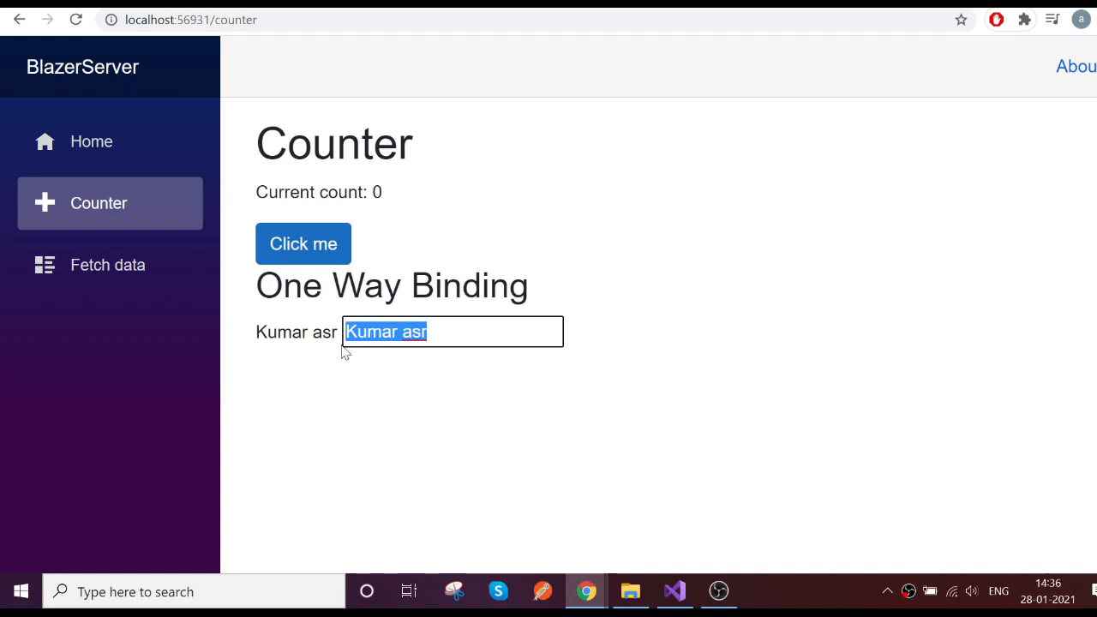
pyautogui.click(453, 333)
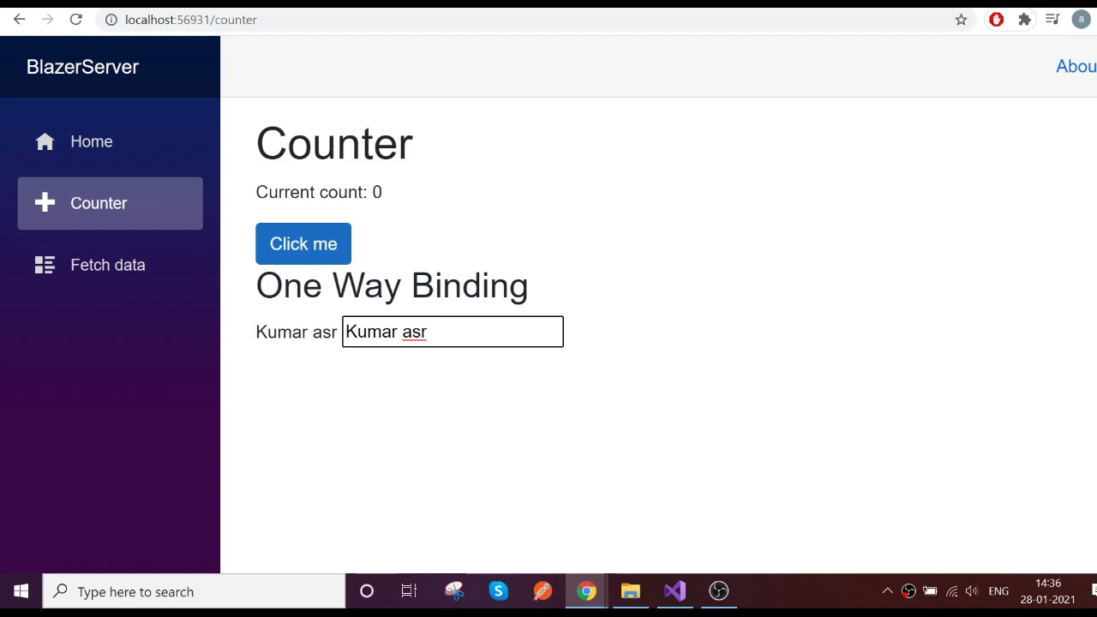
pyautogui.click(675, 591)
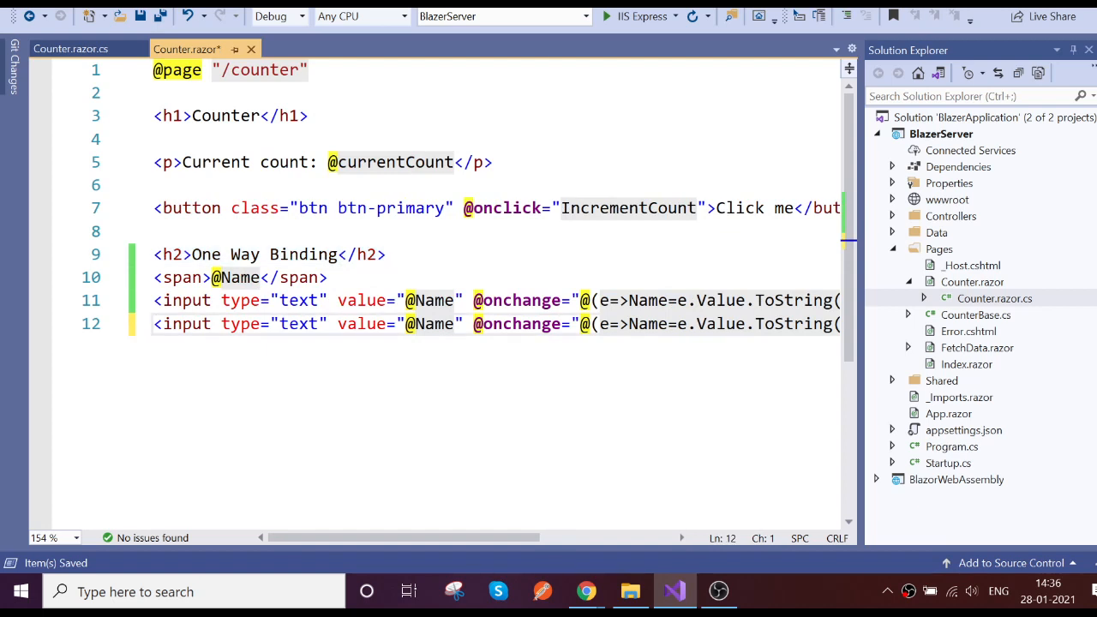
pyautogui.press('enter')
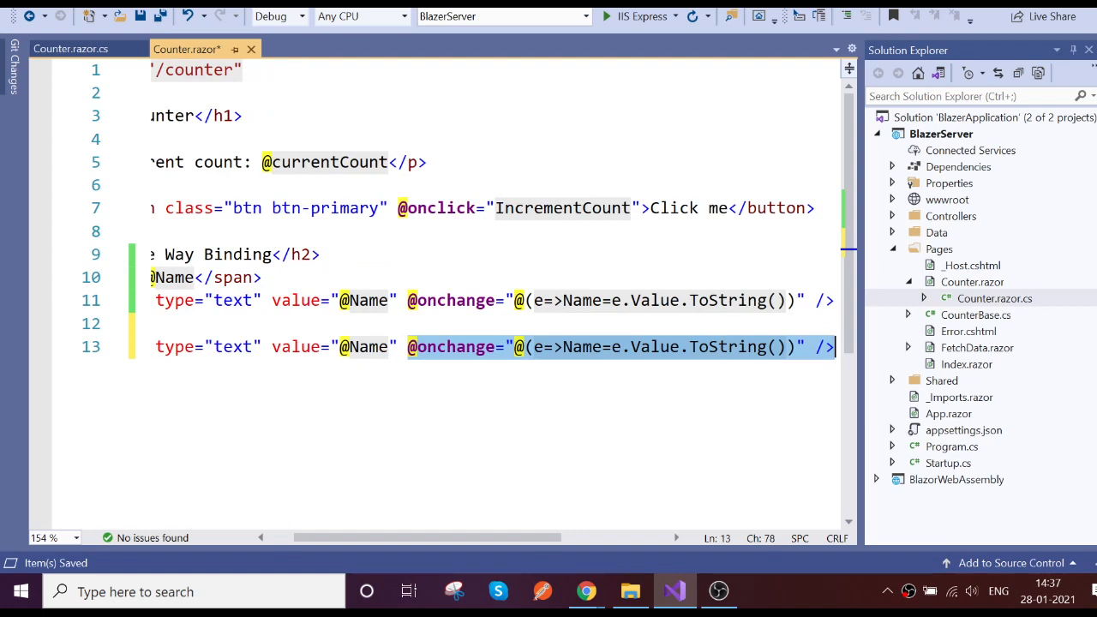
pyautogui.press('Delete')
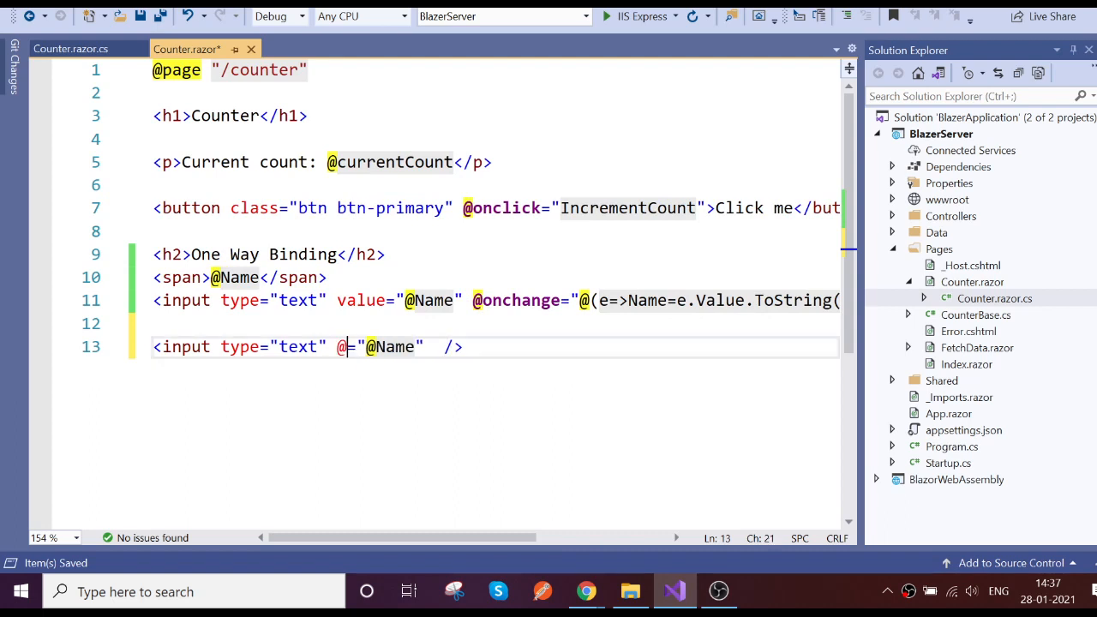
pyautogui.write('bind')
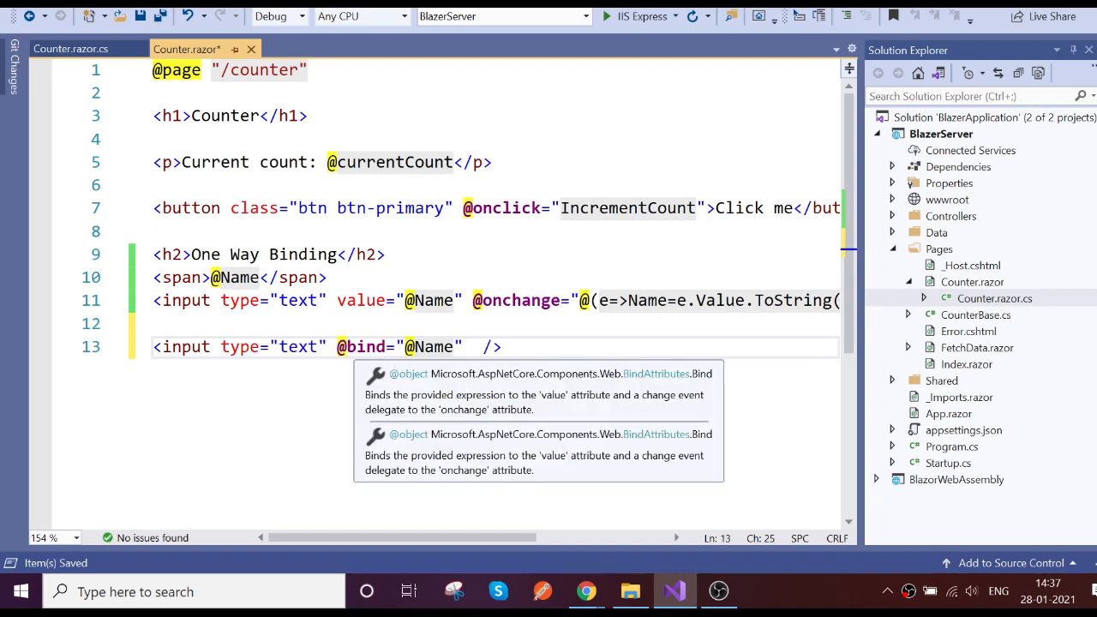
pyautogui.moveTo(511, 399)
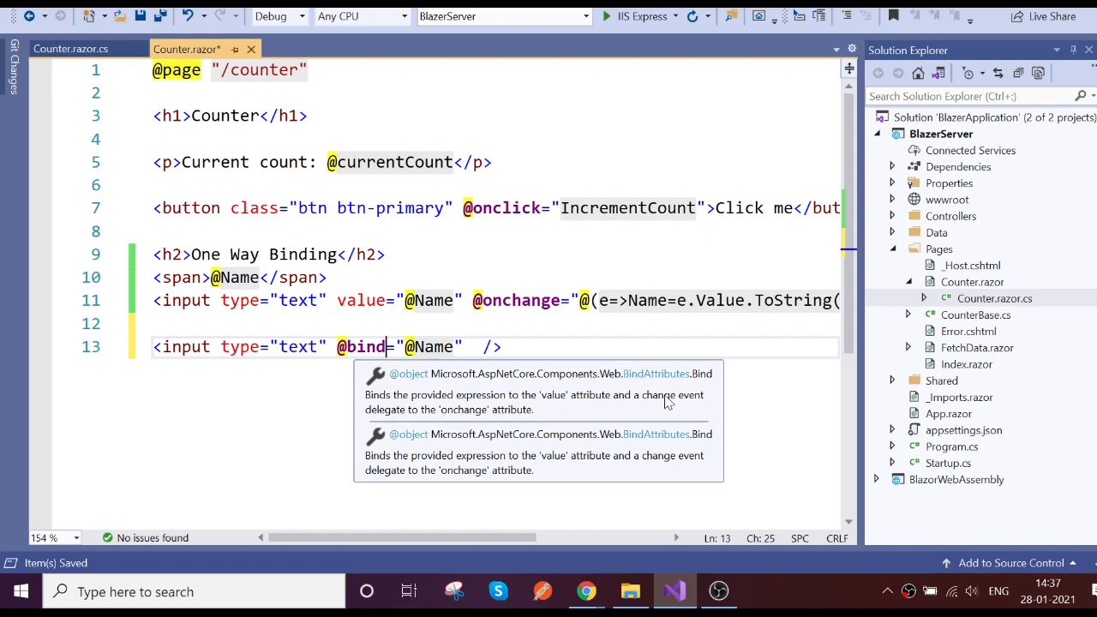
pyautogui.moveTo(379, 375)
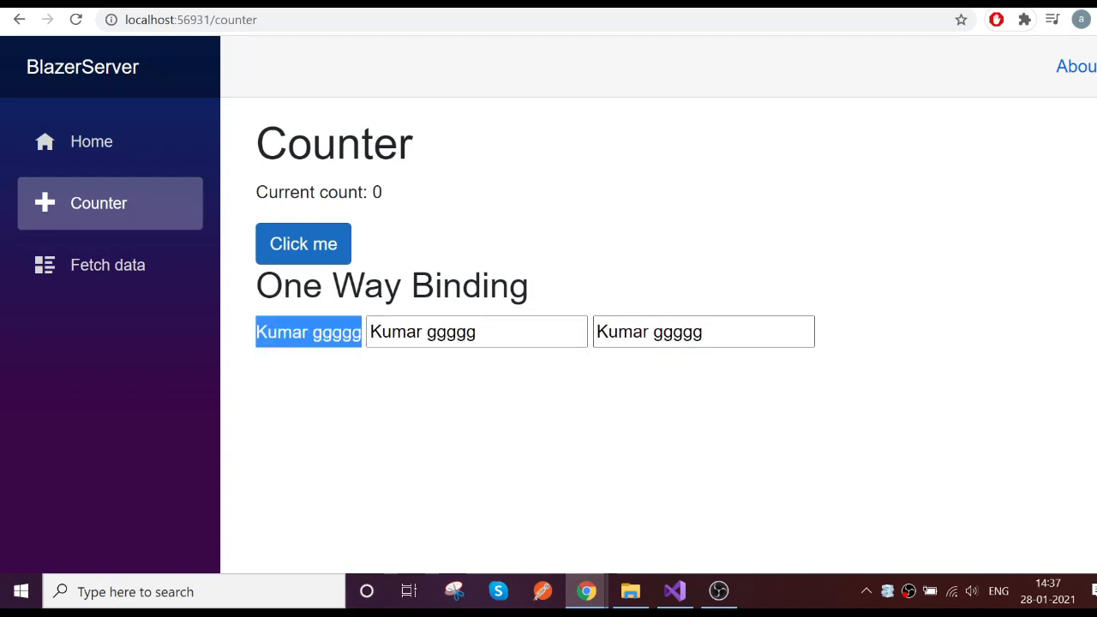
# Edit the two-way bound box to "Kumar wer" so the span and first input follow, then return to the editor
pyautogui.click(676, 592)
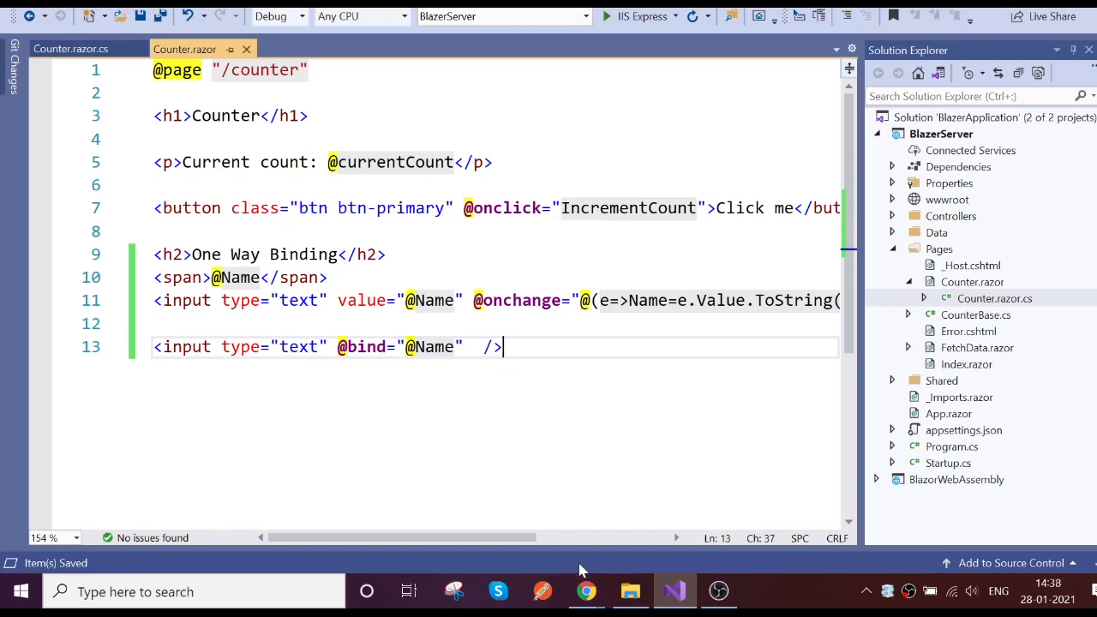
pyautogui.click(586, 592)
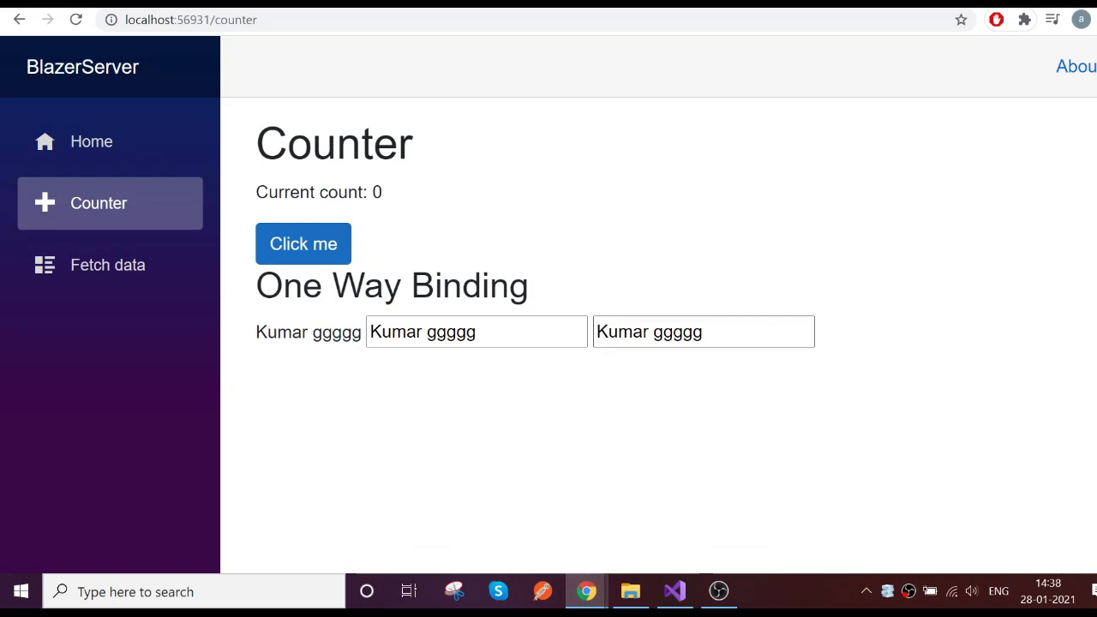
pyautogui.doubleClick(672, 333)
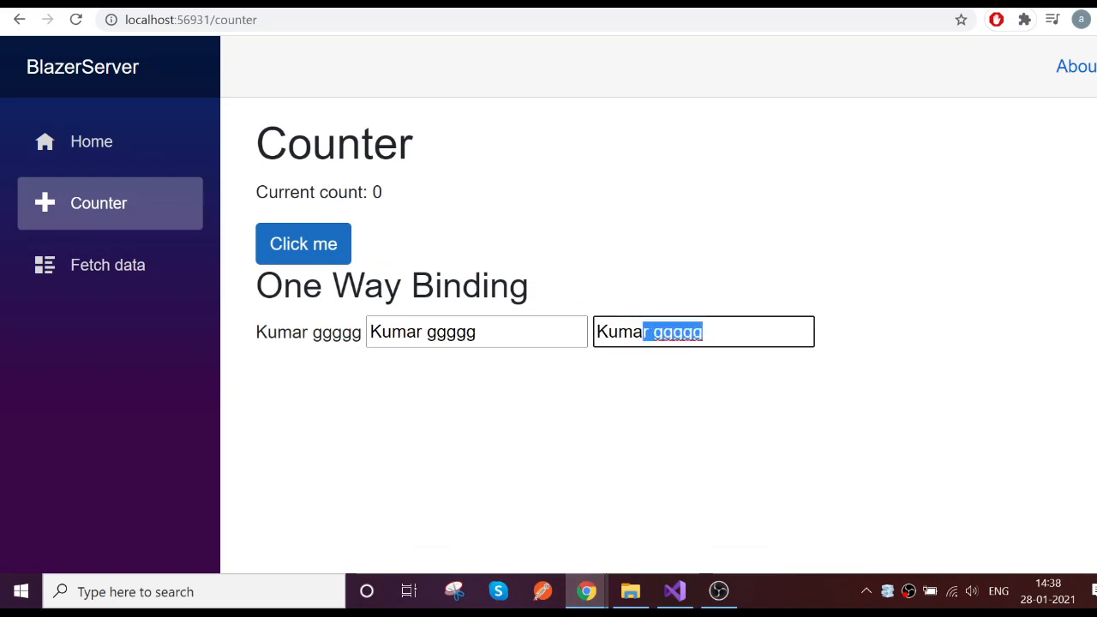
pyautogui.write('wer')
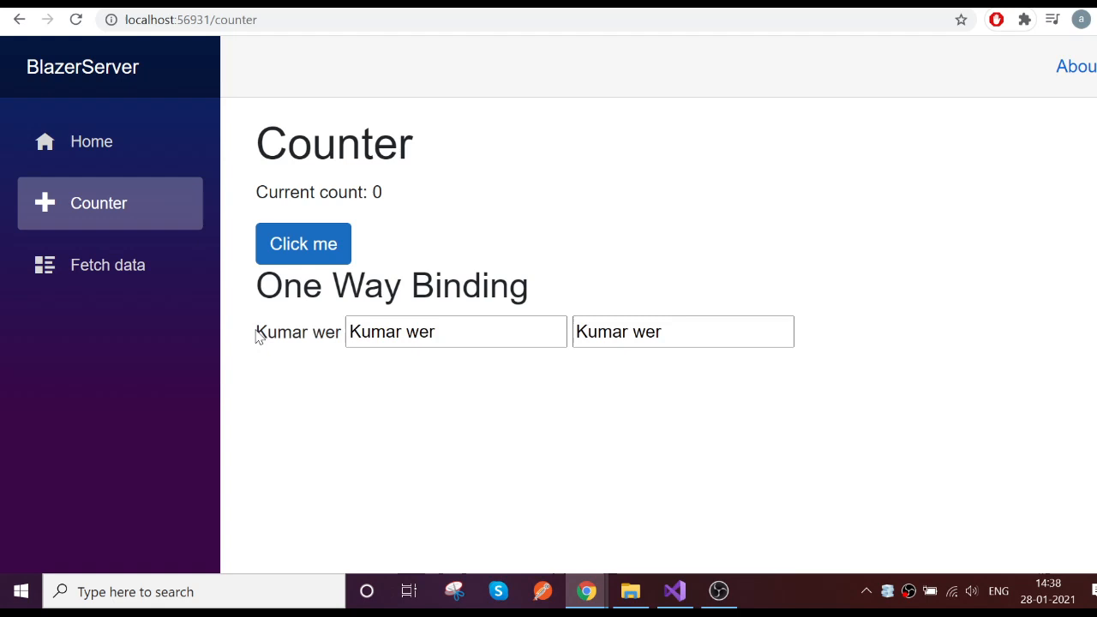
pyautogui.moveTo(596, 395)
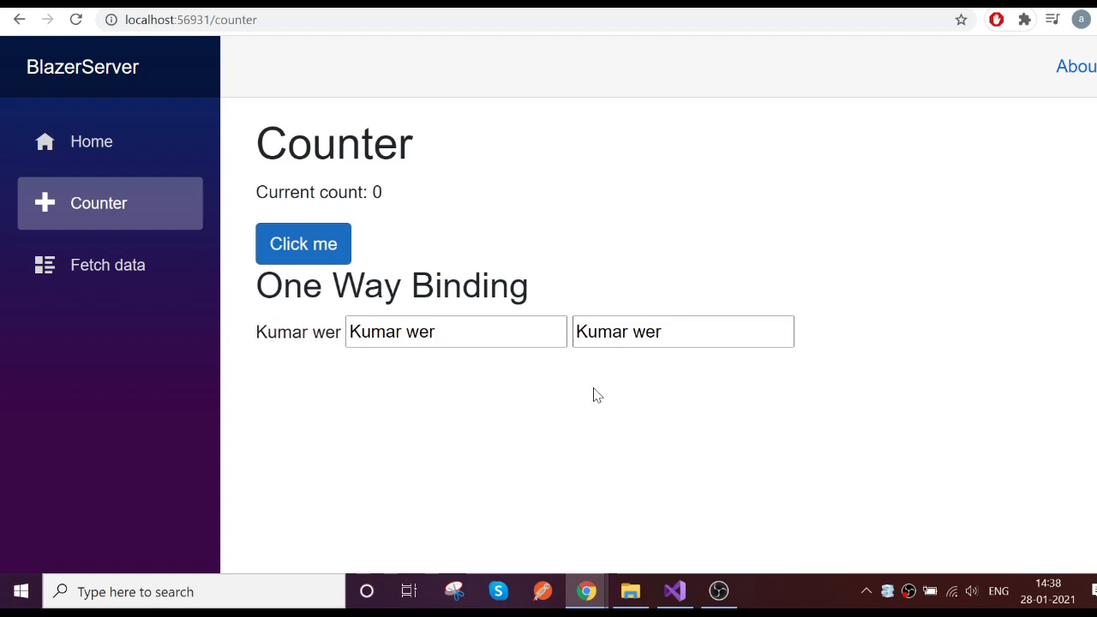
pyautogui.moveTo(456, 358)
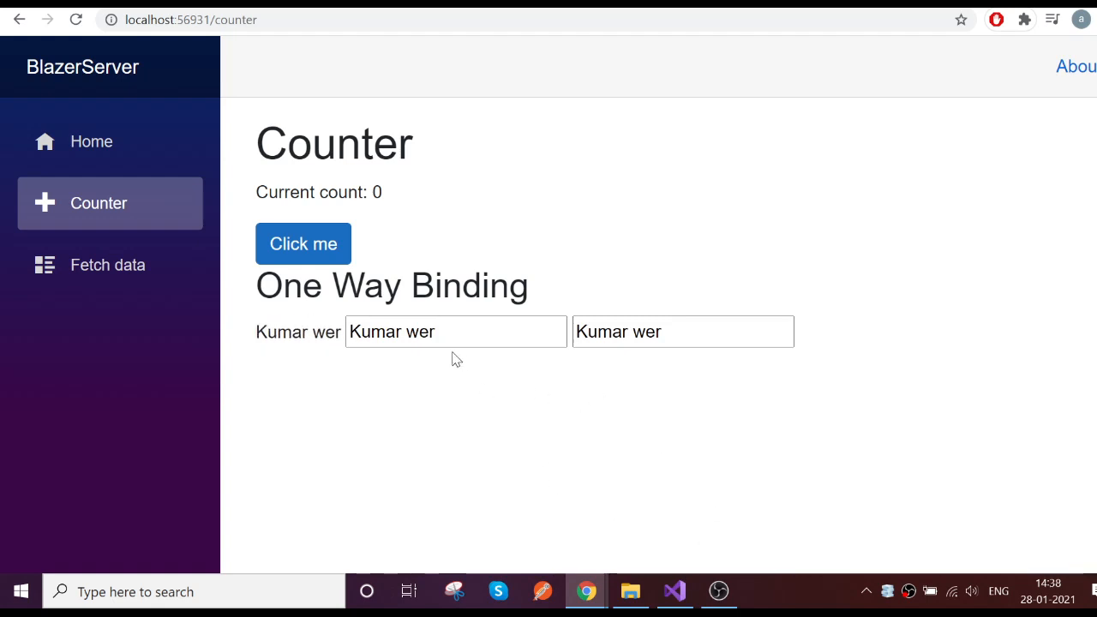
pyautogui.click(675, 591)
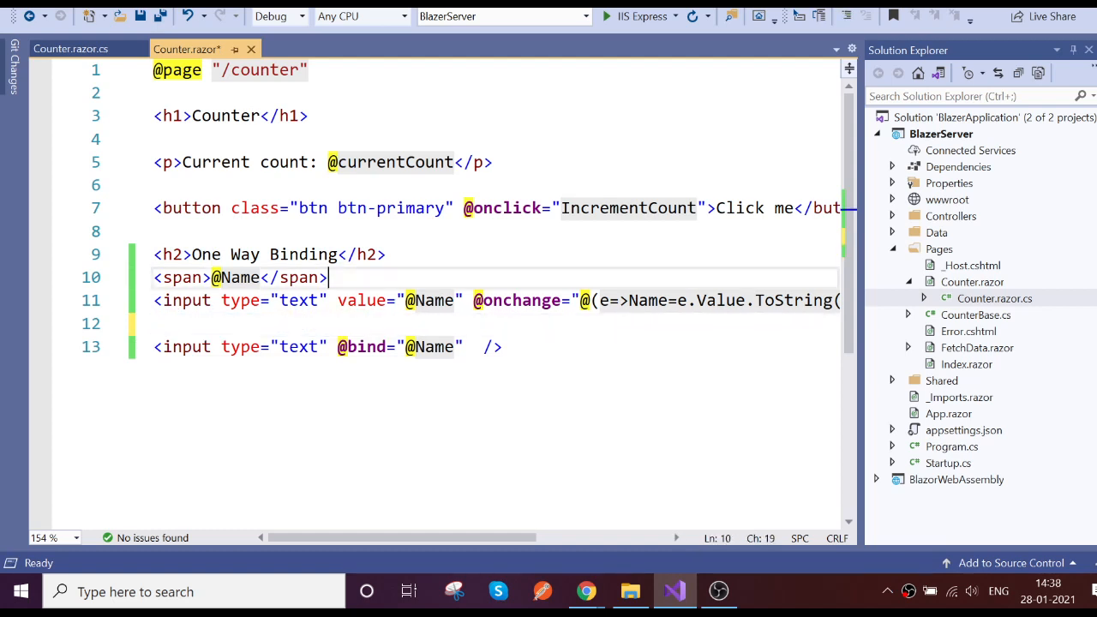
pyautogui.write('<h2>One Way Binding</h2>')
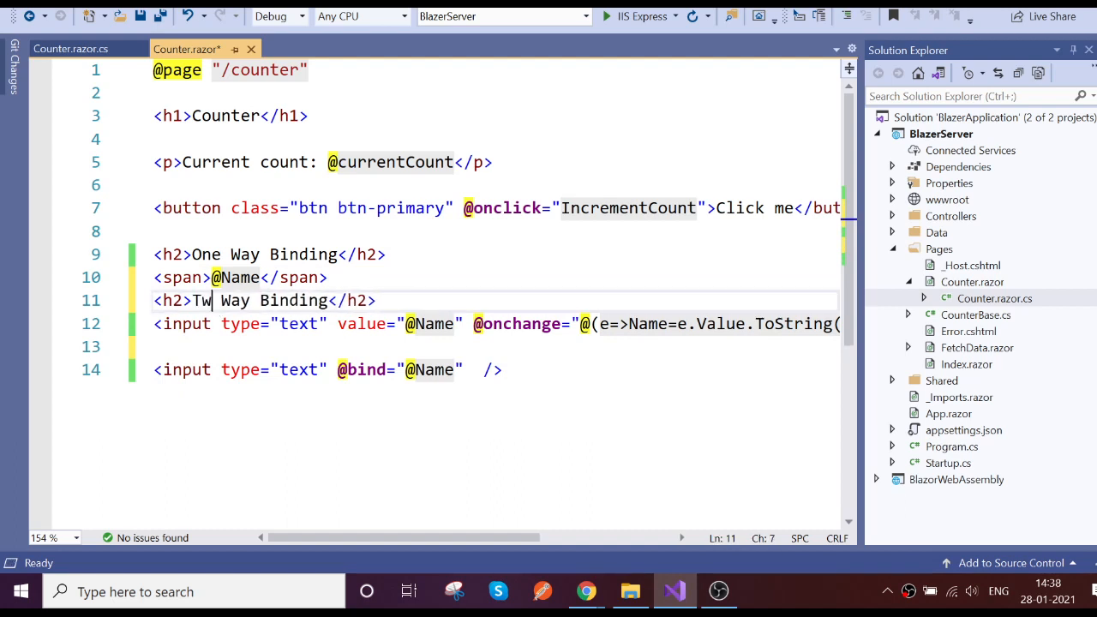
pyautogui.write('o')
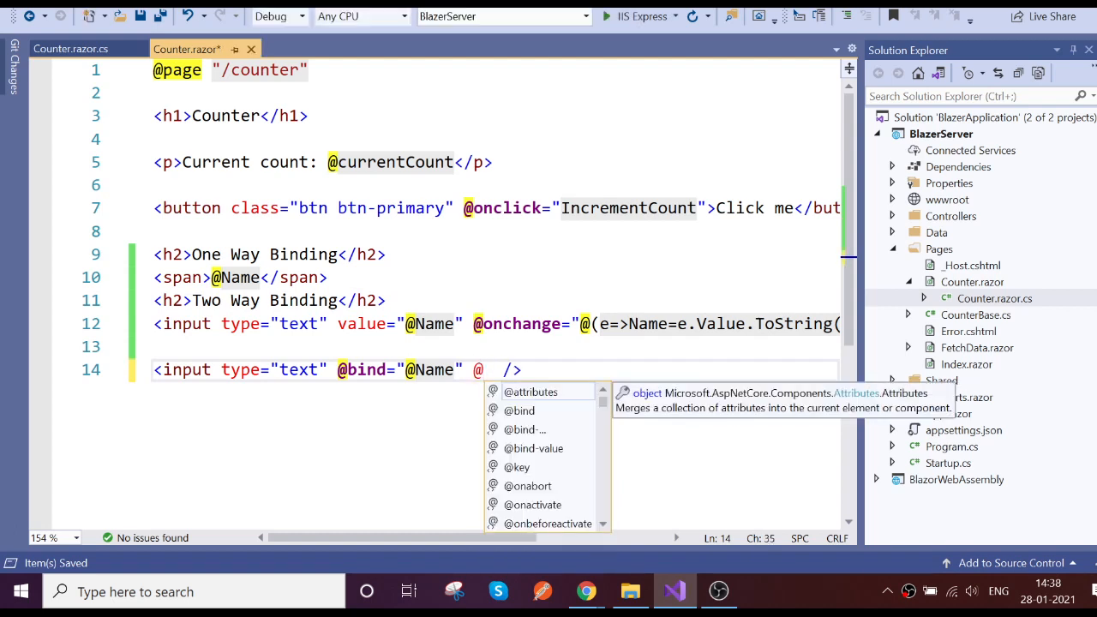
pyautogui.press('Down')
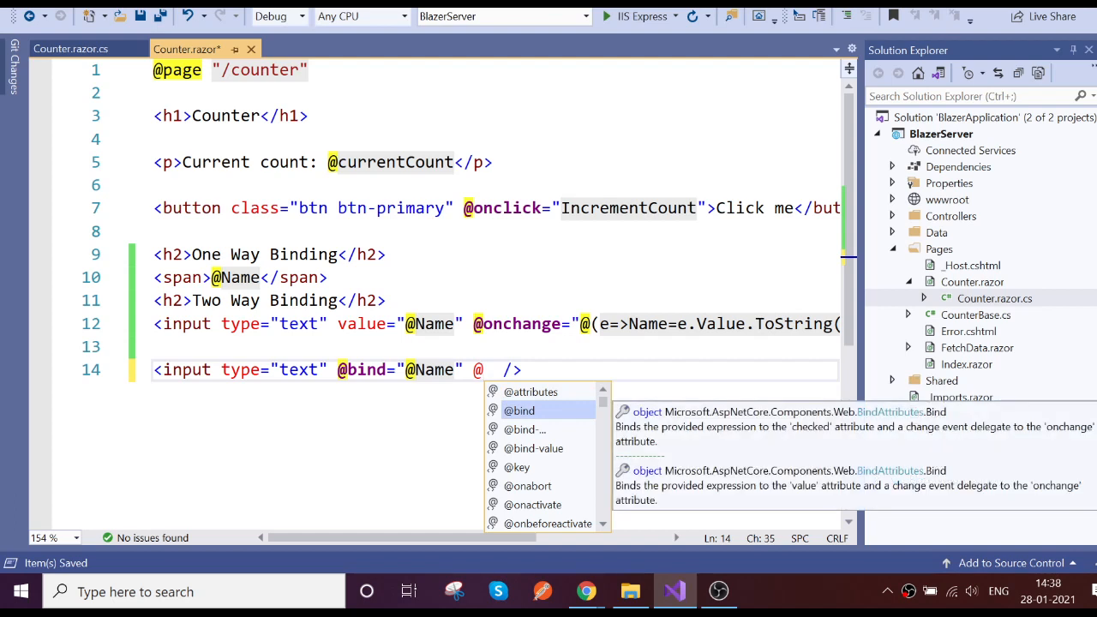
pyautogui.write('bind:event')
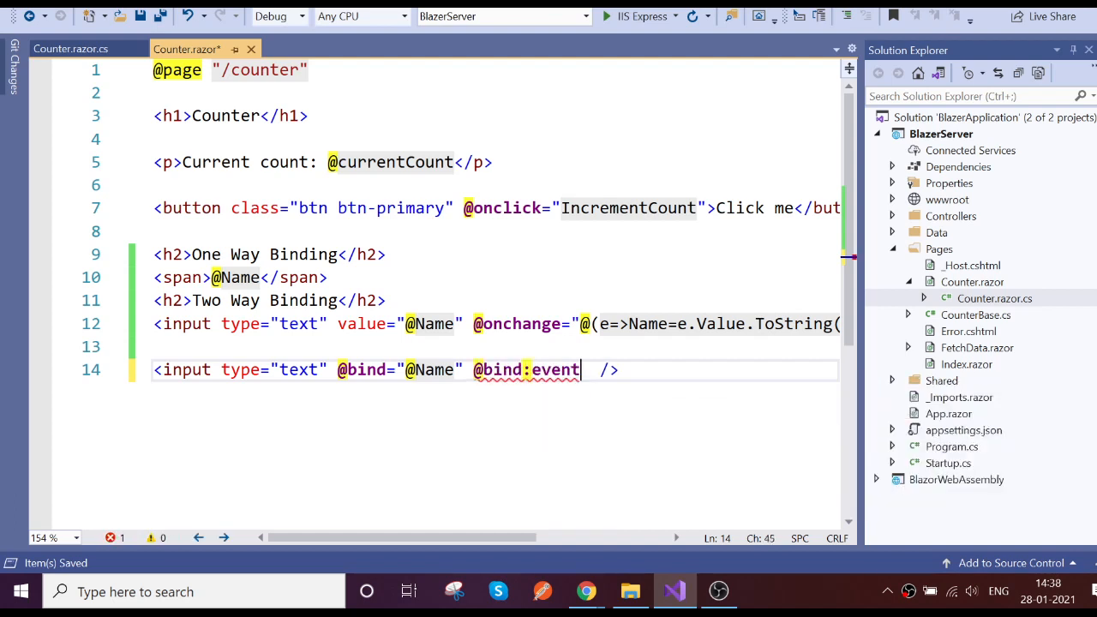
pyautogui.write('="')
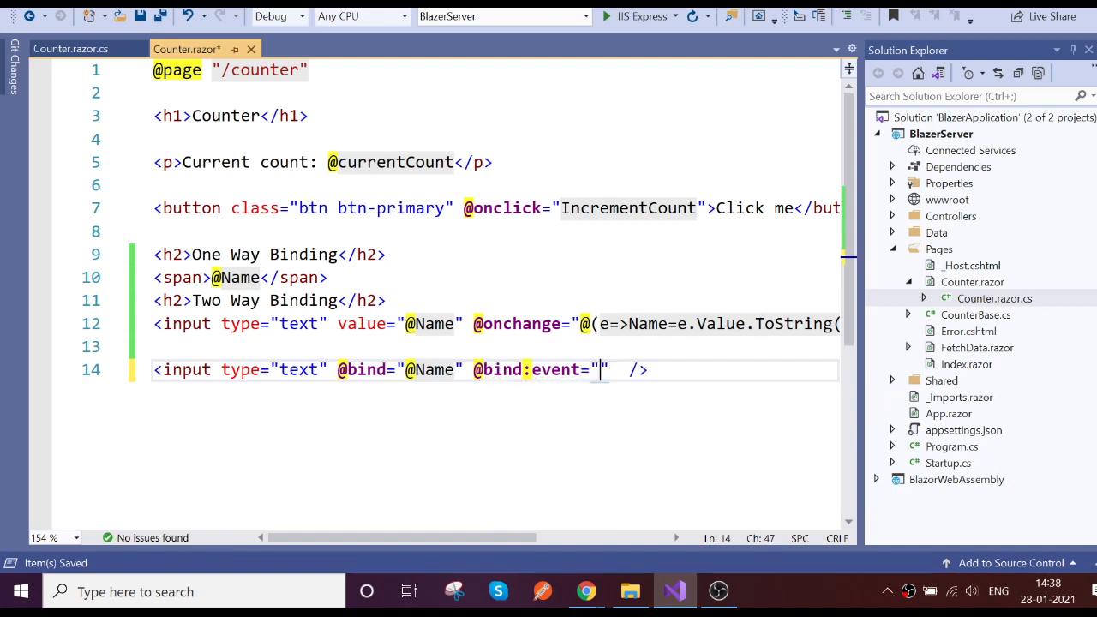
pyautogui.write('on')
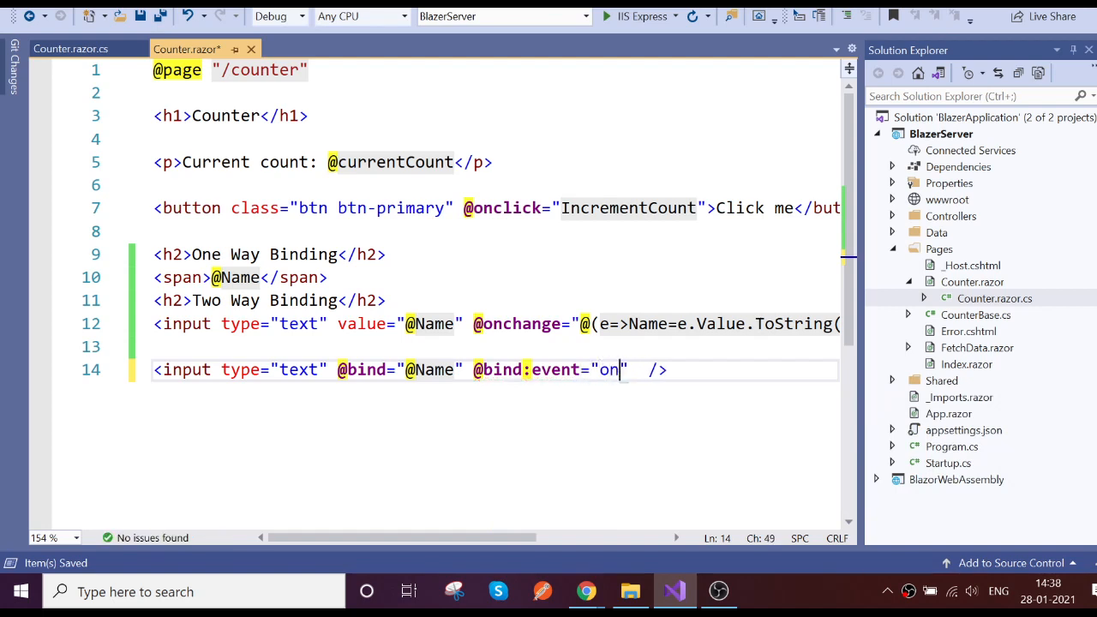
pyautogui.write('in')
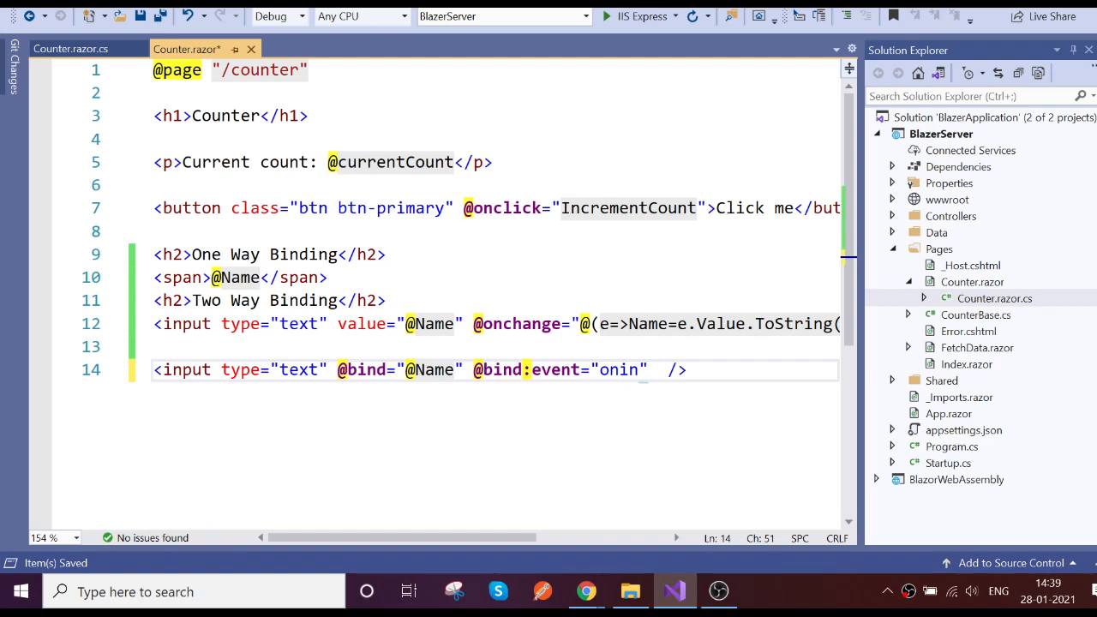
pyautogui.write('put')
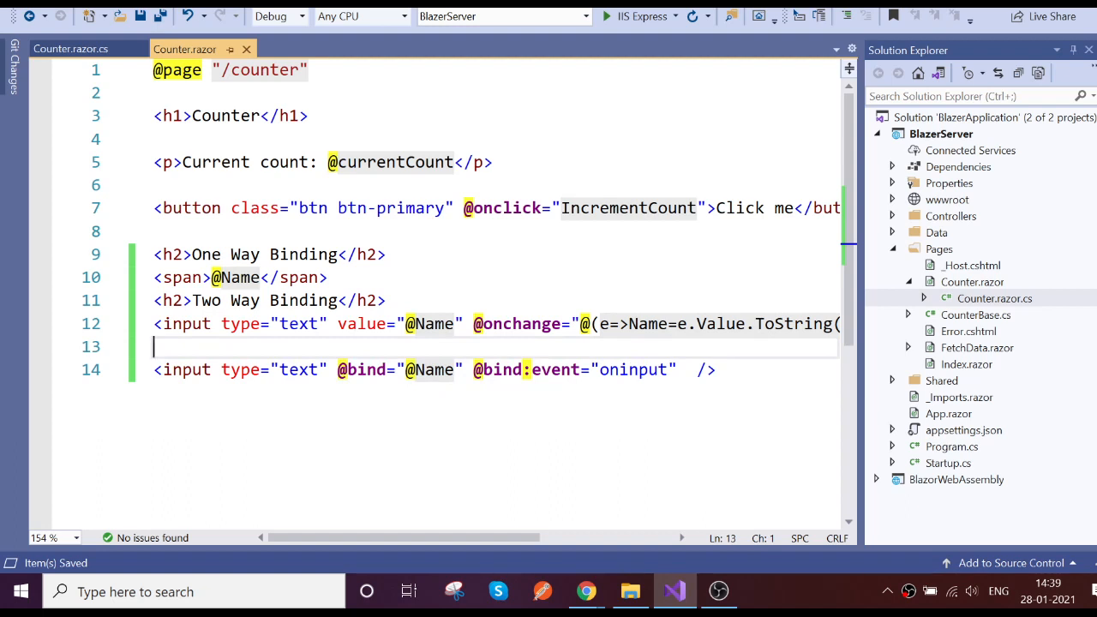
pyautogui.click(587, 591)
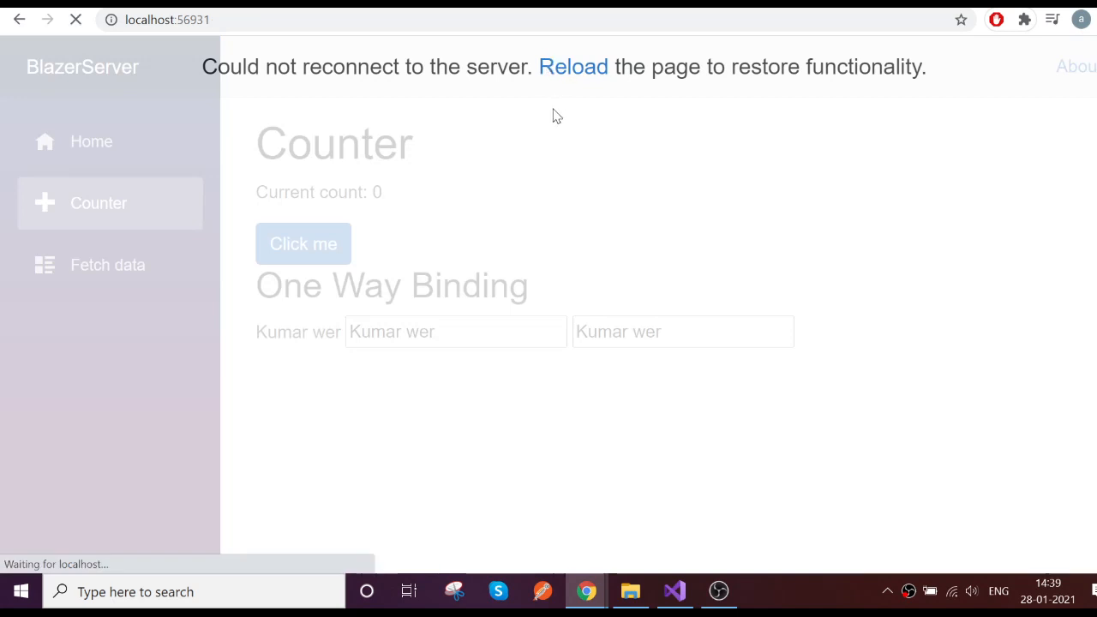
# Reload the Counter page, then type ggh and backspace it away in the two-way bound Name box
pyautogui.click(573, 65)
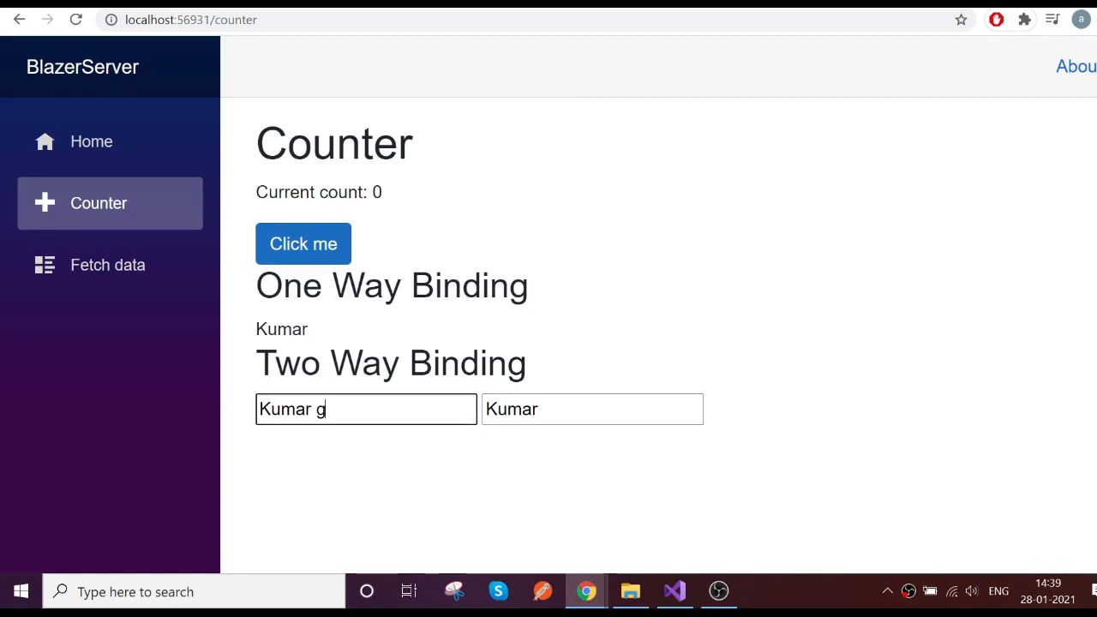
pyautogui.write('ggh')
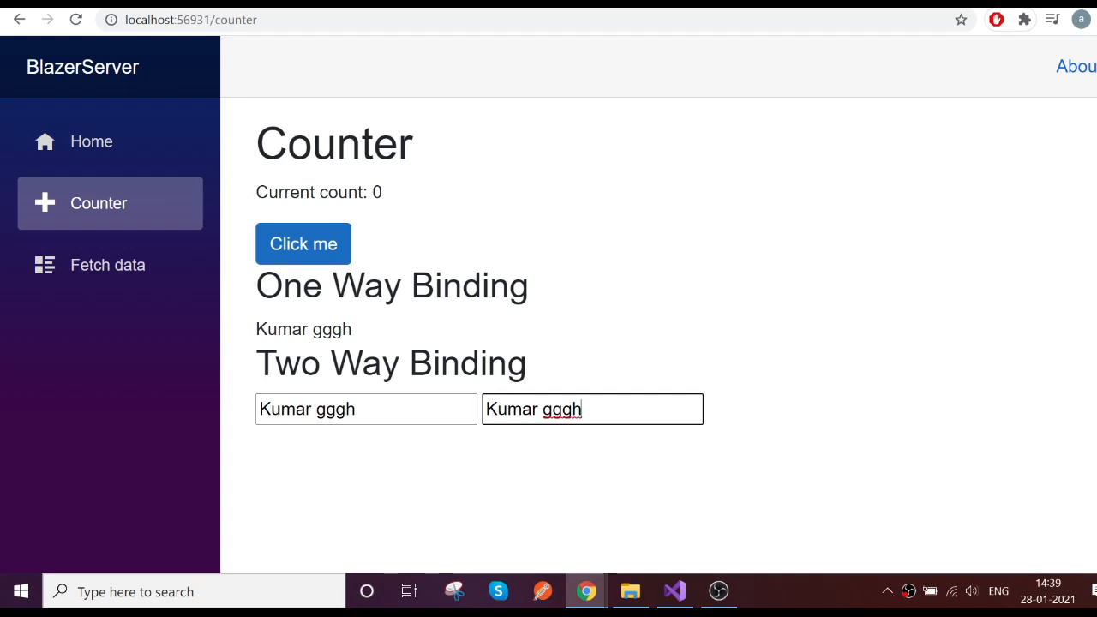
pyautogui.press('Backspace')
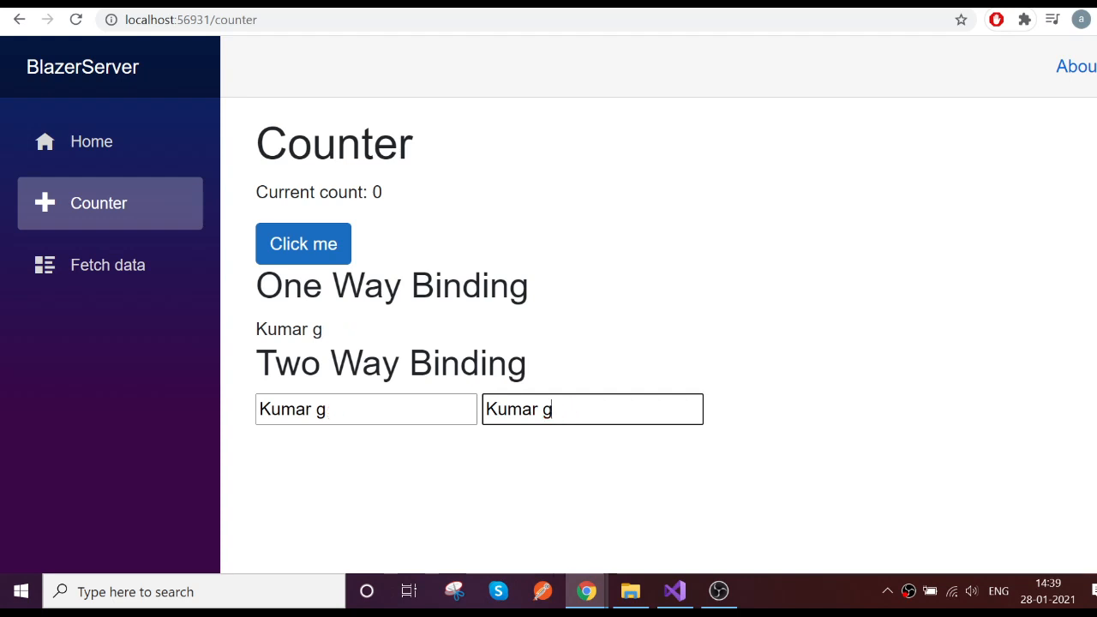
pyautogui.press('Backspace')
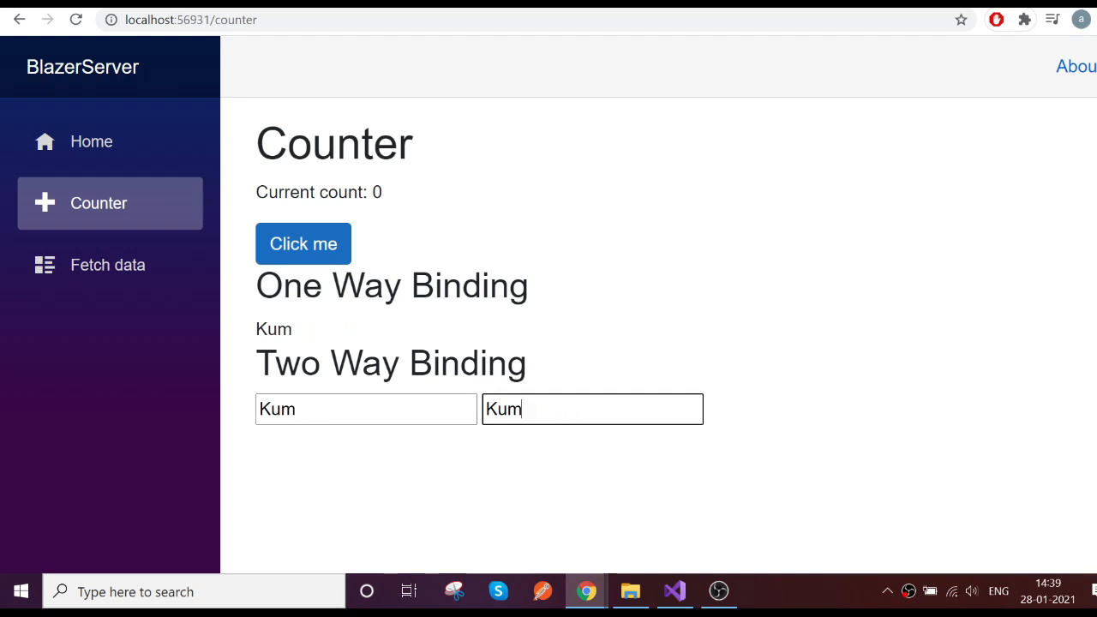
pyautogui.press('Backspace')
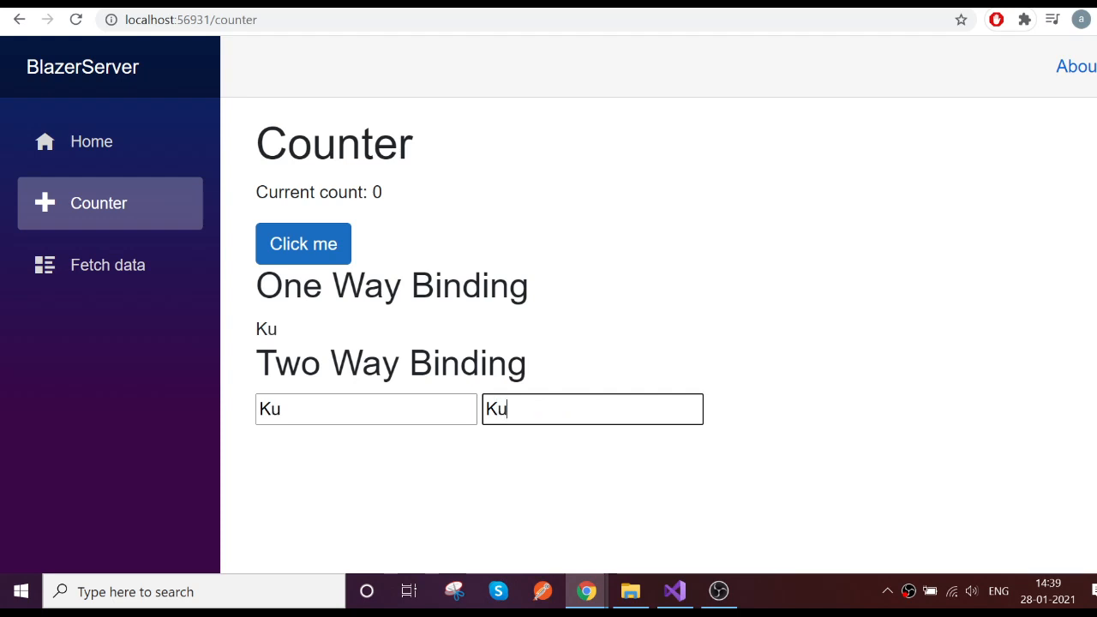
# Keep typing (mar, hu, uuuiollll, k) to watch the span and the other box update on every keystroke
pyautogui.write('mar')
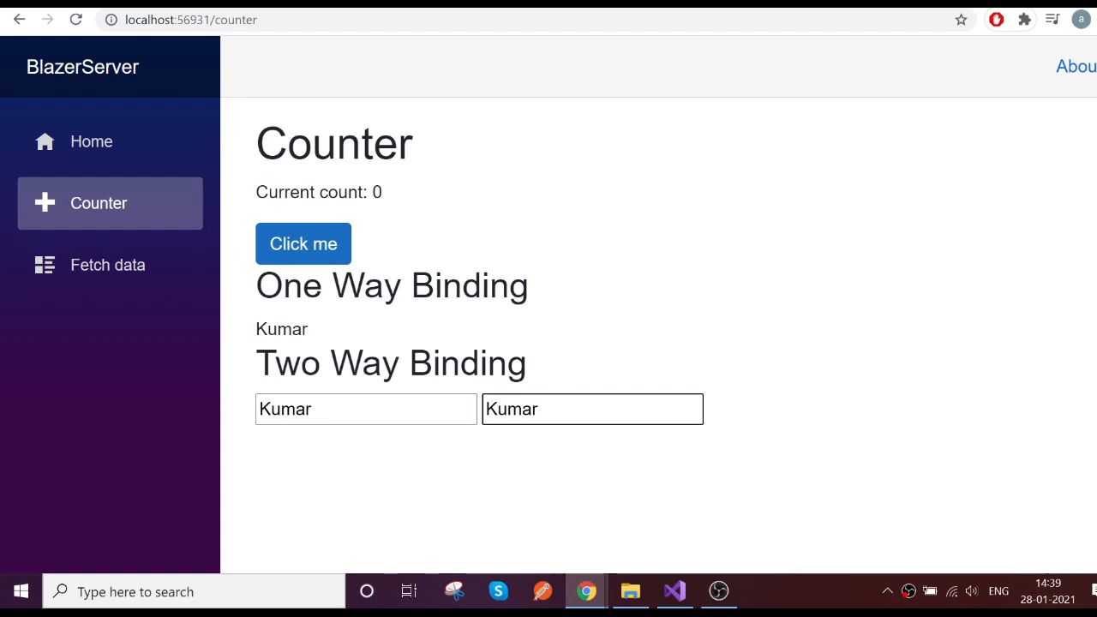
pyautogui.write('hu')
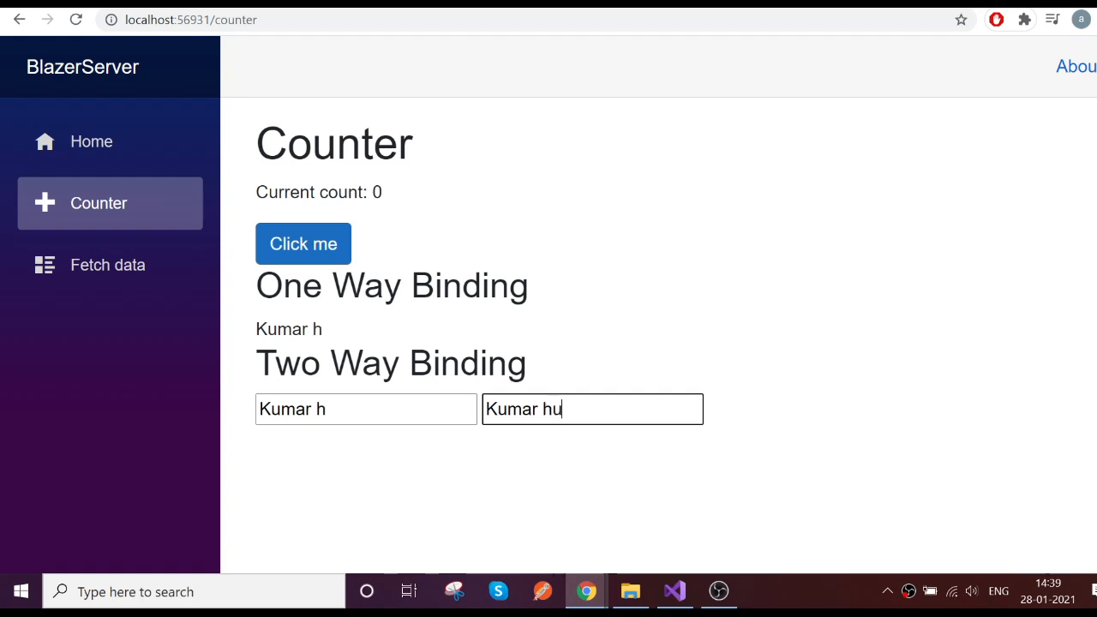
pyautogui.write('uuuiollll')
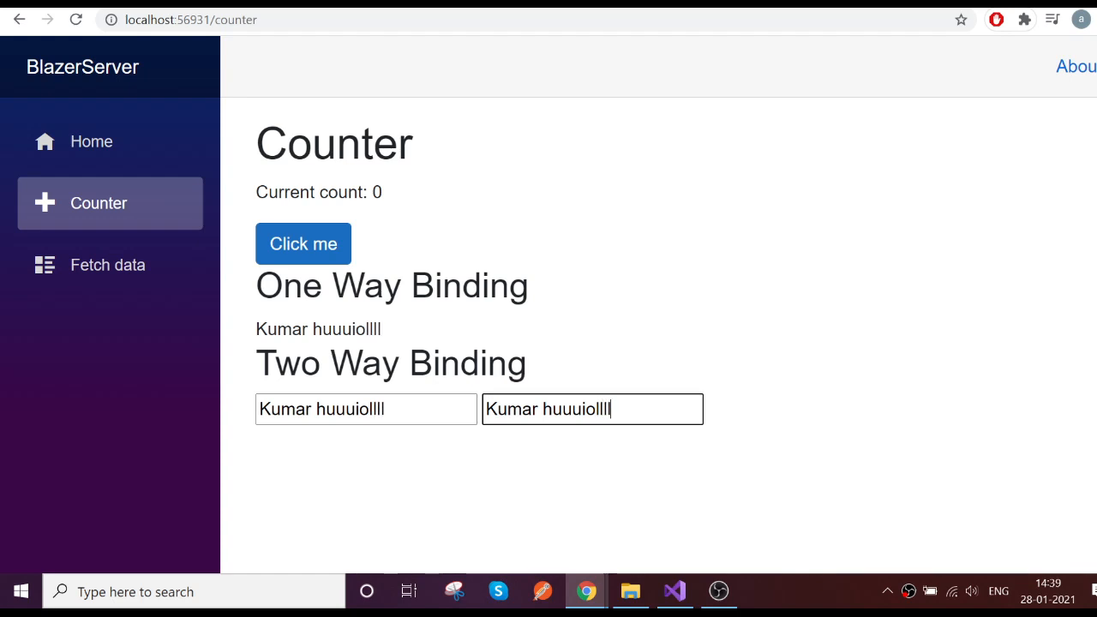
pyautogui.write('k')
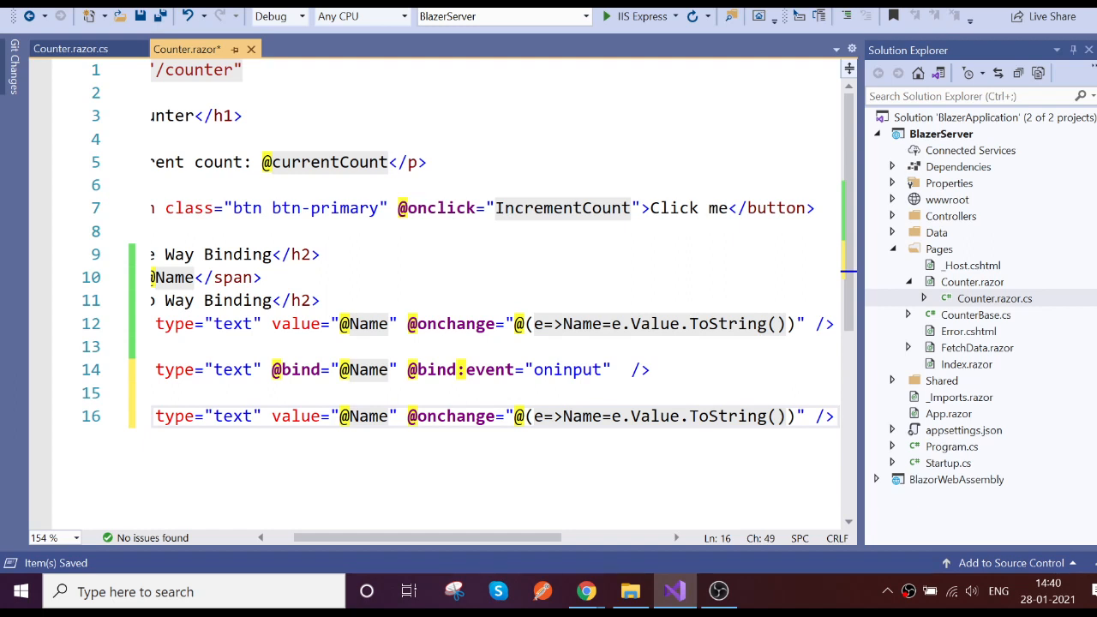
# In Counter.razor.cs, declare private void UpdateNameOnChange(ChangeEventArgs e) after IncrementCount
pyautogui.click(70, 48)
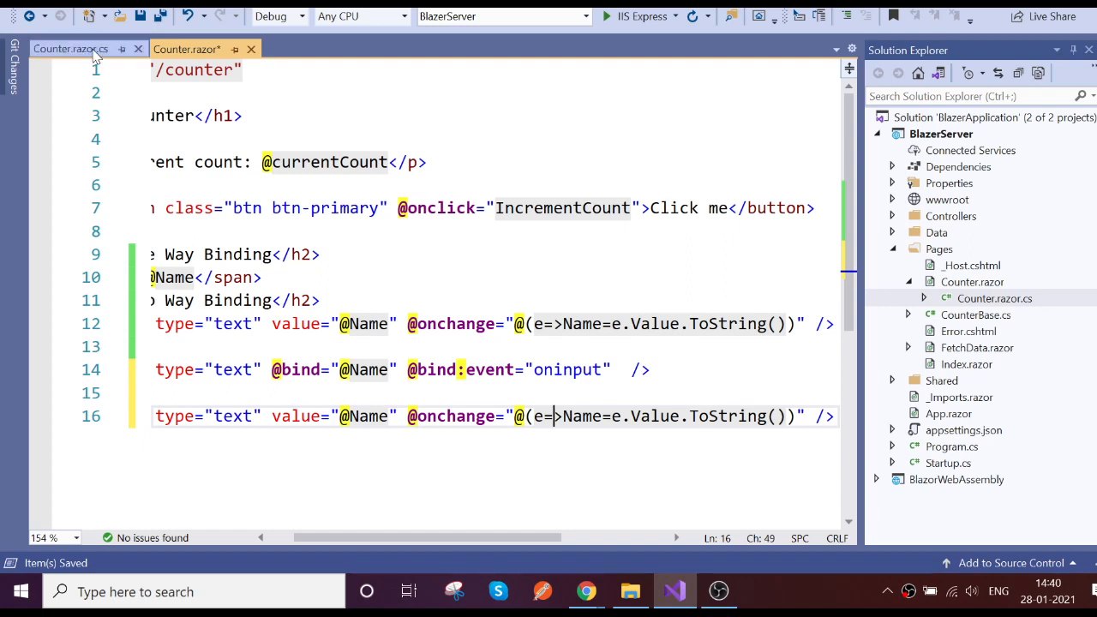
pyautogui.click(70, 48)
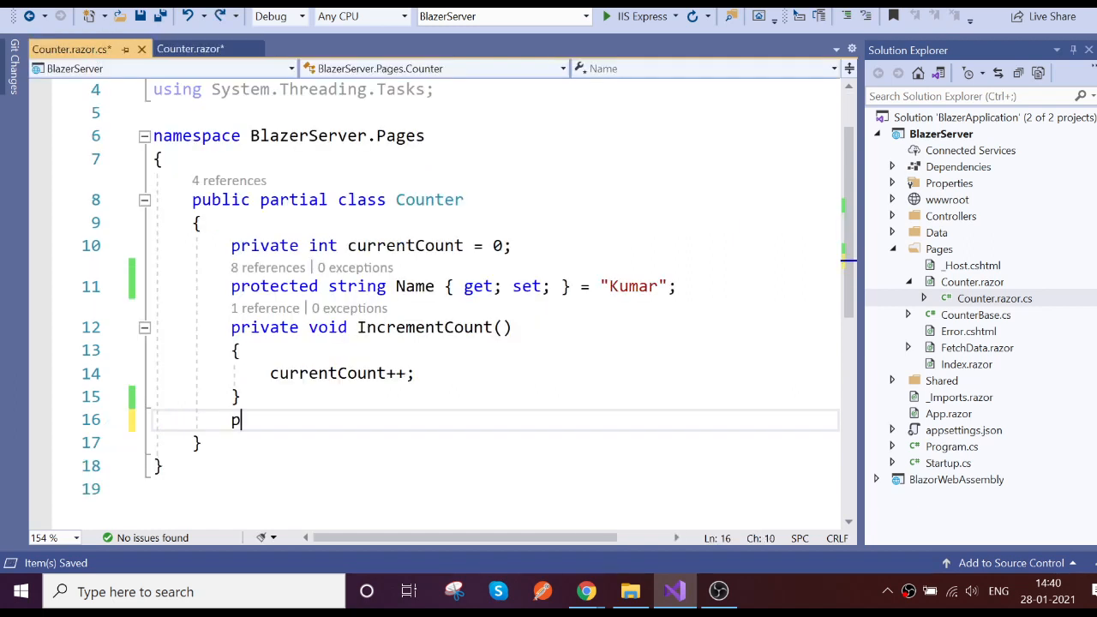
pyautogui.write('rivate void')
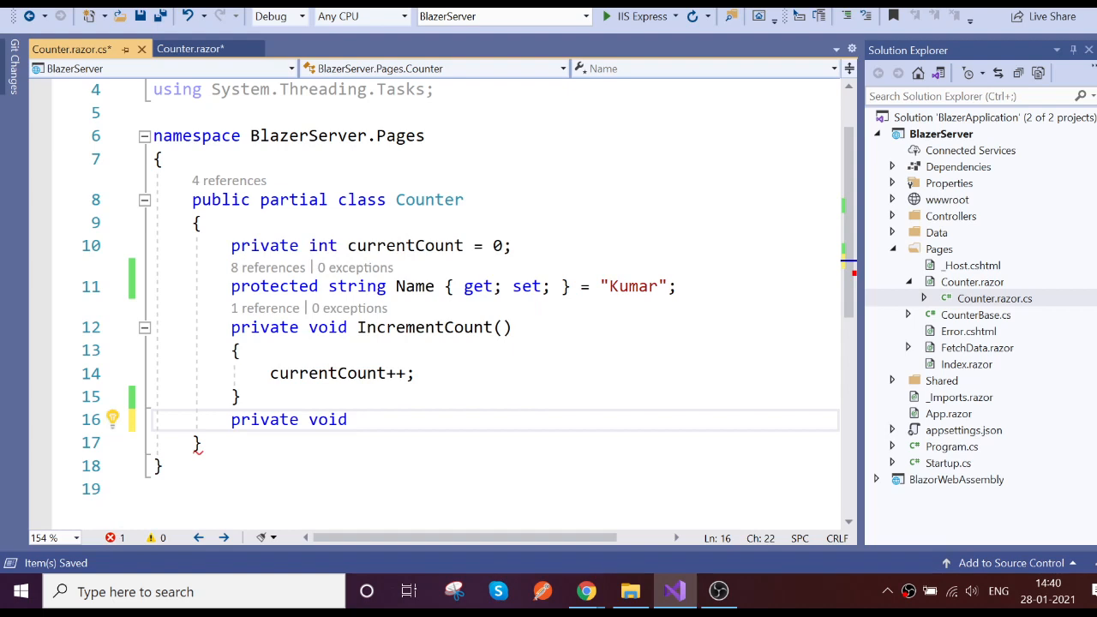
pyautogui.write('U')
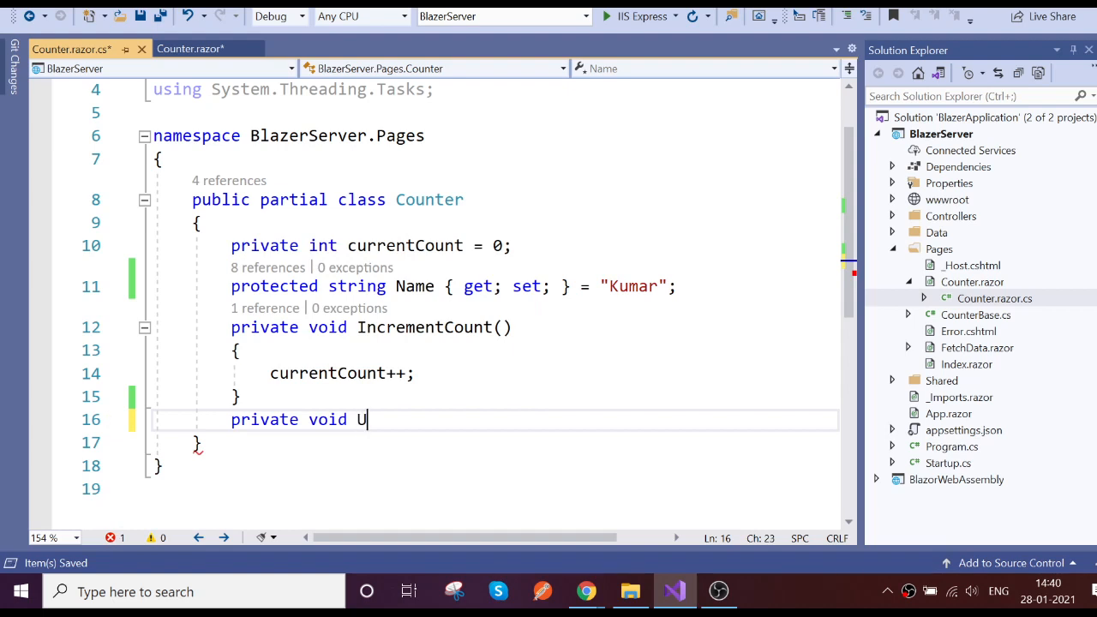
pyautogui.write('pdate')
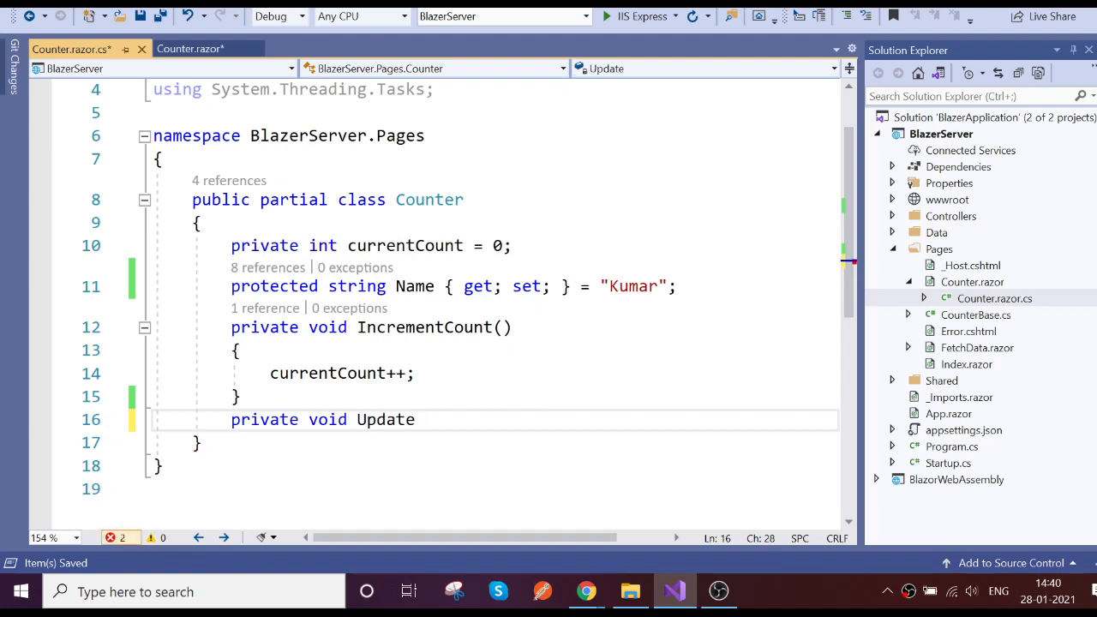
pyautogui.write('Name')
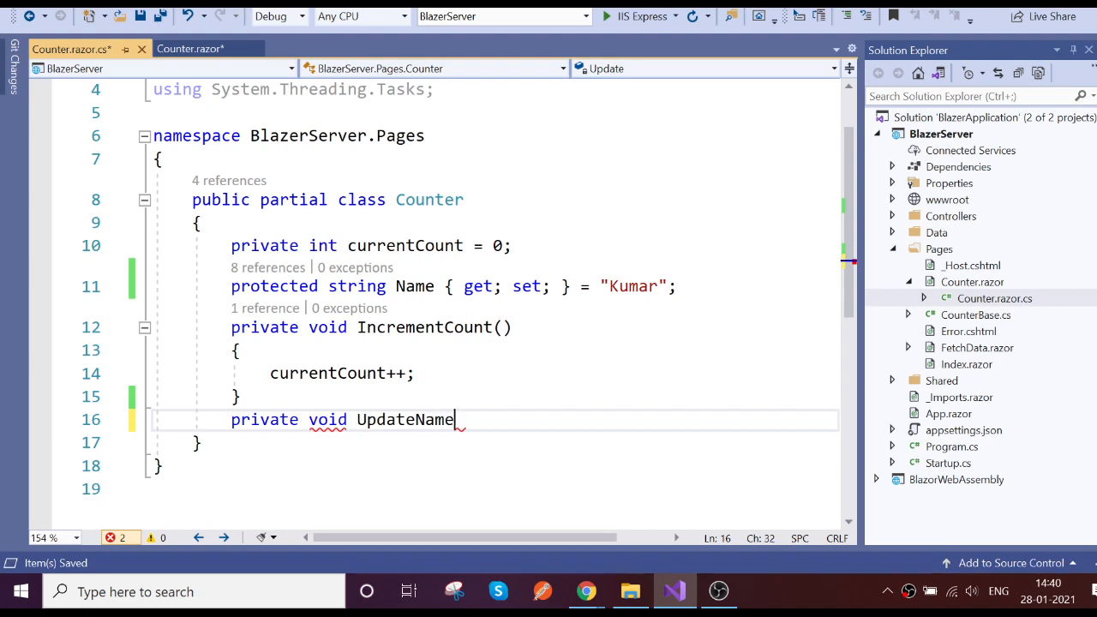
pyautogui.write('OnChange')
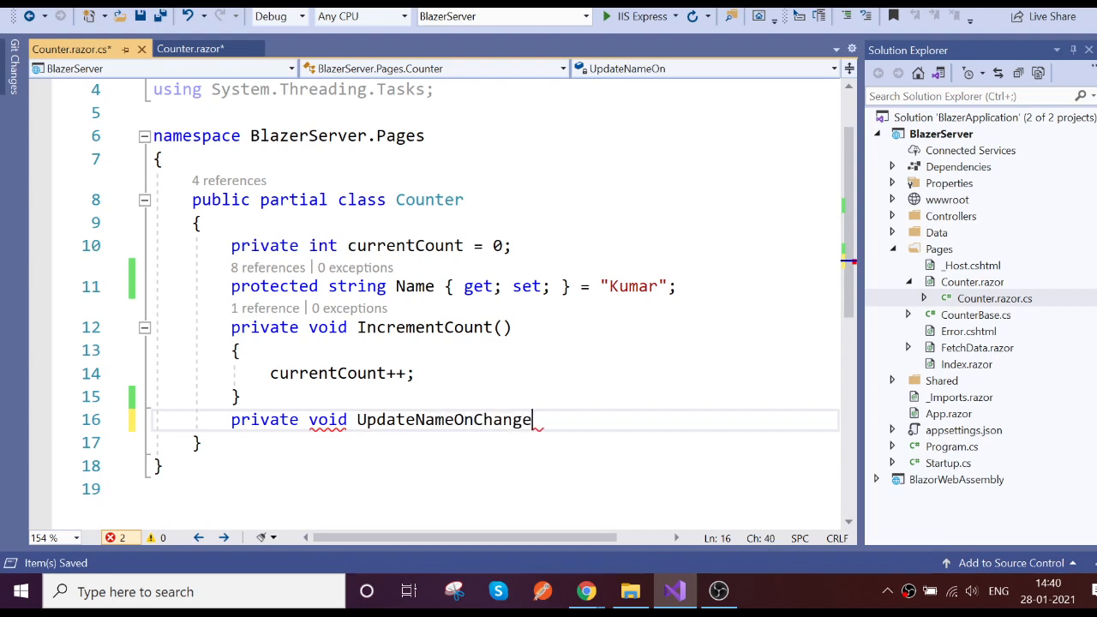
pyautogui.write('()')
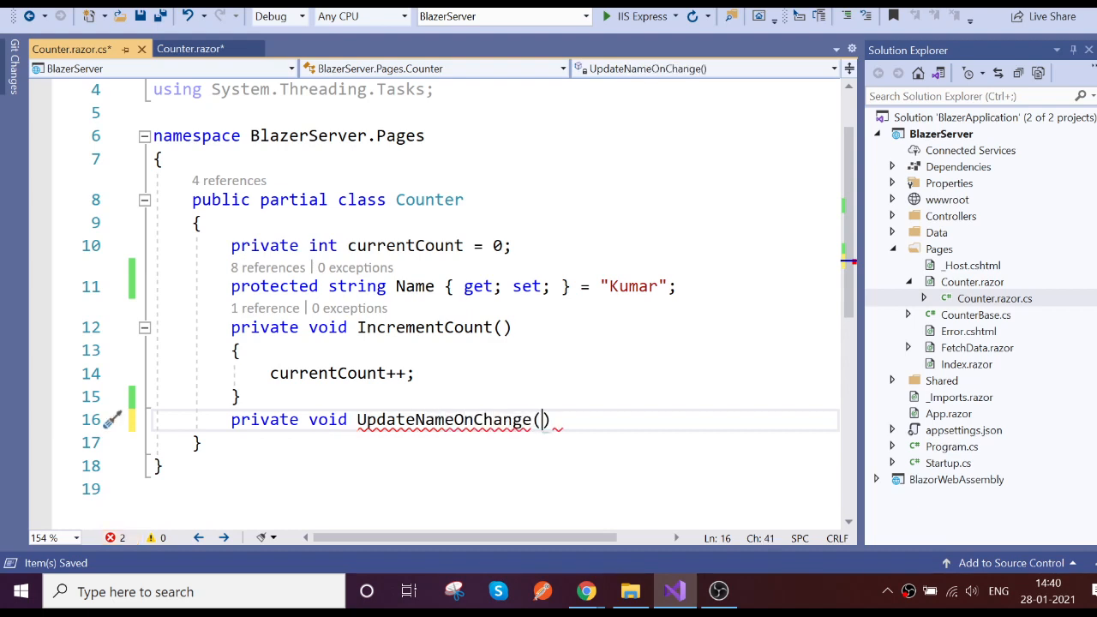
pyautogui.click(189, 48)
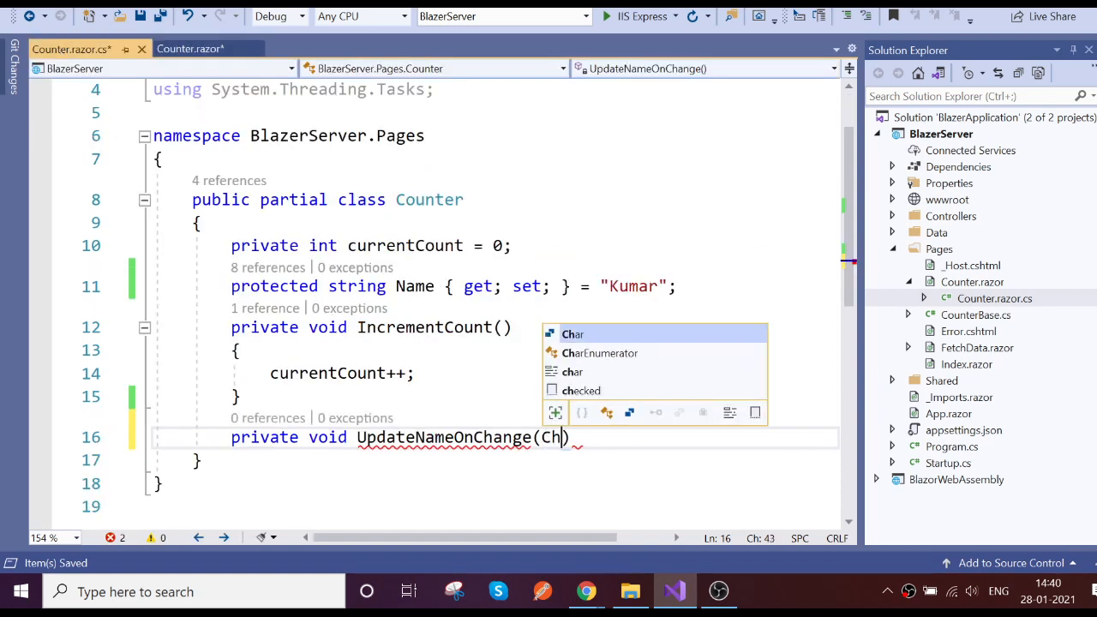
pyautogui.write('angeEv')
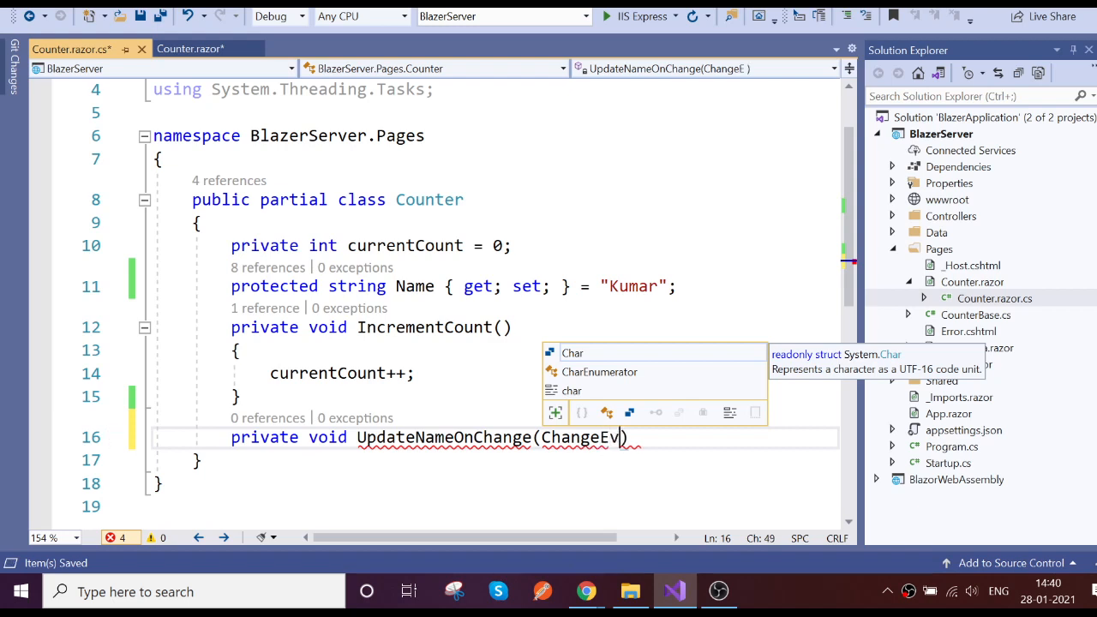
pyautogui.write('entArgs')
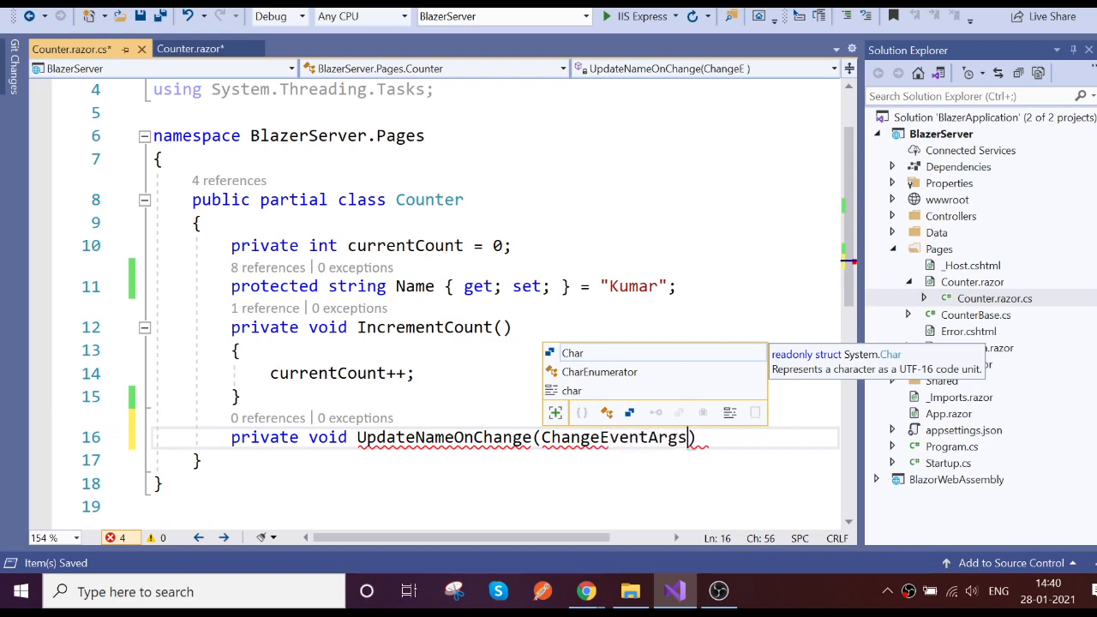
pyautogui.write('e')
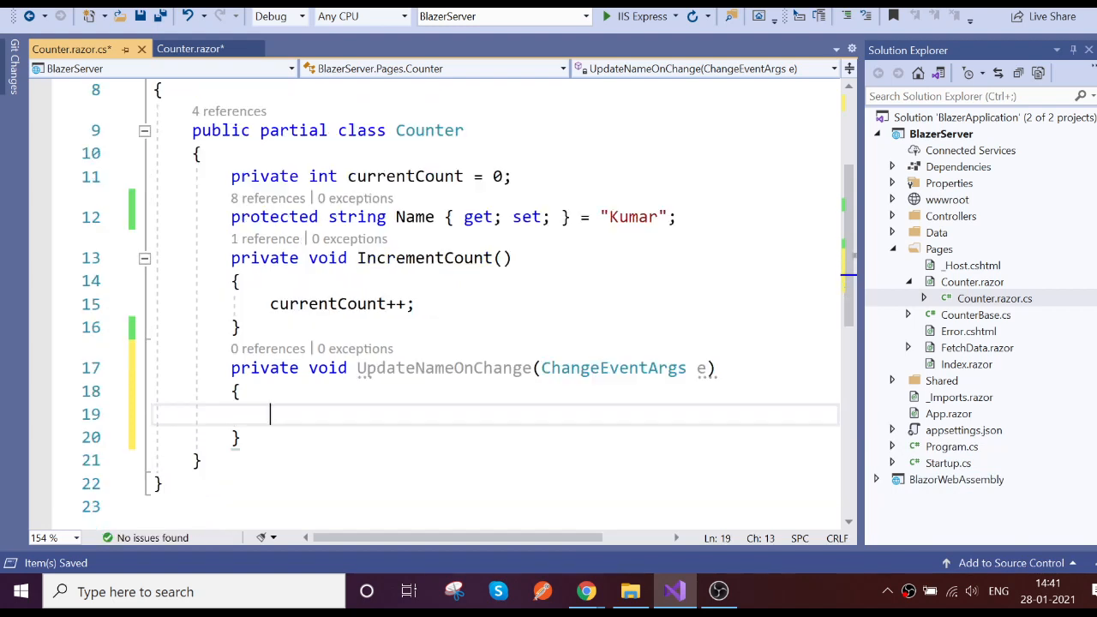
# Give the method the body Name = e.Value.ToString(); and return to the Counter.razor markup
pyautogui.doubleClick(414, 216)
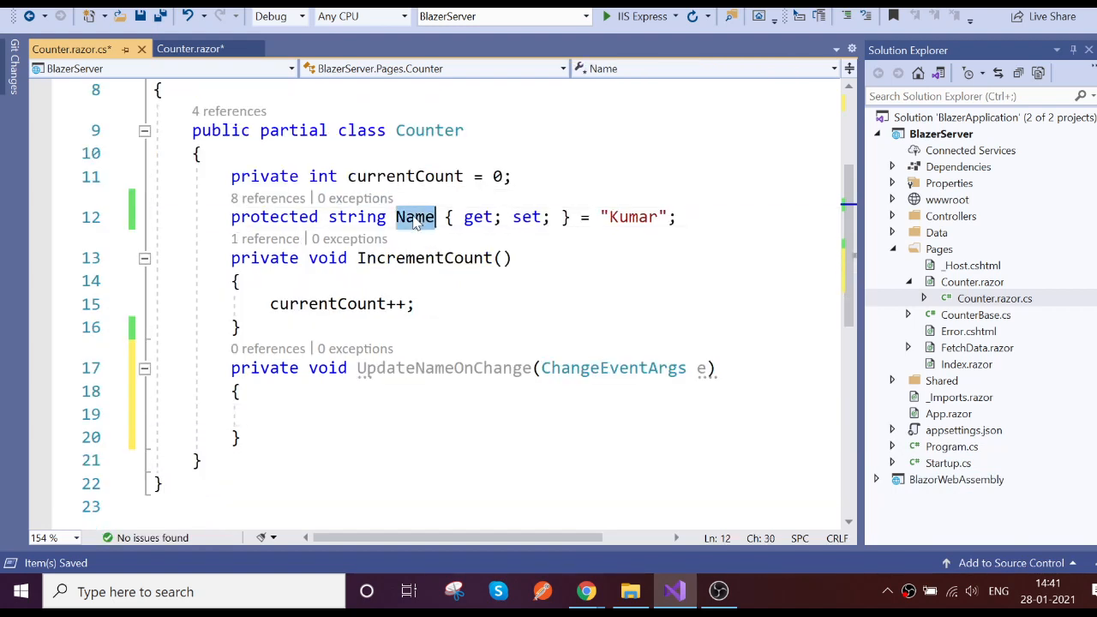
pyautogui.write('Name')
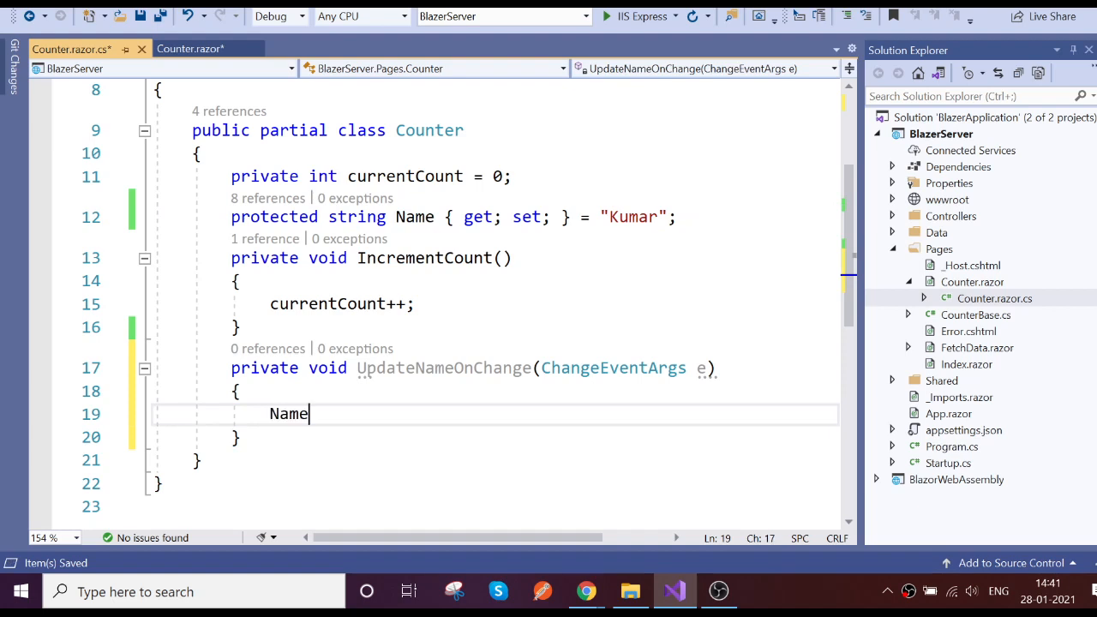
pyautogui.write('=e.')
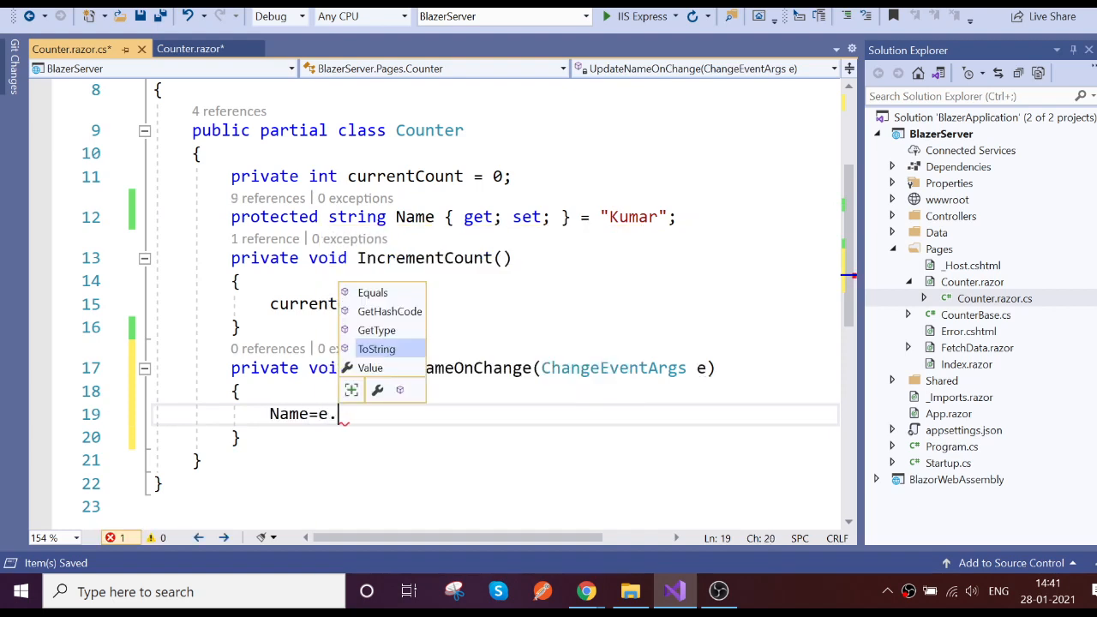
pyautogui.write('Value')
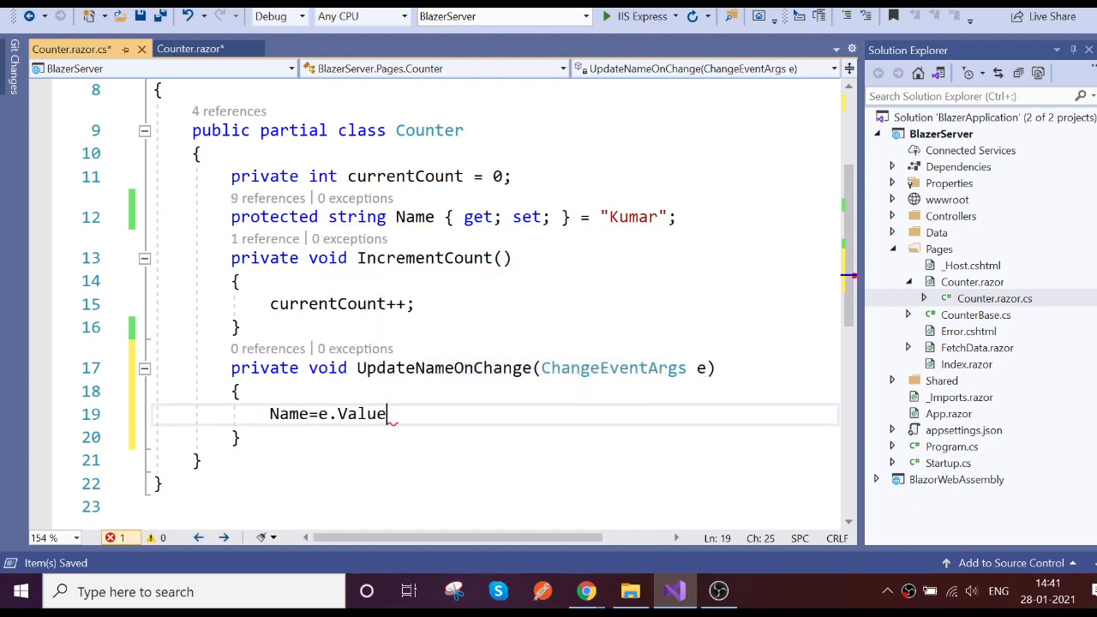
pyautogui.write('.to')
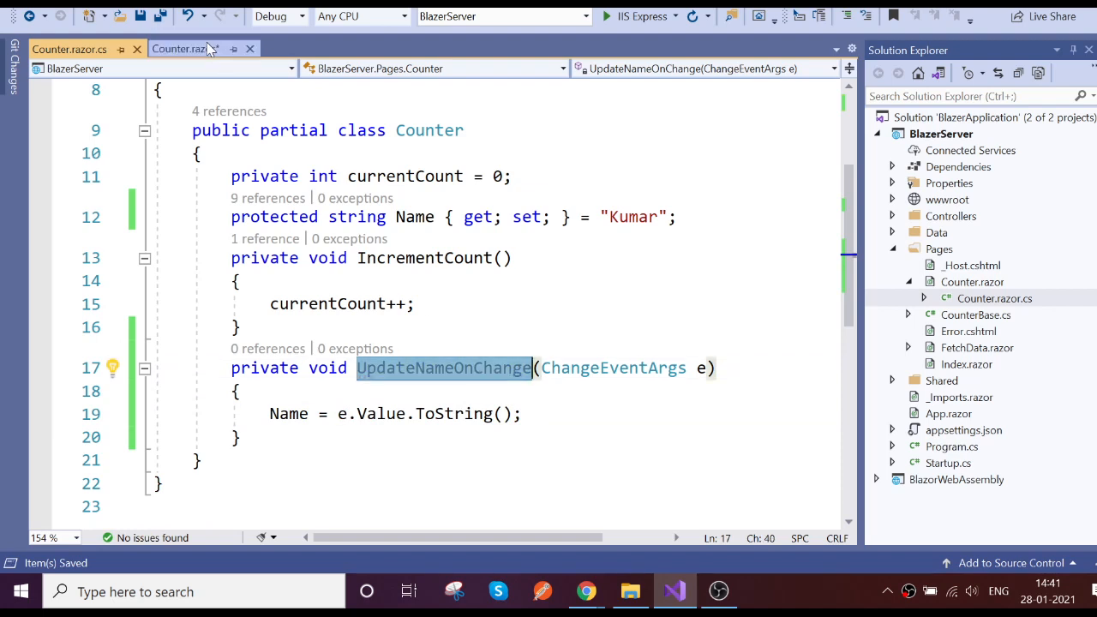
pyautogui.click(185, 48)
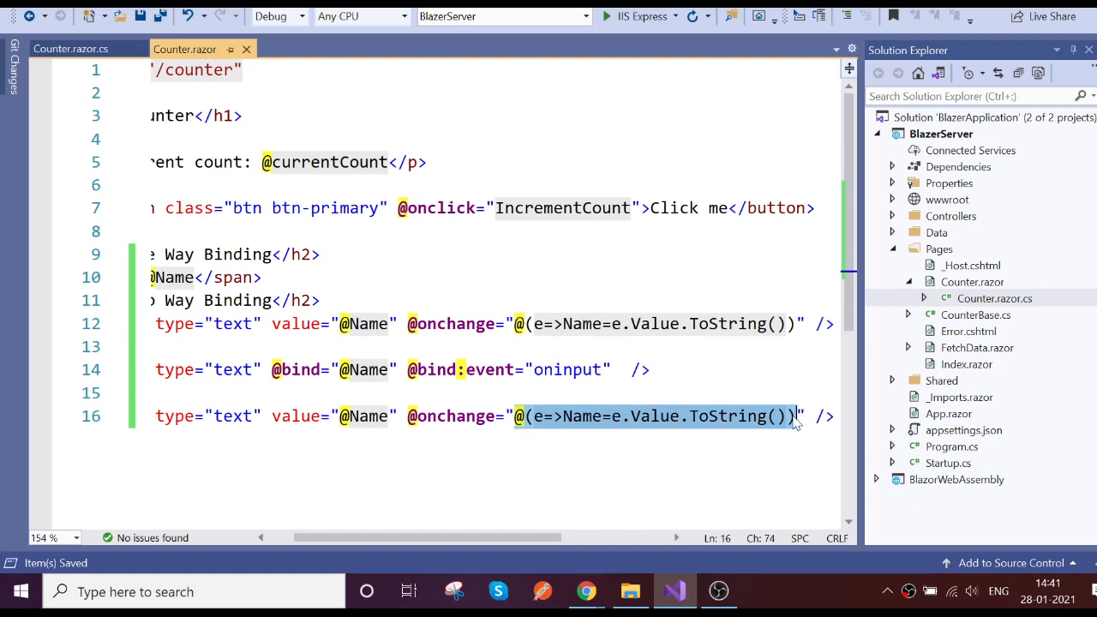
pyautogui.write('UpdateNameOnChange')
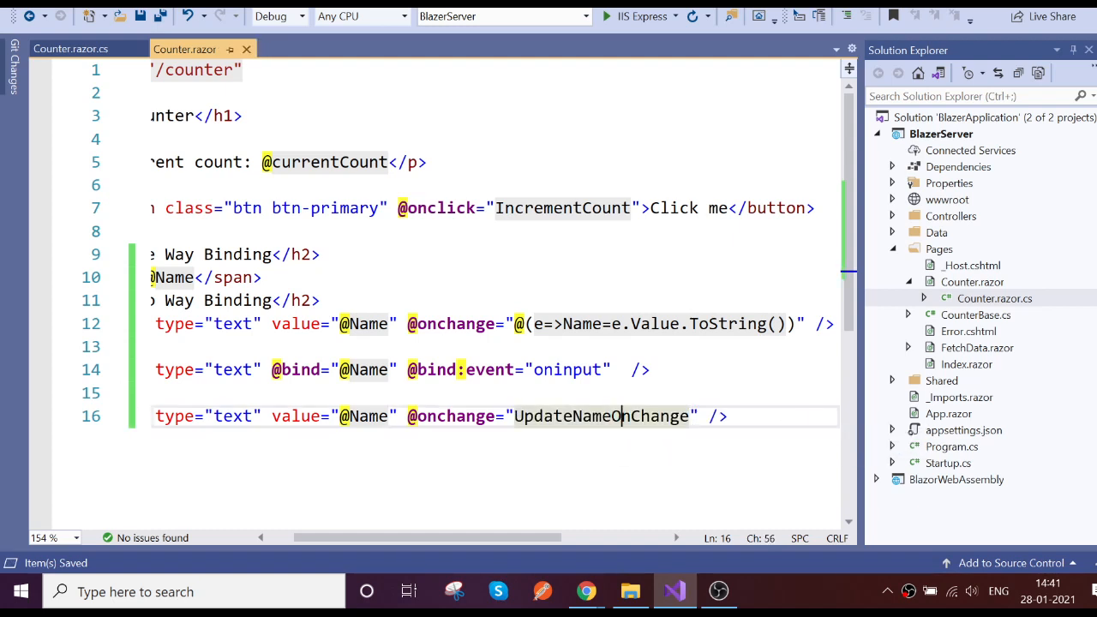
pyautogui.click(586, 591)
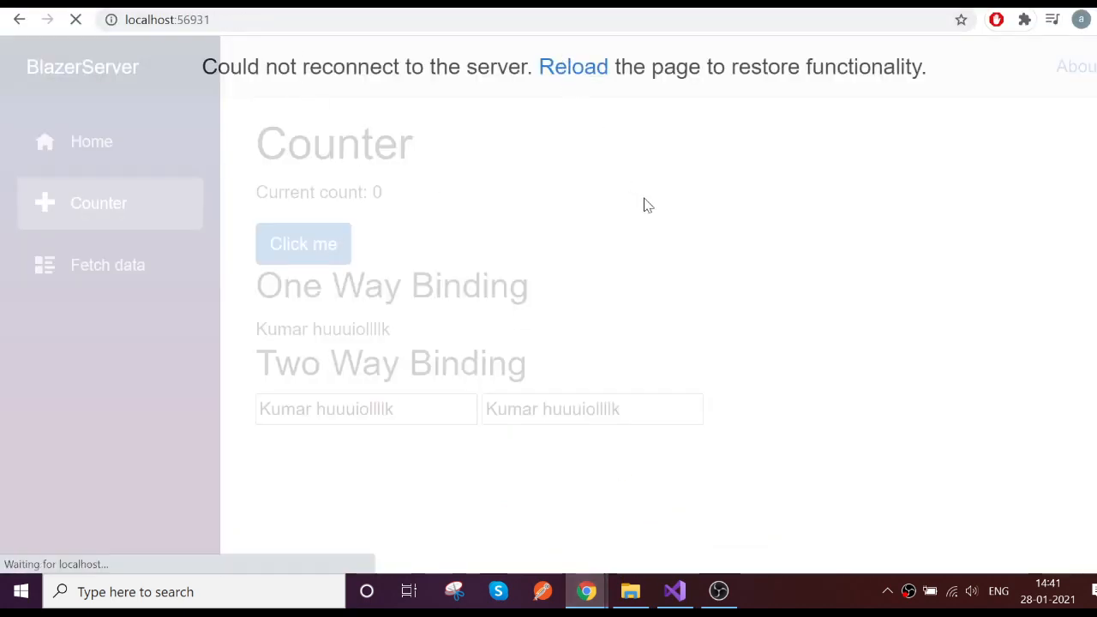
# Reload the page, enter coders media in the third Name input and highlight the updated one-way text
pyautogui.click(573, 67)
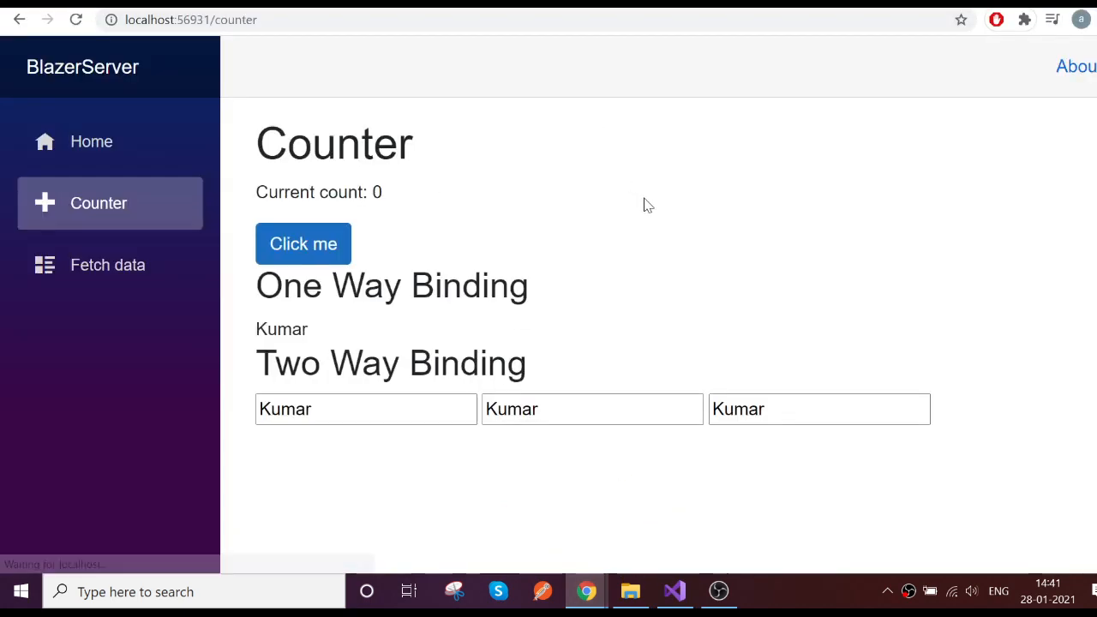
pyautogui.click(820, 408)
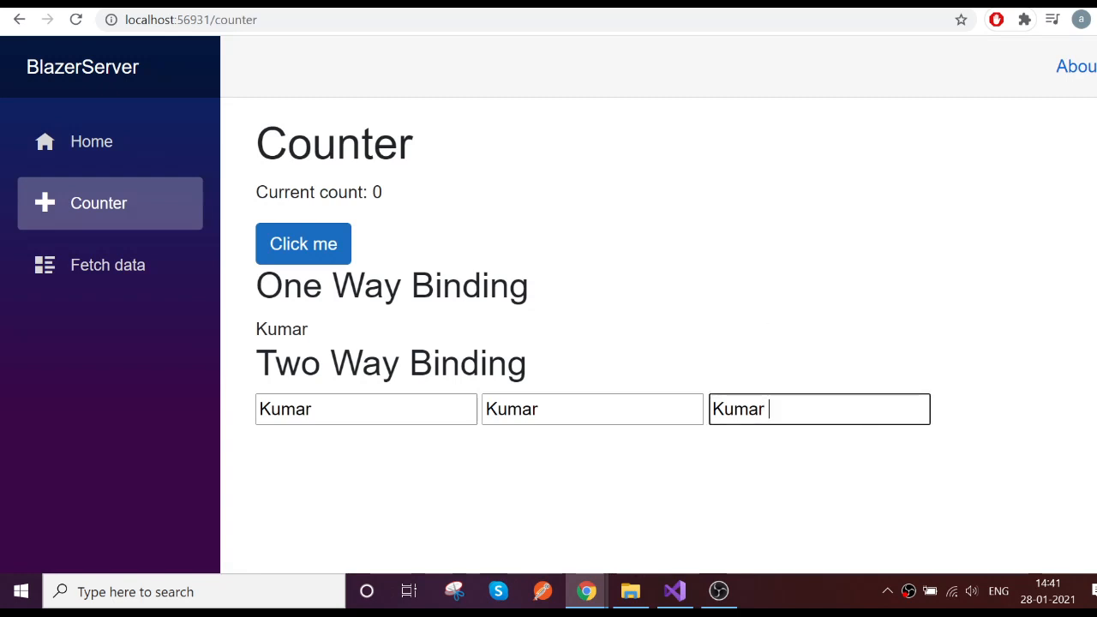
pyautogui.write('coders m')
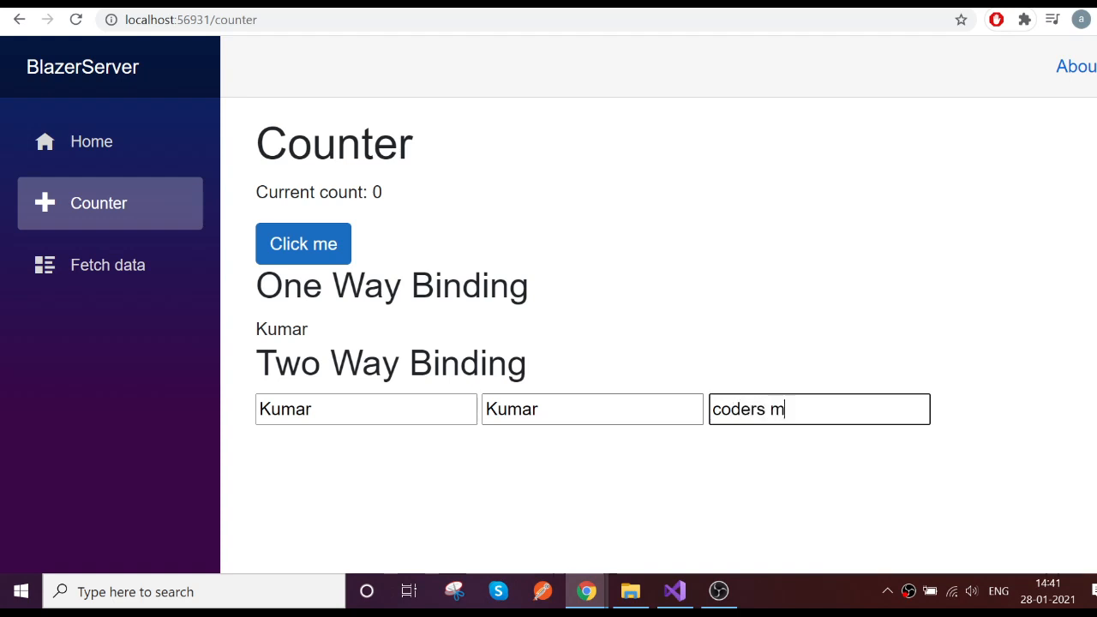
pyautogui.write('edia')
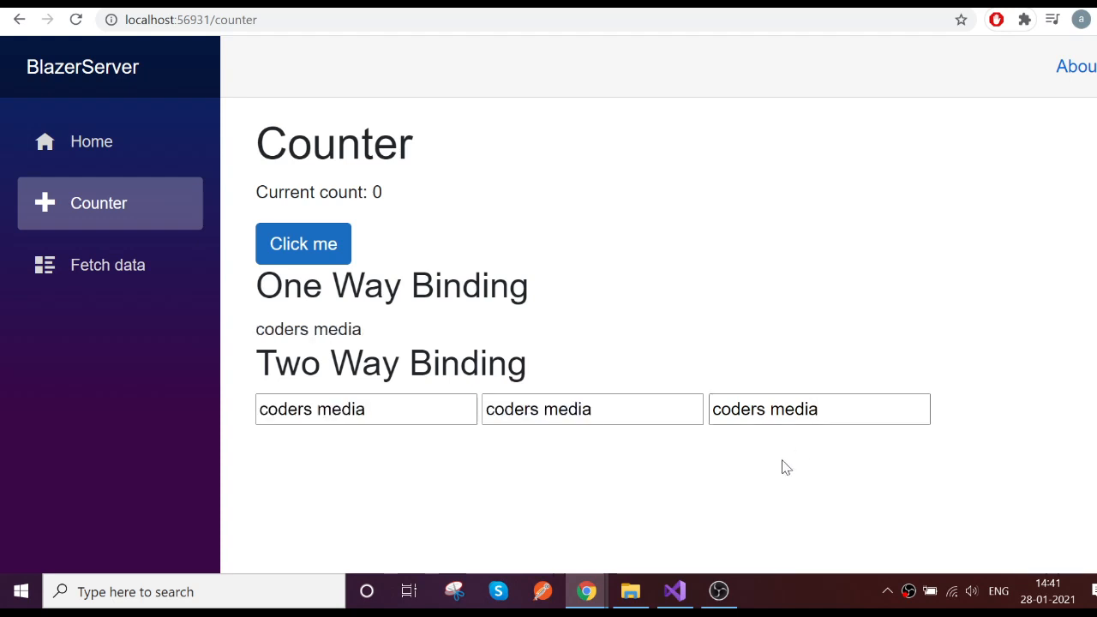
pyautogui.doubleClick(309, 329)
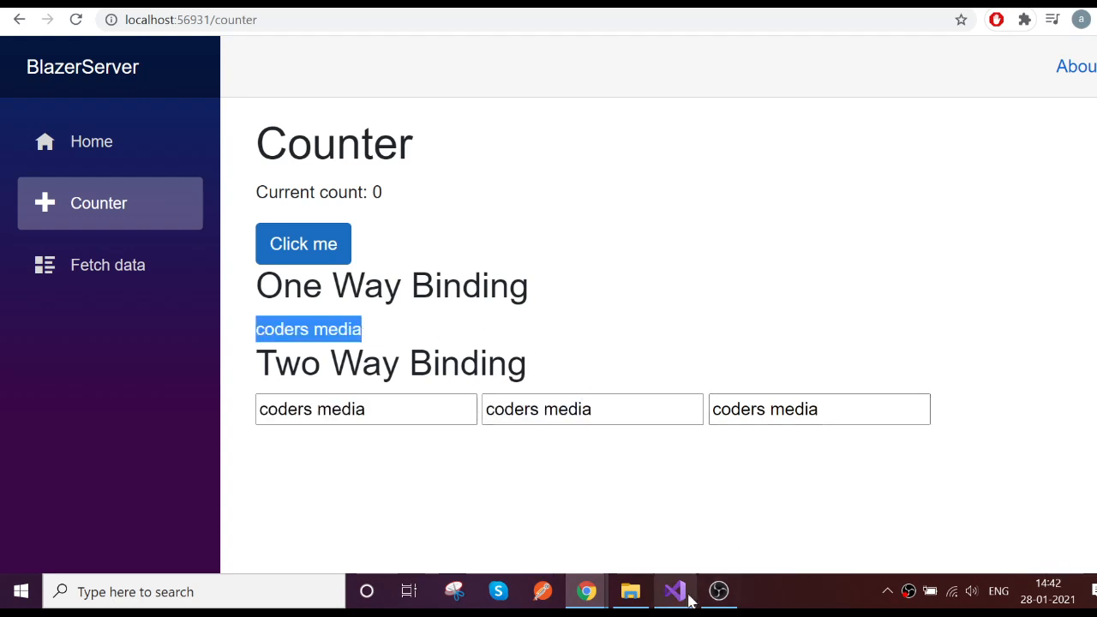
# Switch back to Visual Studio and highlight the UpdateNameOnChange method in Counter.razor.cs
pyautogui.click(676, 592)
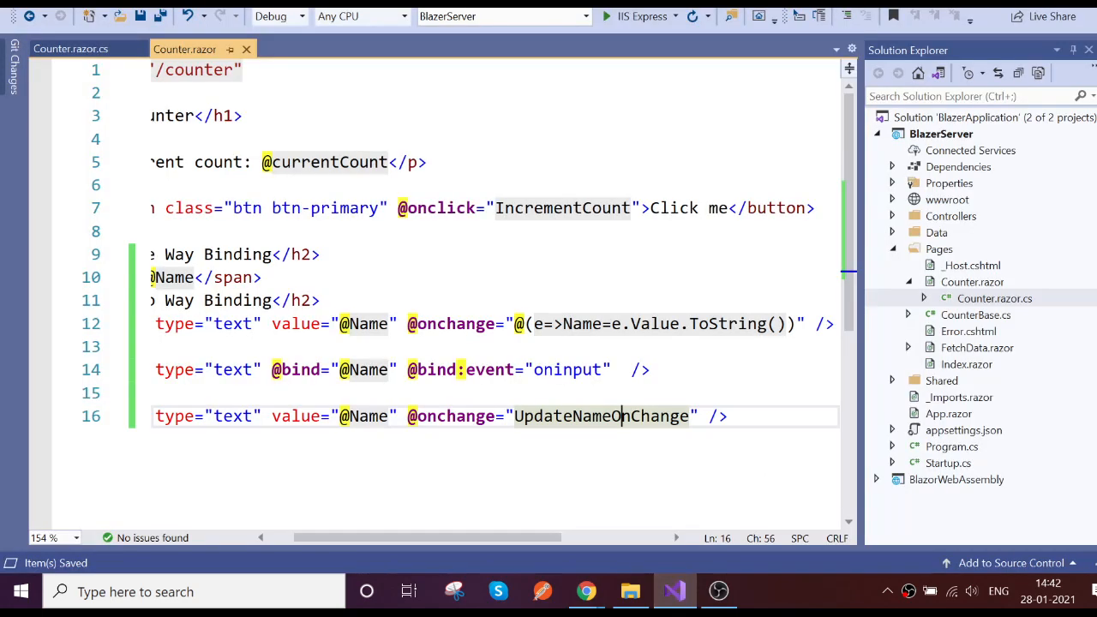
pyautogui.moveTo(103, 67)
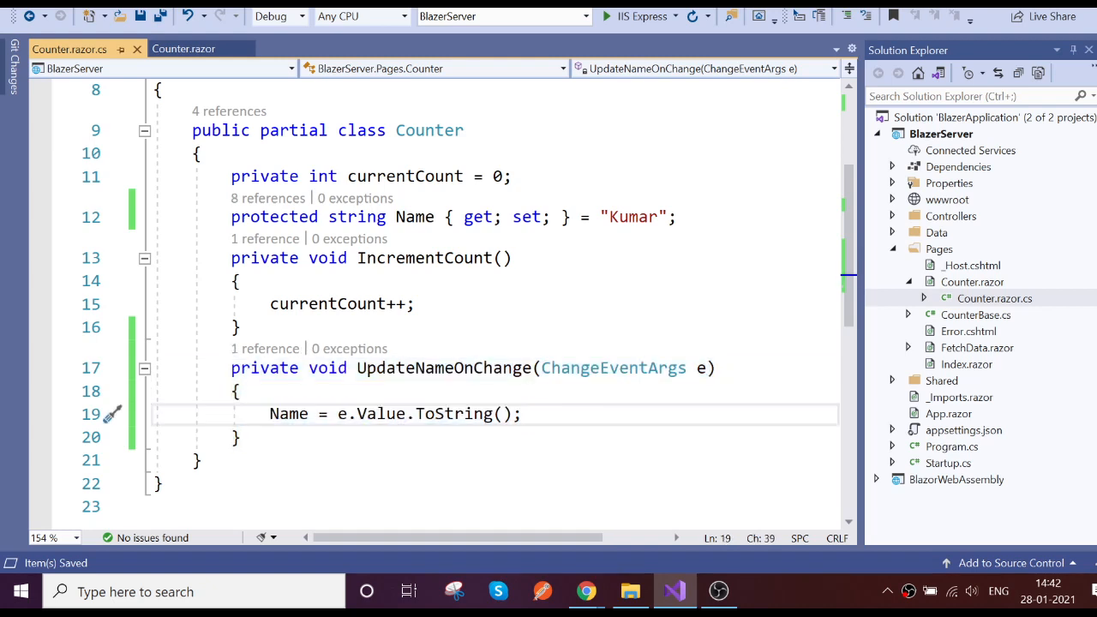
pyautogui.doubleClick(443, 366)
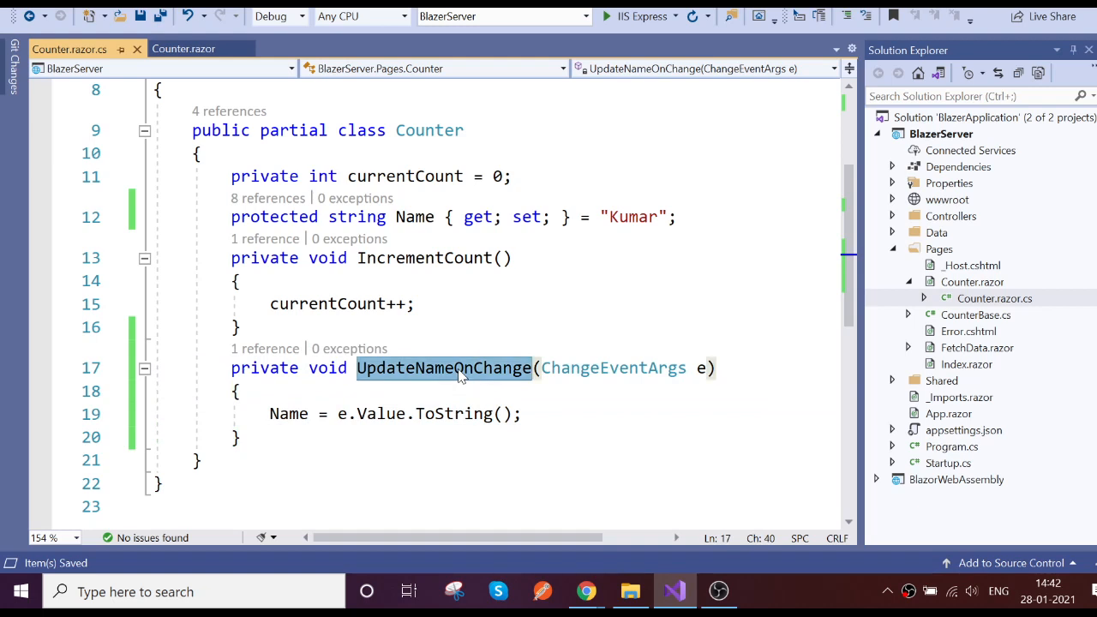
pyautogui.moveTo(494, 377)
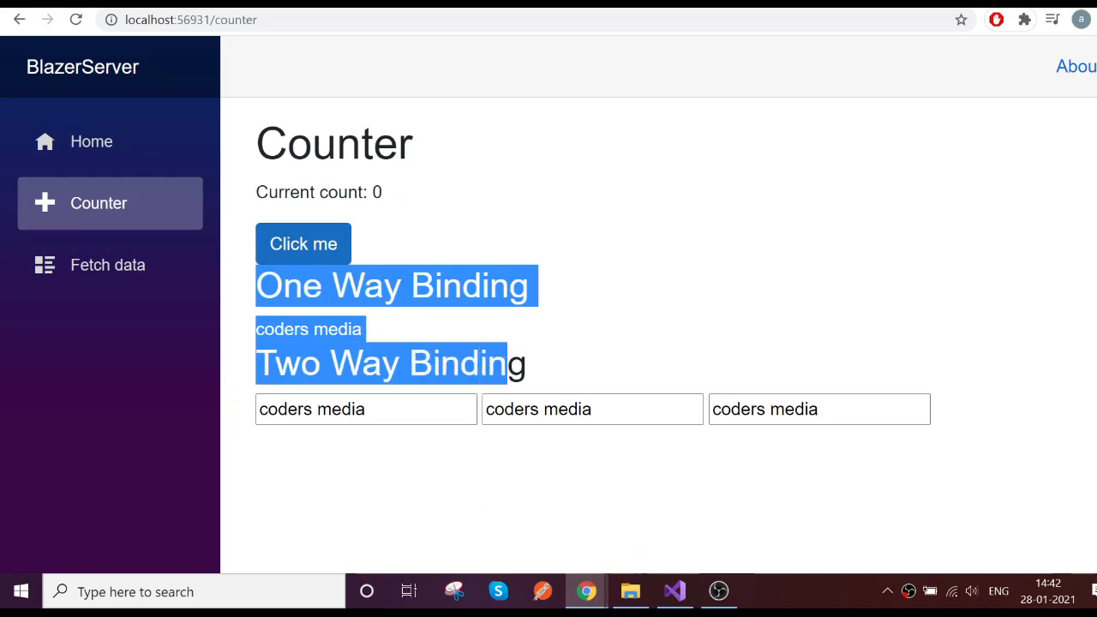
# Back in Chrome, clear the selection on the Counter page showing coders media everywhere
pyautogui.click(694, 353)
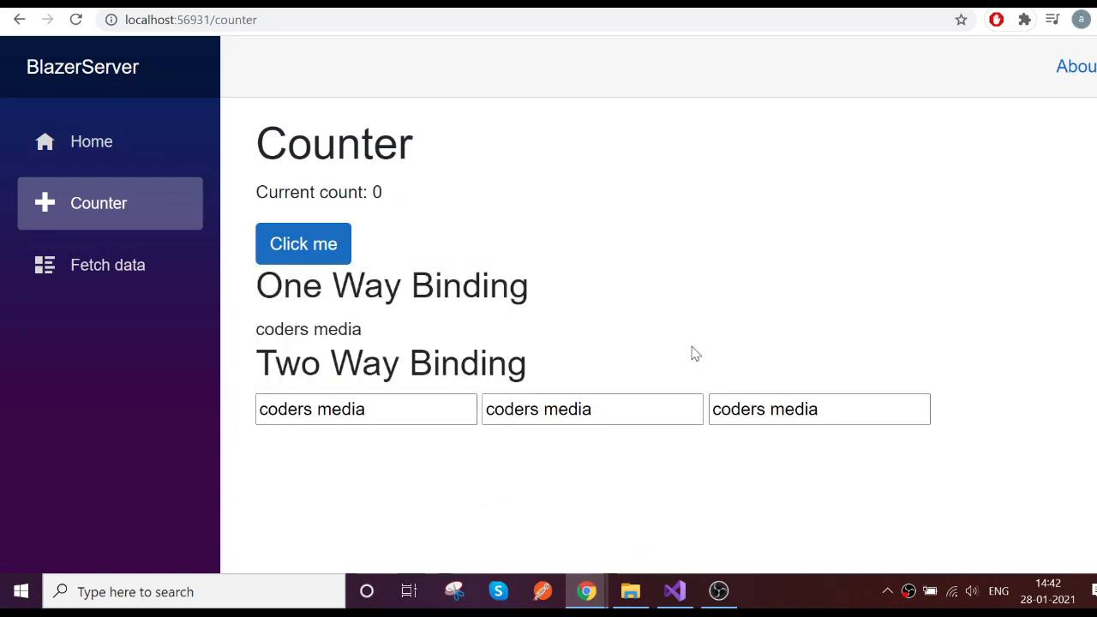